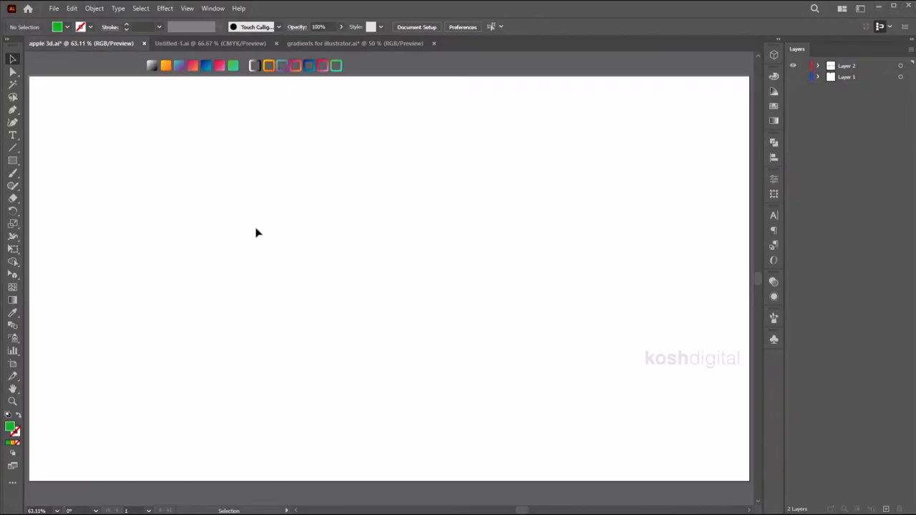
Draw a tall green rounded-corner phone back with a darker green camera square at top-left
left_click_drag(221, 151, 336, 361)
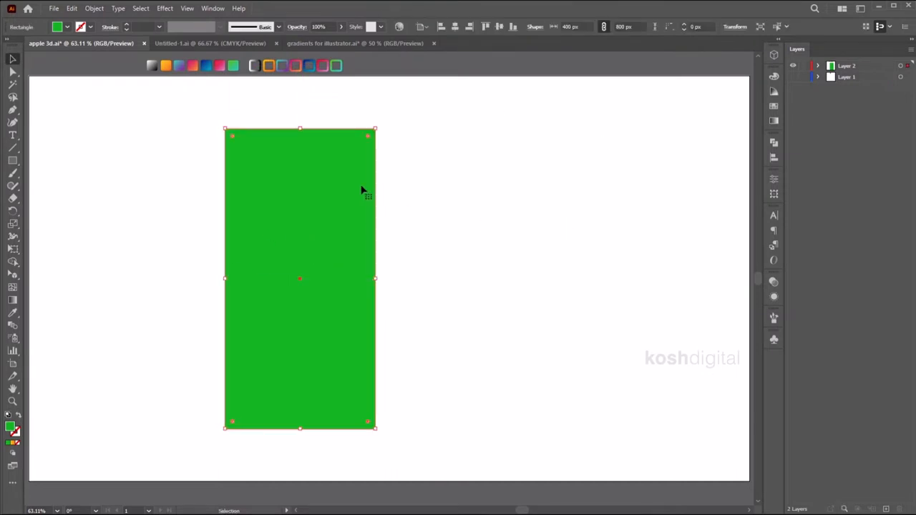
left_click_drag(232, 136, 242, 146)
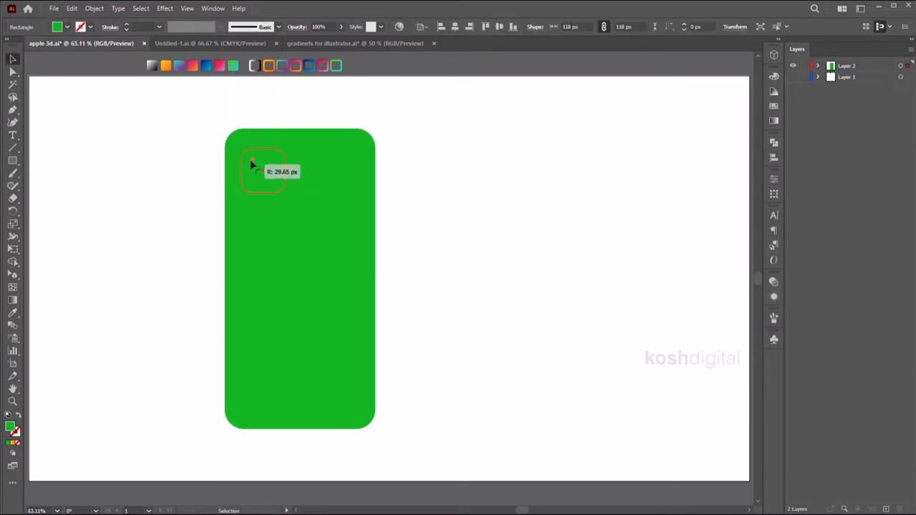
left_click_drag(243, 150, 285, 192)
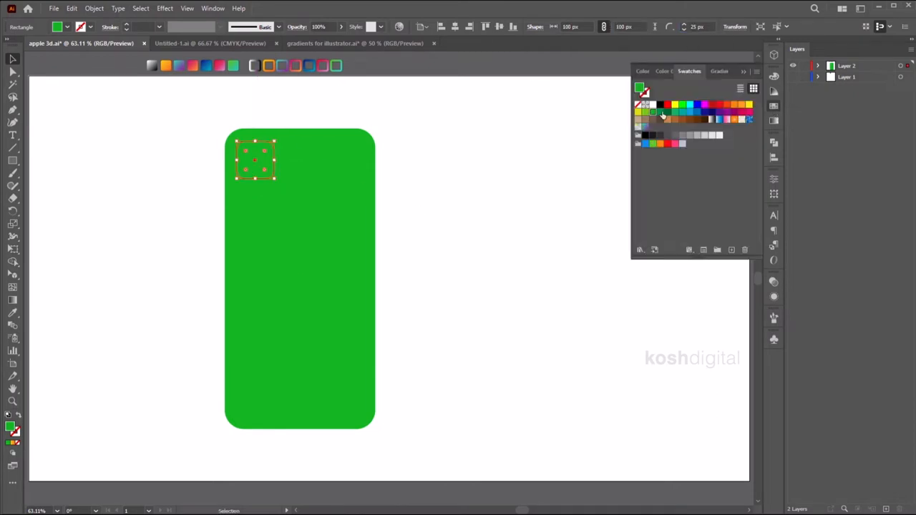
left_click(484, 217)
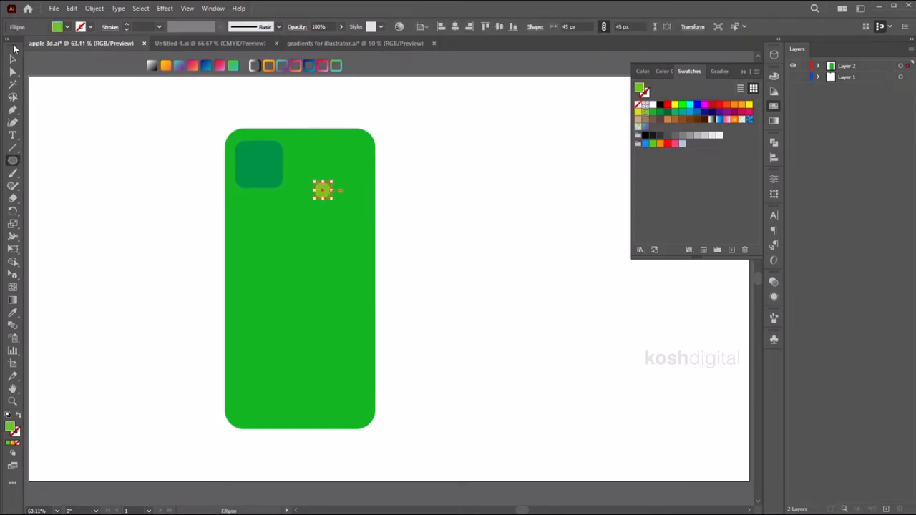
Add three light green lens circles inside the camera square
left_click_drag(322, 189, 250, 157)
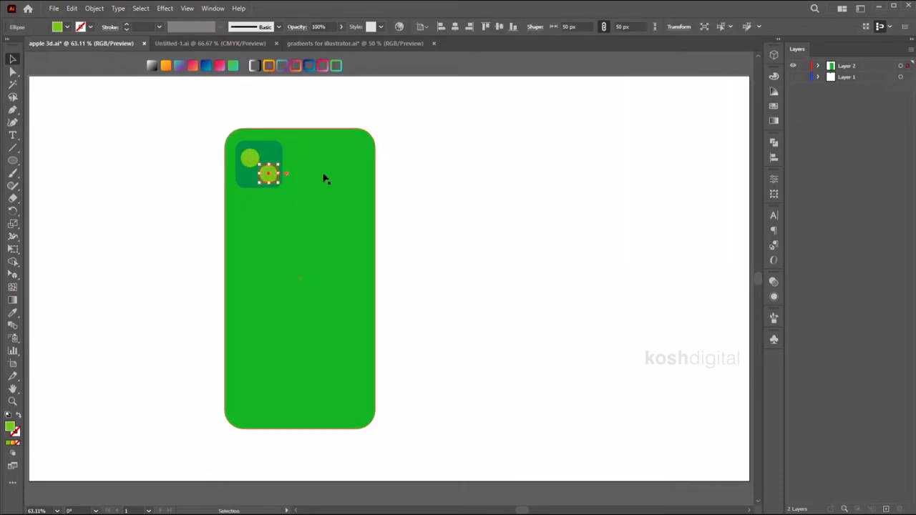
left_click_drag(269, 173, 269, 150)
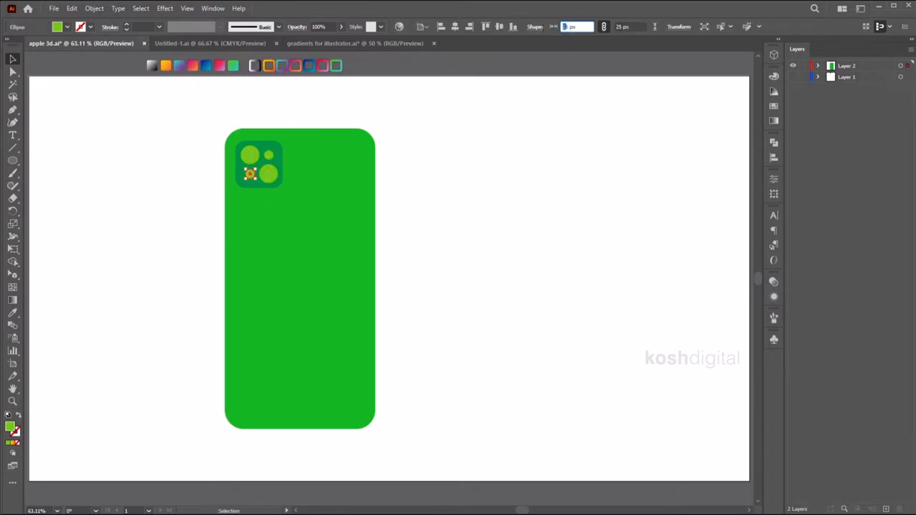
Copy the phone body to the right and inset a darker screen with Offset Path at -20 px
left_click(470, 184)
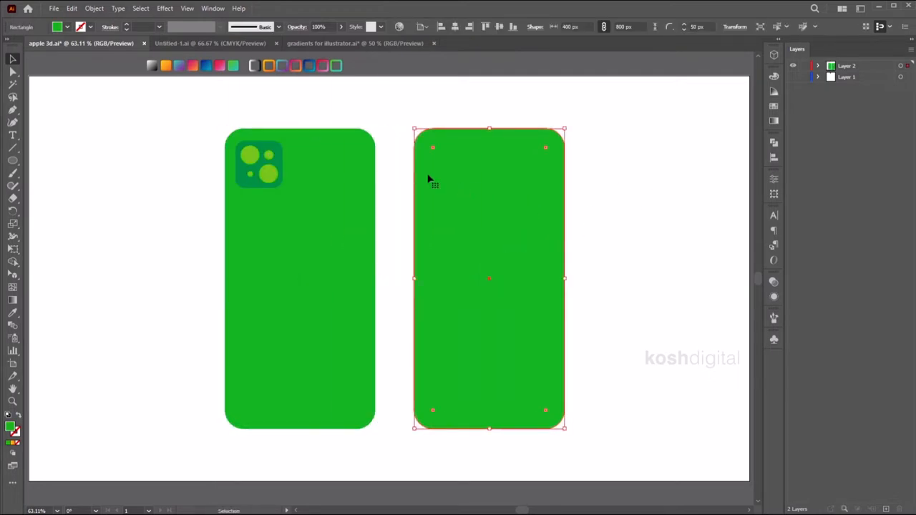
mouse_move(618, 185)
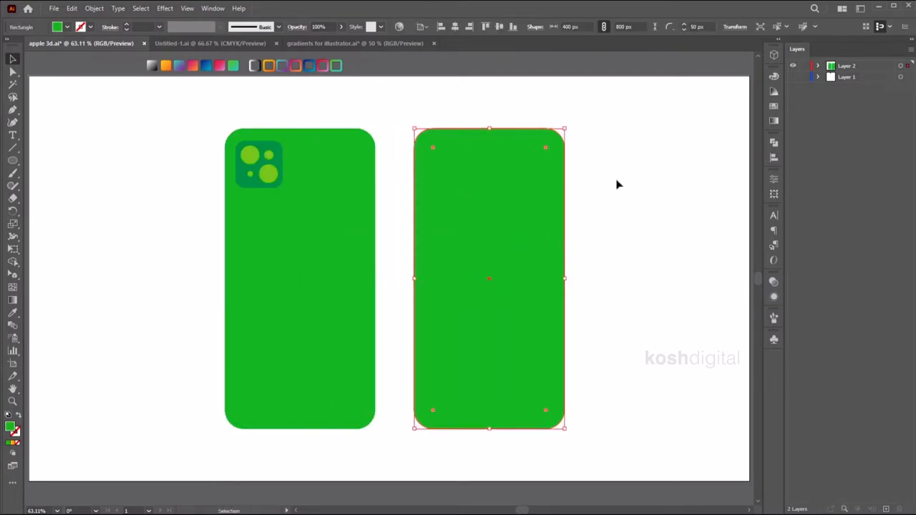
left_click(94, 8)
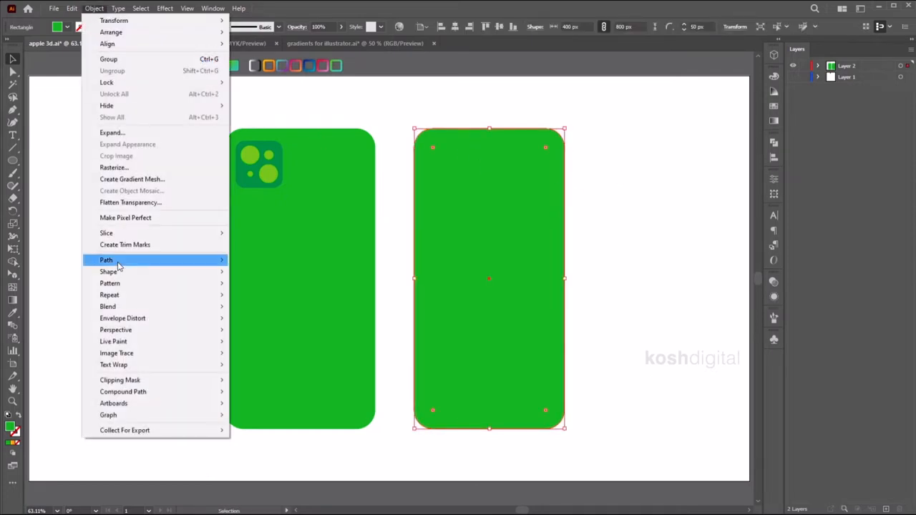
left_click(106, 261)
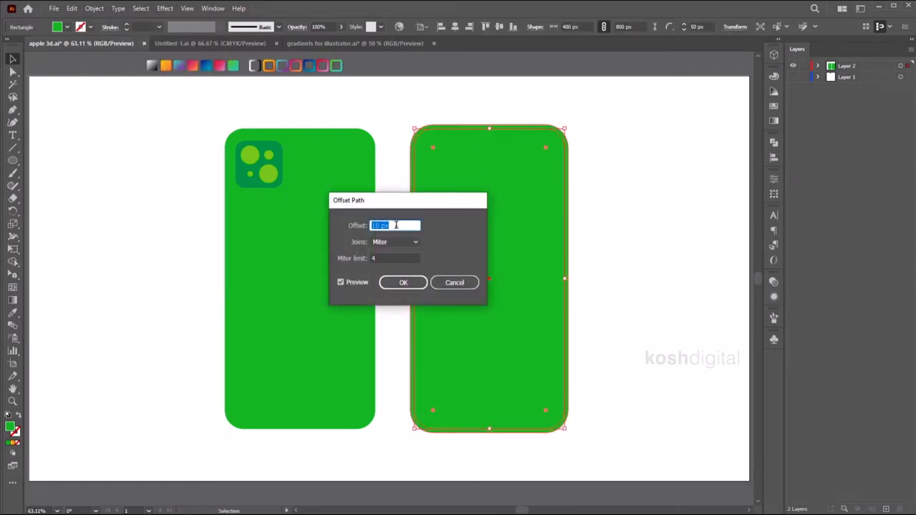
type("-10 px")
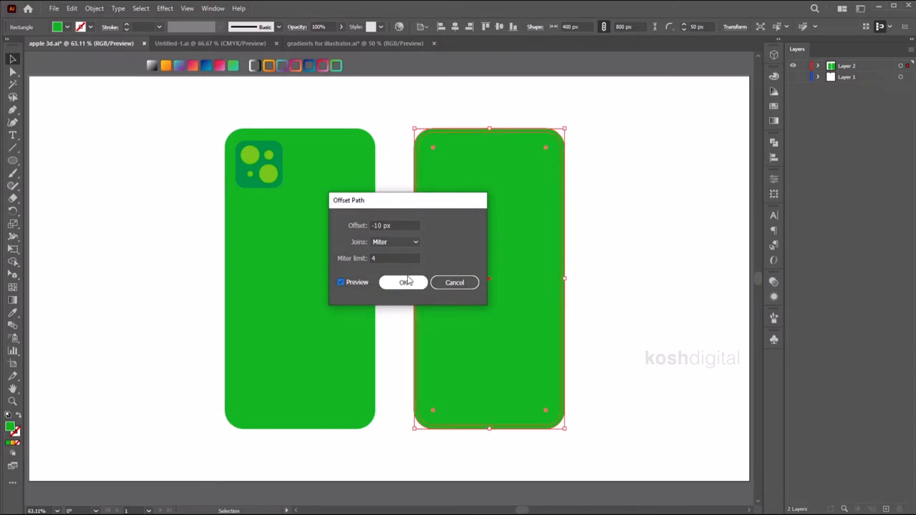
type("-20 px")
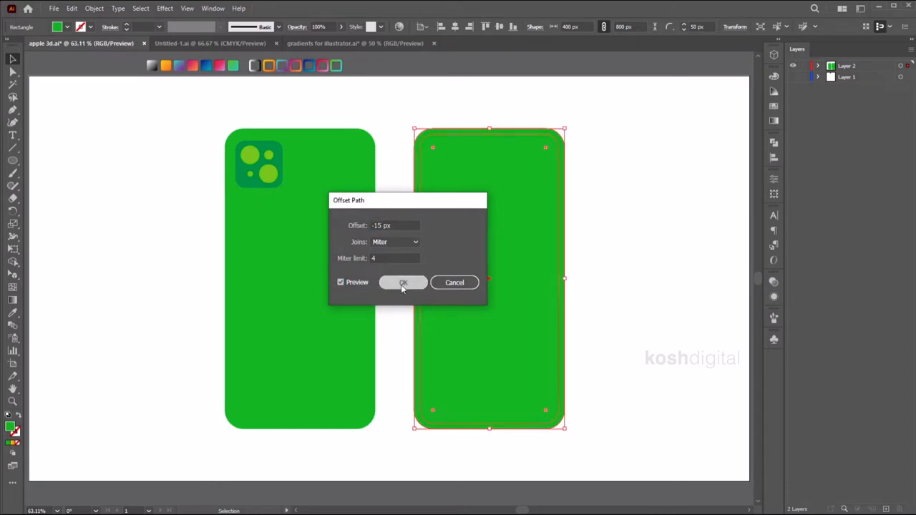
left_click(404, 282)
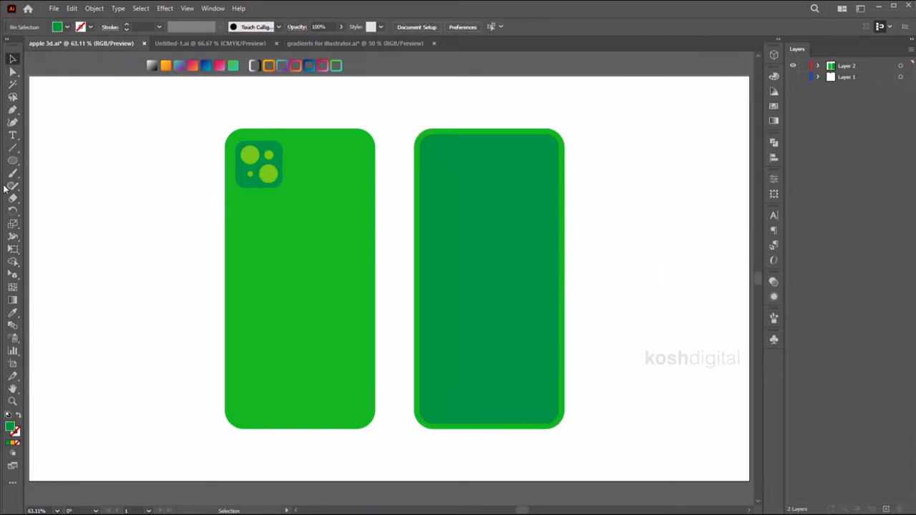
Draw a small rounded-rectangle notch at the top centre of the front phone's screen
left_click(12, 161)
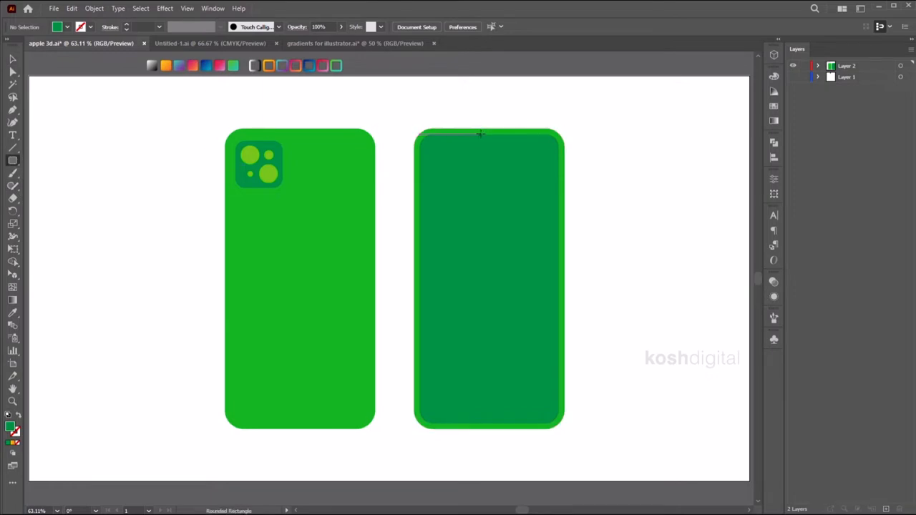
left_click_drag(465, 136, 519, 144)
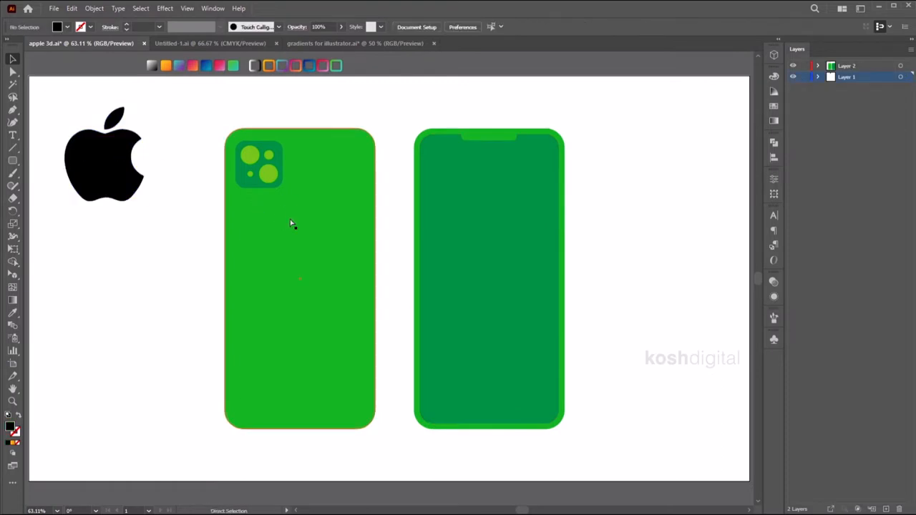
Place and shrink the black Apple logo on the phone back, then enlarge the camera module
left_click_drag(103, 155, 301, 308)
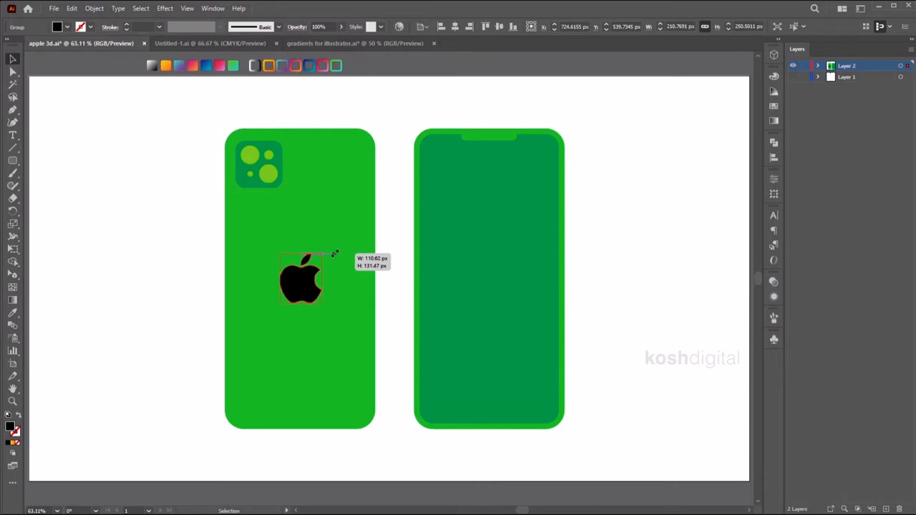
left_click_drag(300, 279, 301, 257)
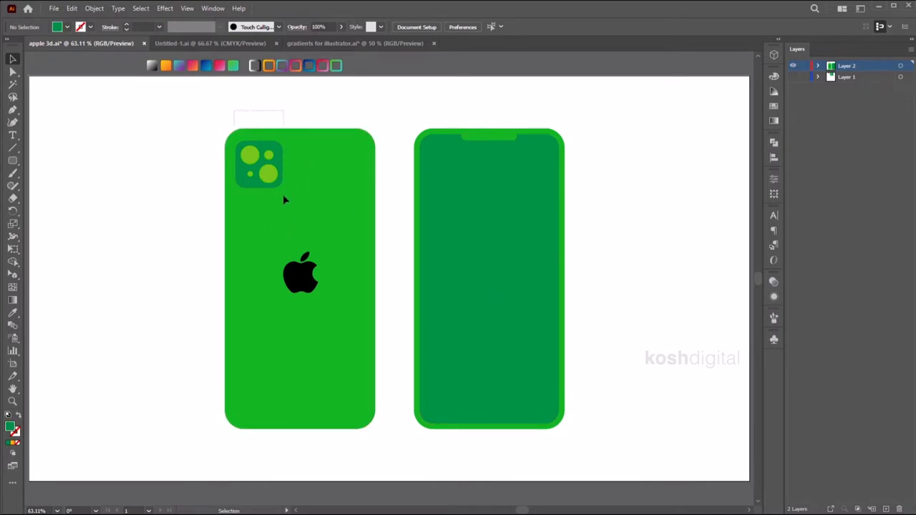
left_click(259, 163)
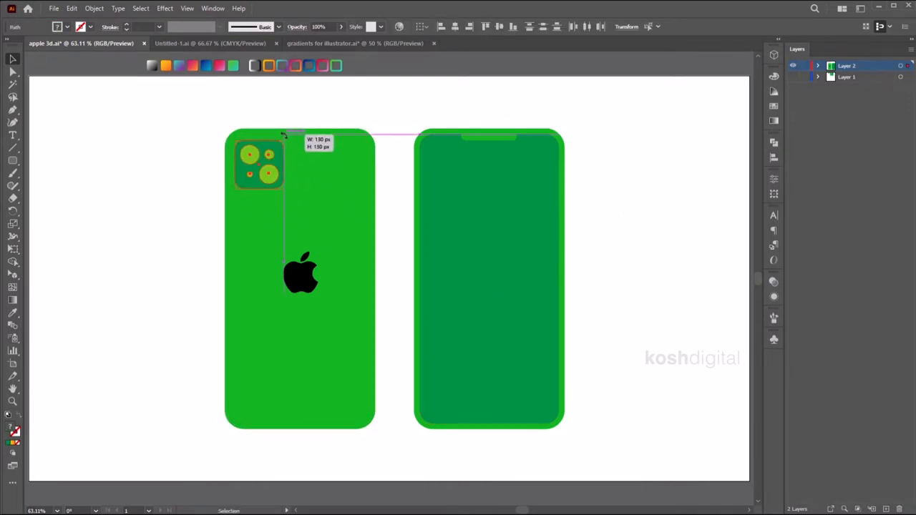
left_click(630, 116)
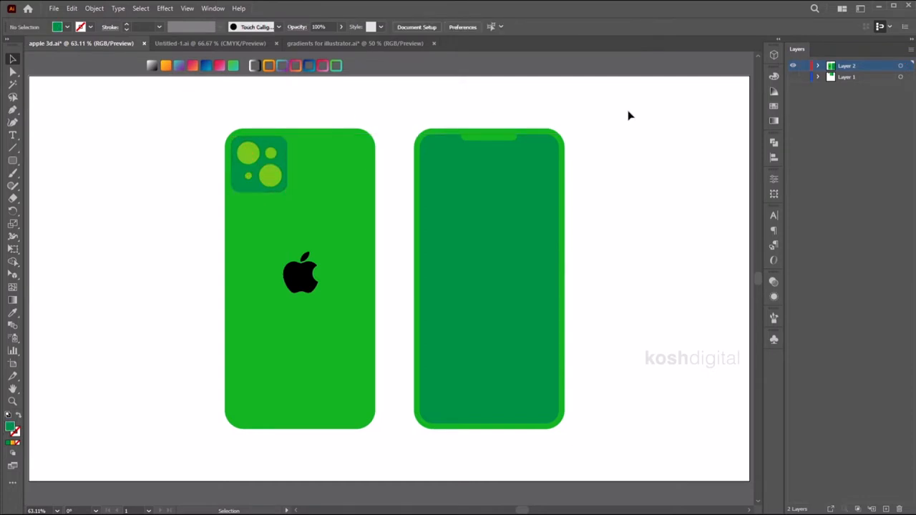
left_click(258, 163)
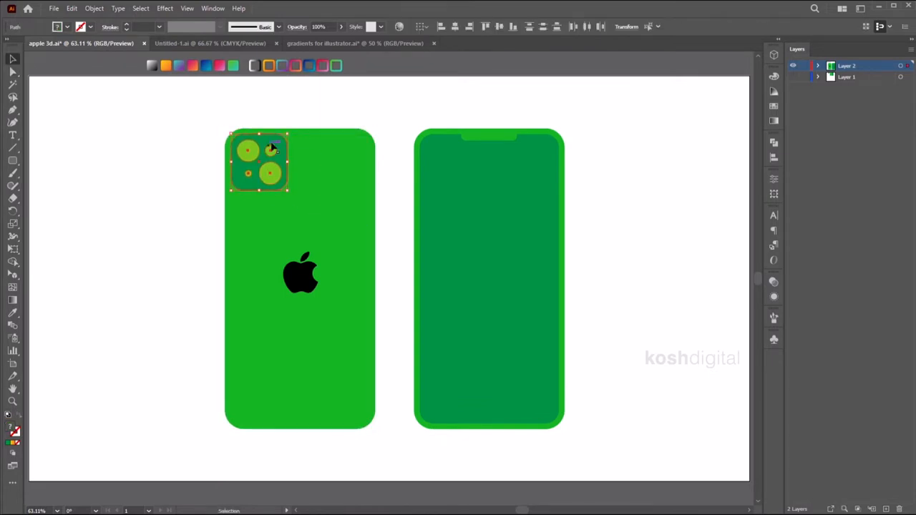
left_click(604, 212)
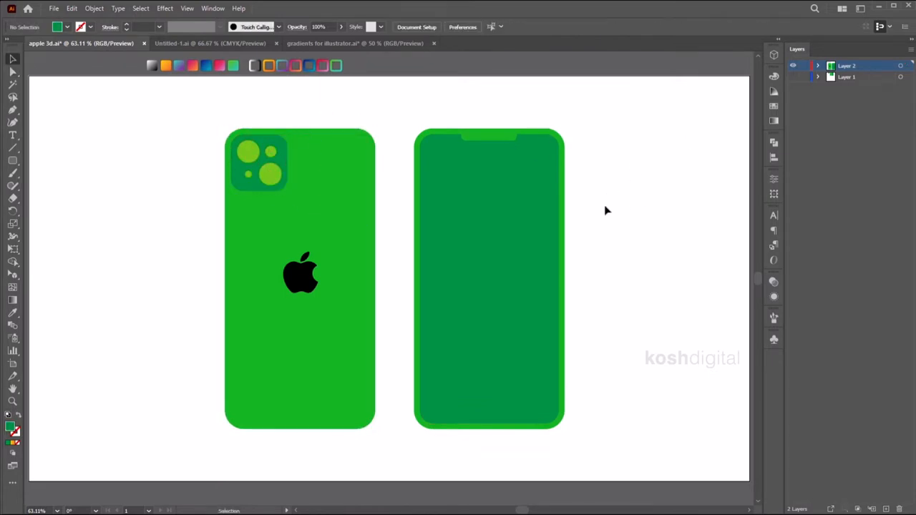
mouse_move(335, 201)
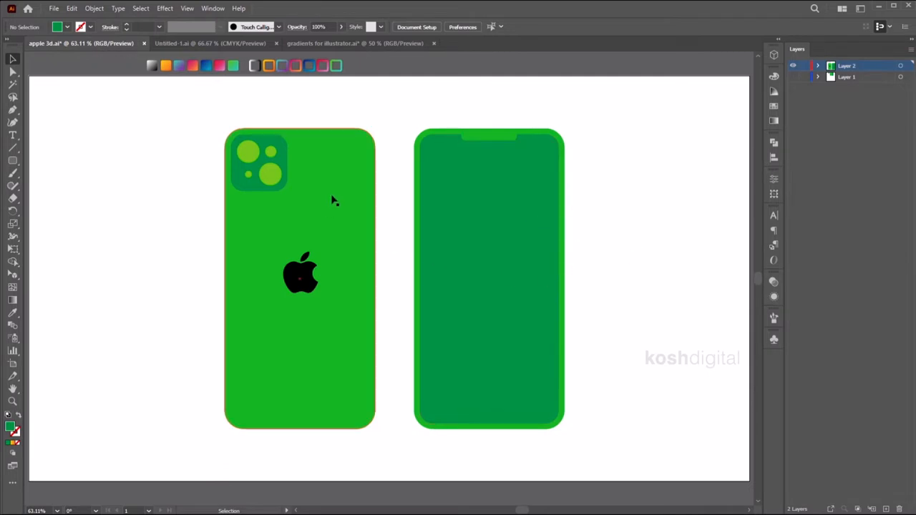
Extrude the green phone back into a 3D body and adjust its depth
left_click(299, 280)
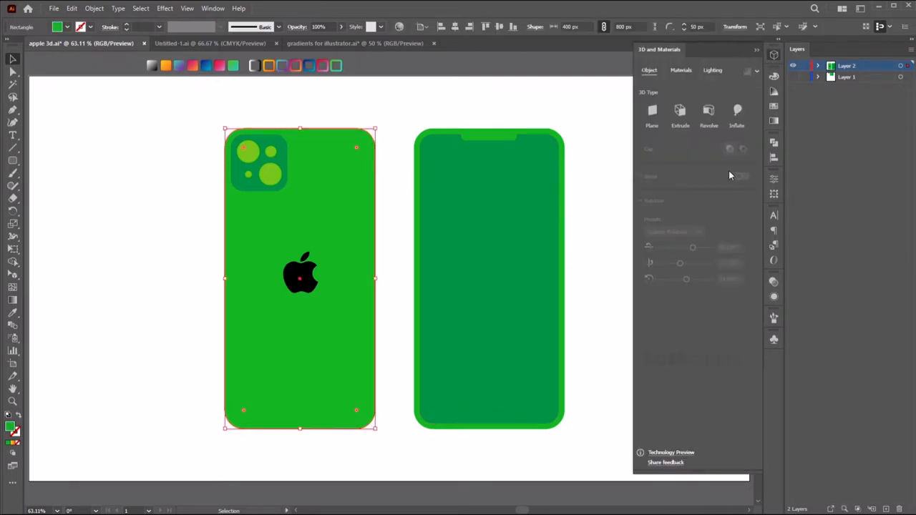
left_click(212, 8)
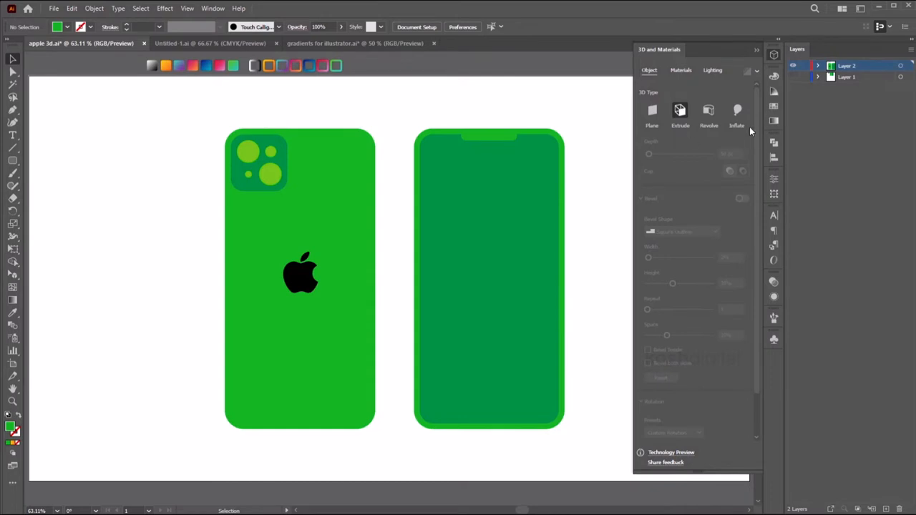
left_click(300, 278)
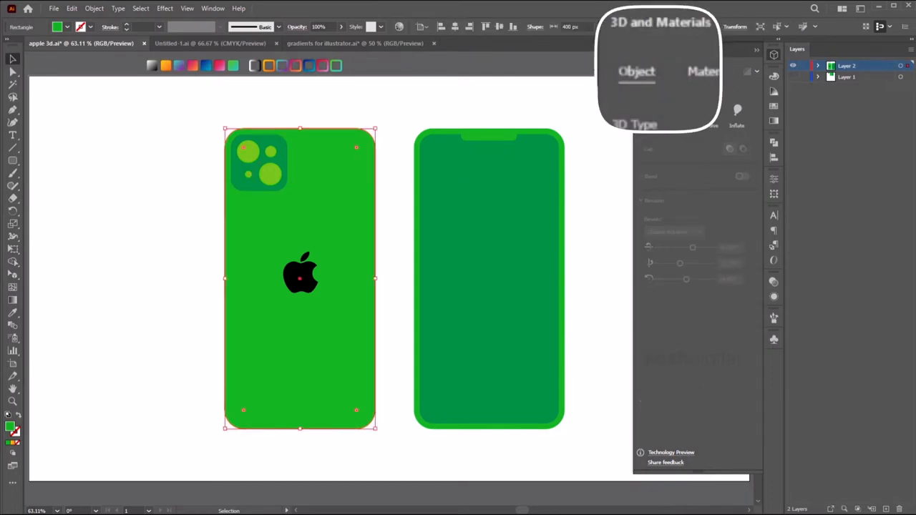
left_click(680, 112)
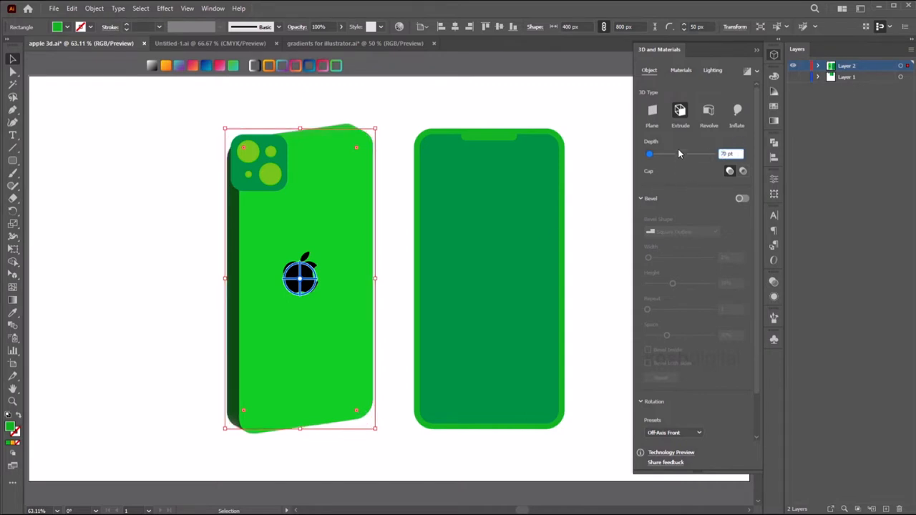
left_click(741, 197)
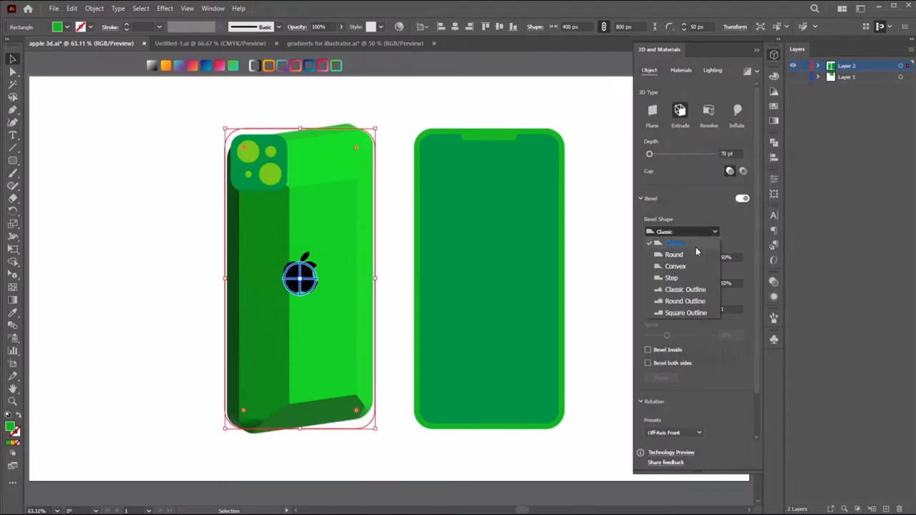
Try round, convex and stepped bevels, settle on a narrow Square Outline bevel
left_click(673, 255)
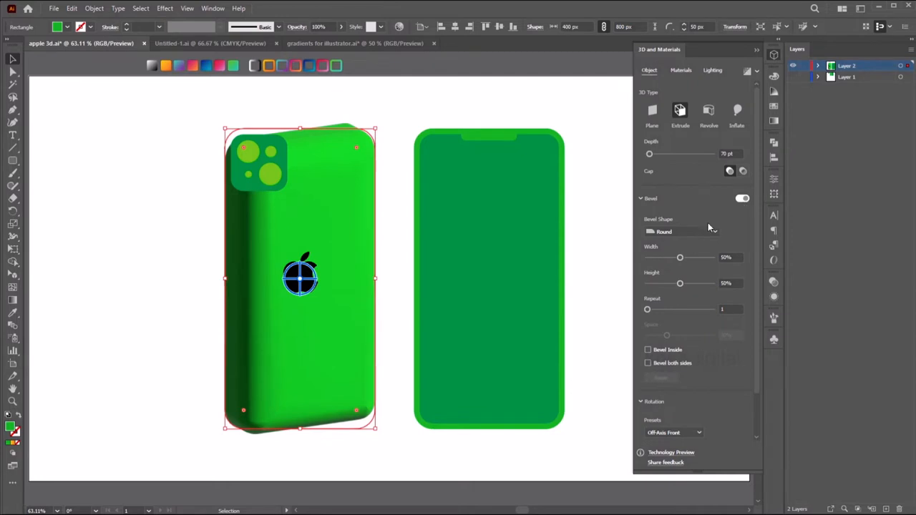
left_click(681, 232)
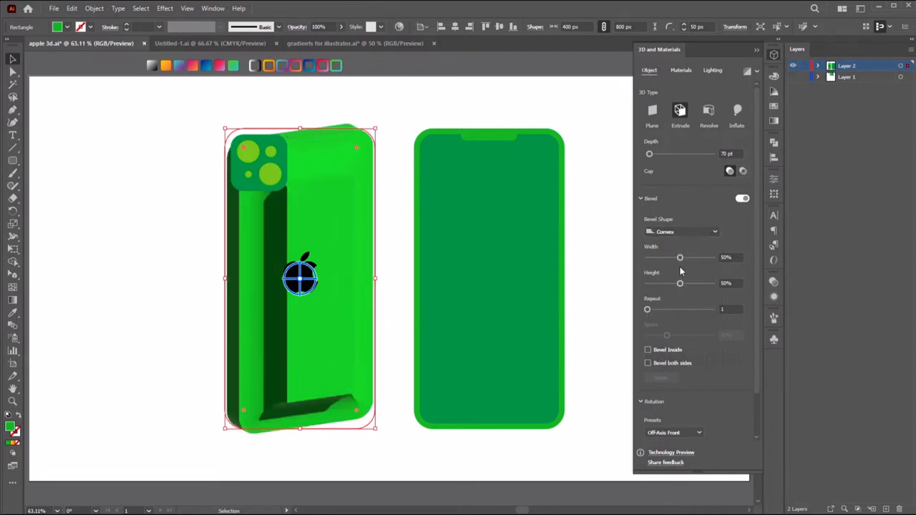
left_click(682, 232)
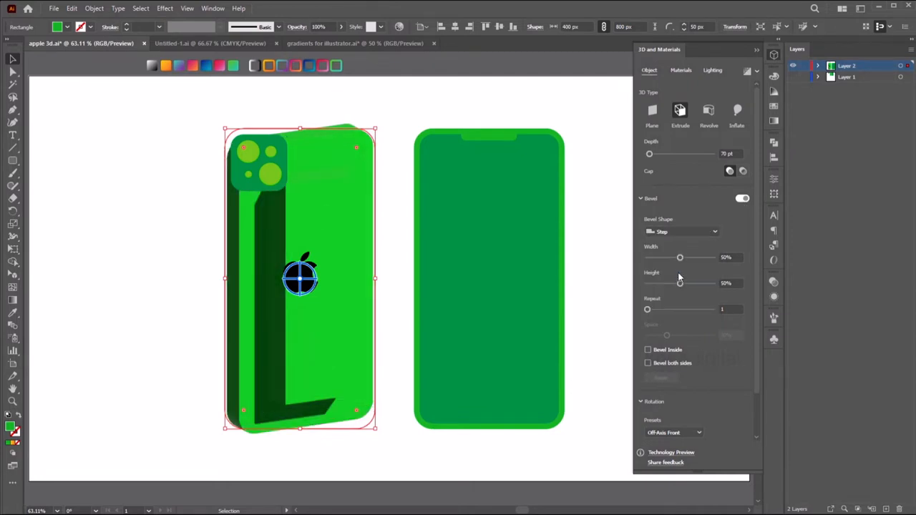
left_click(680, 232)
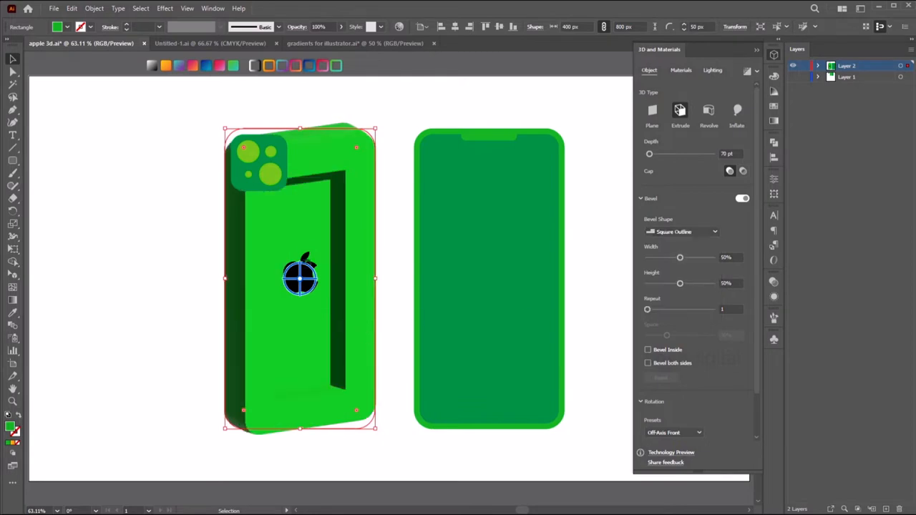
left_click_drag(681, 258, 673, 258)
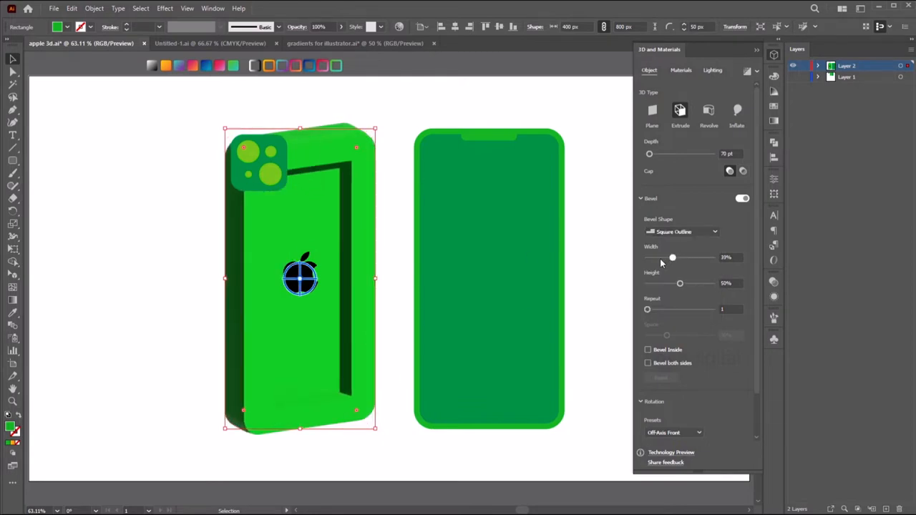
left_click_drag(673, 258, 647, 258)
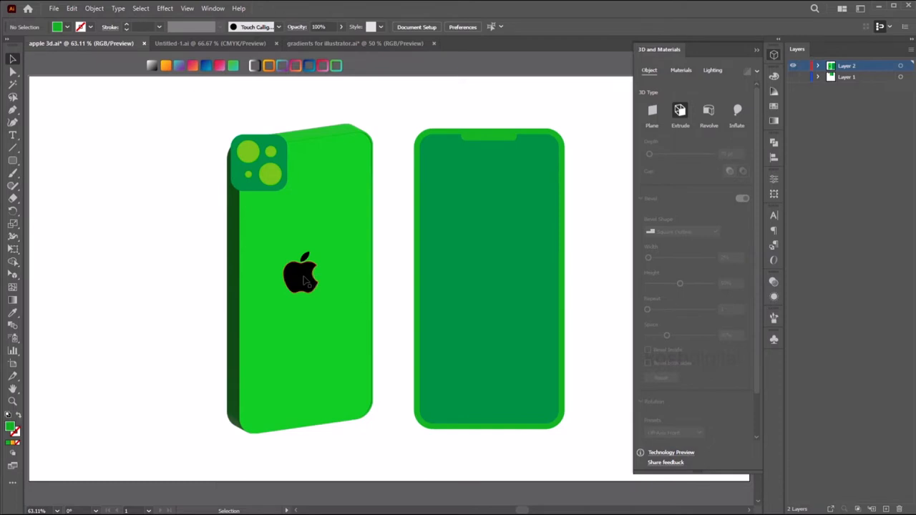
Make the Apple logo a flat 3D Plane object and nudge it right and down
left_click(300, 274)
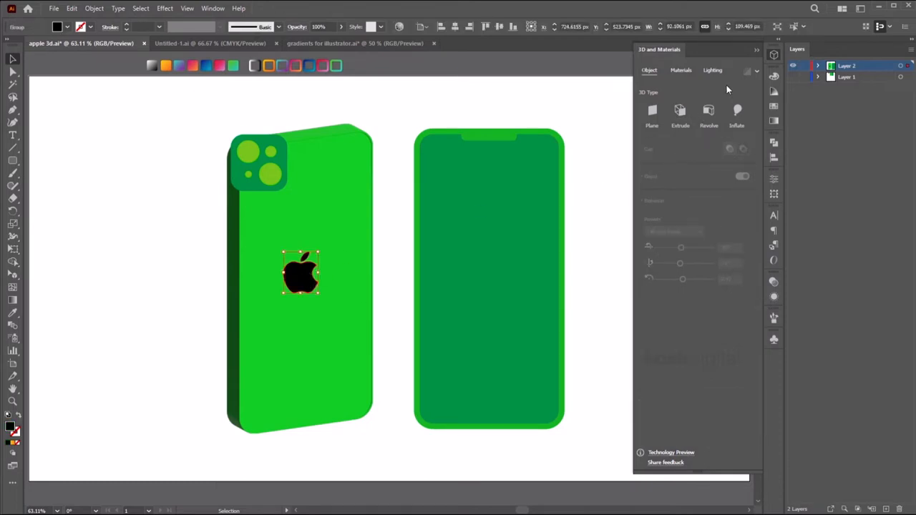
mouse_move(653, 111)
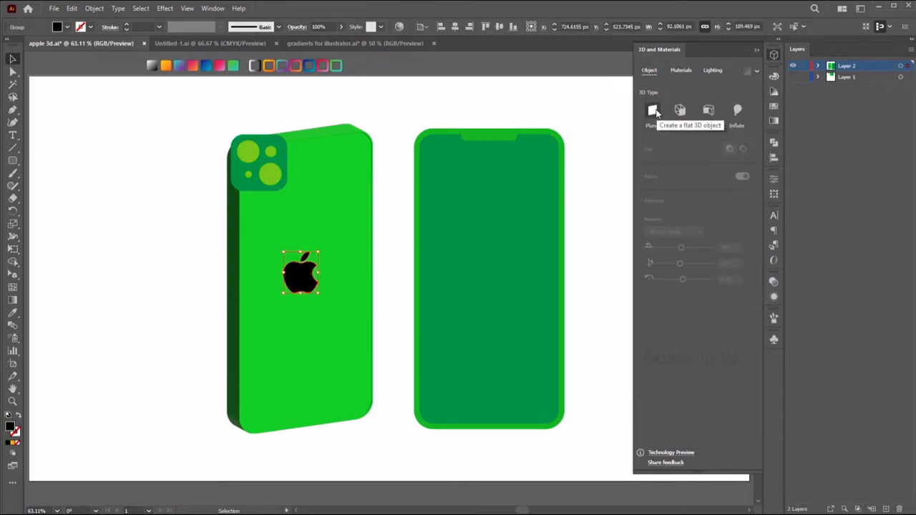
left_click(653, 110)
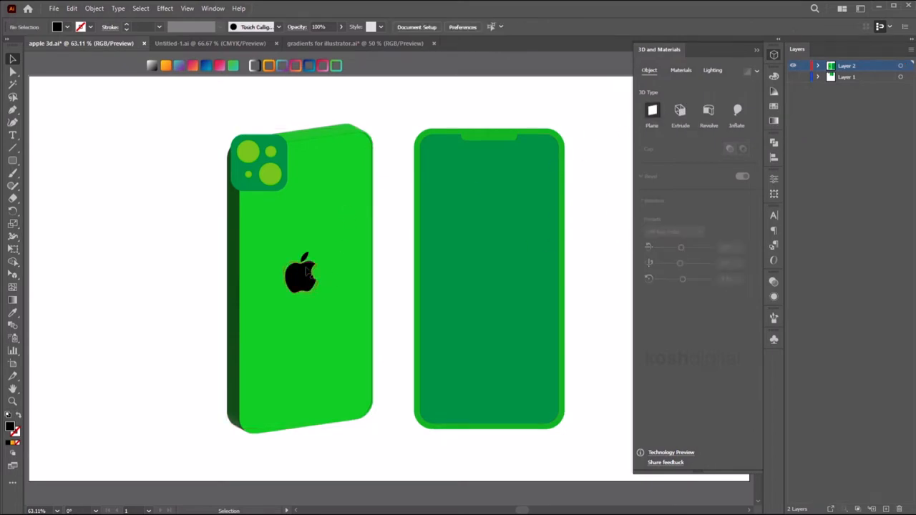
left_click_drag(301, 275, 313, 284)
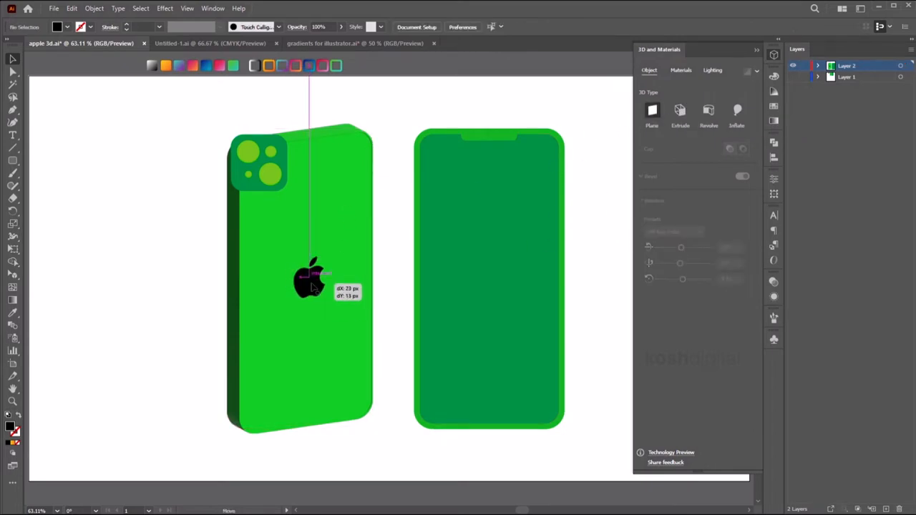
Extrude the camera module in 3D with a very thin Square Outline bevel
left_click(260, 164)
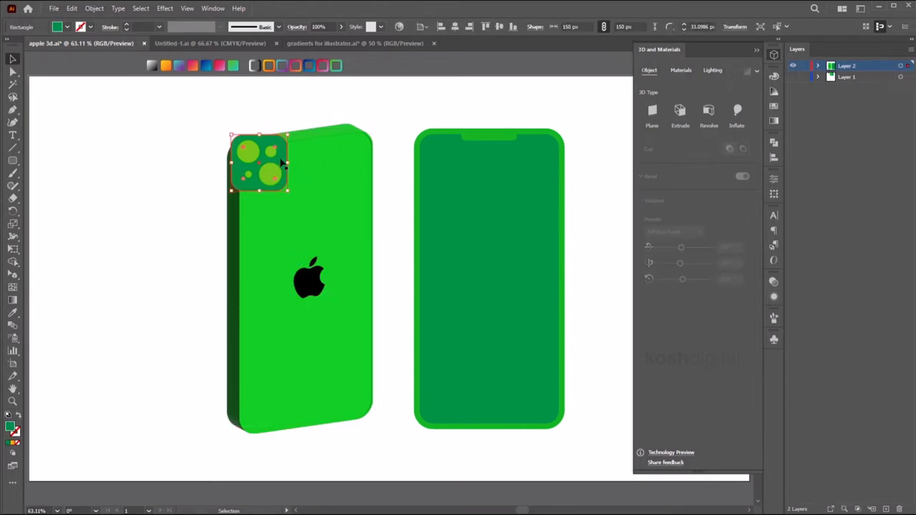
mouse_move(678, 109)
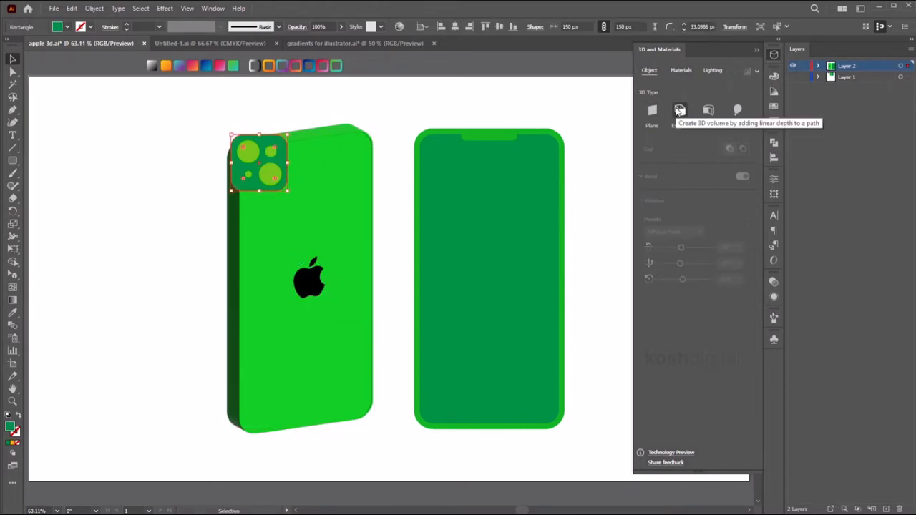
left_click(680, 112)
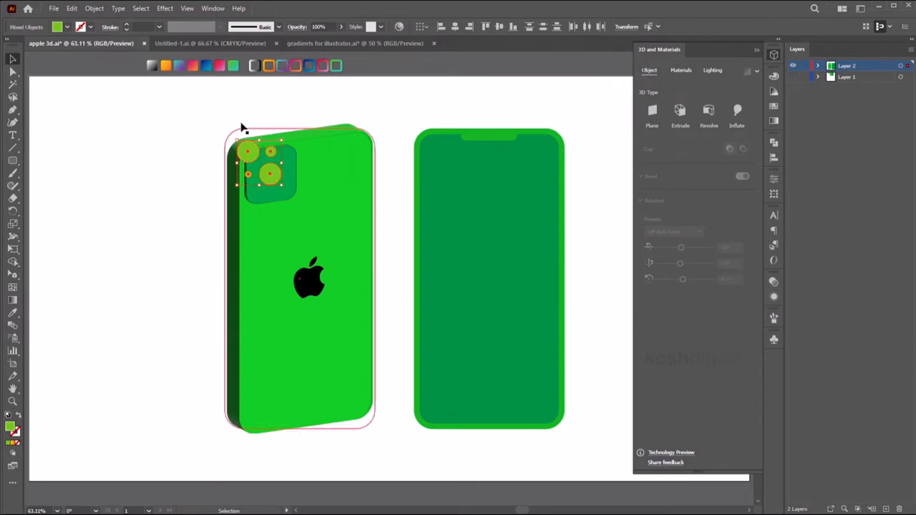
left_click(678, 115)
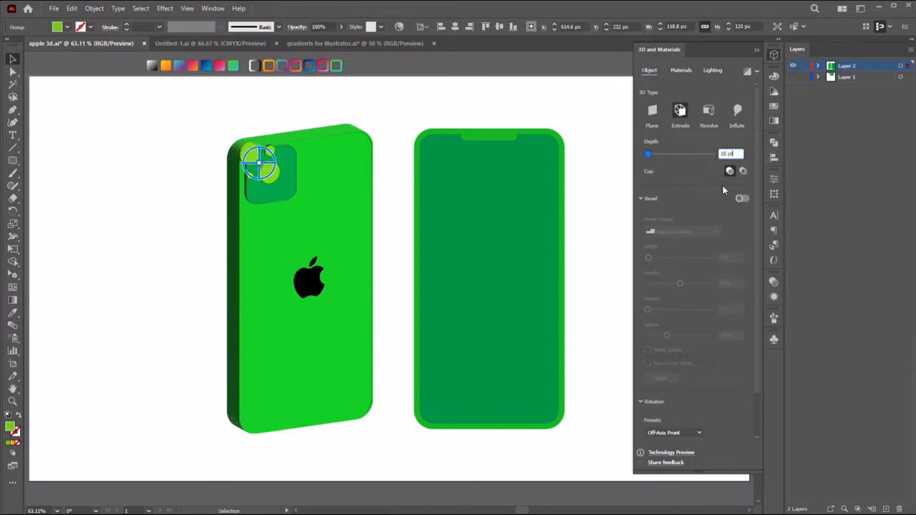
left_click(741, 197)
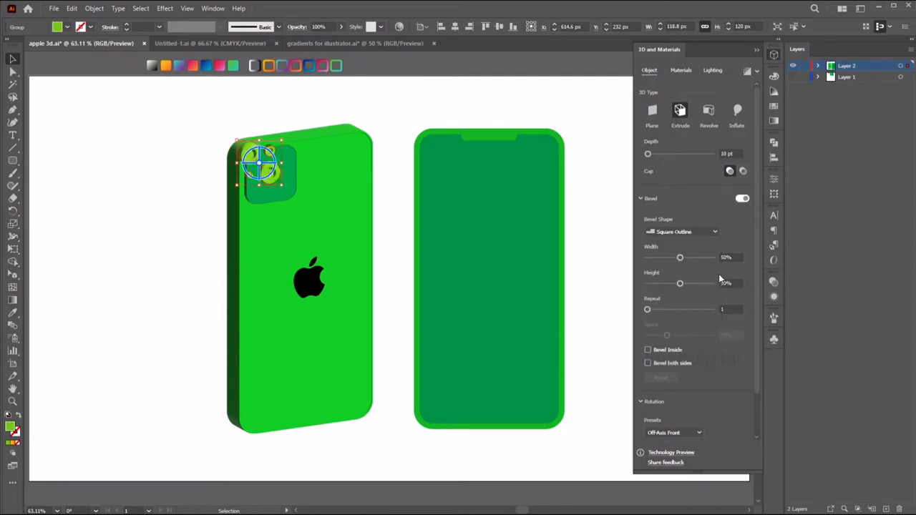
left_click_drag(261, 165, 282, 175)
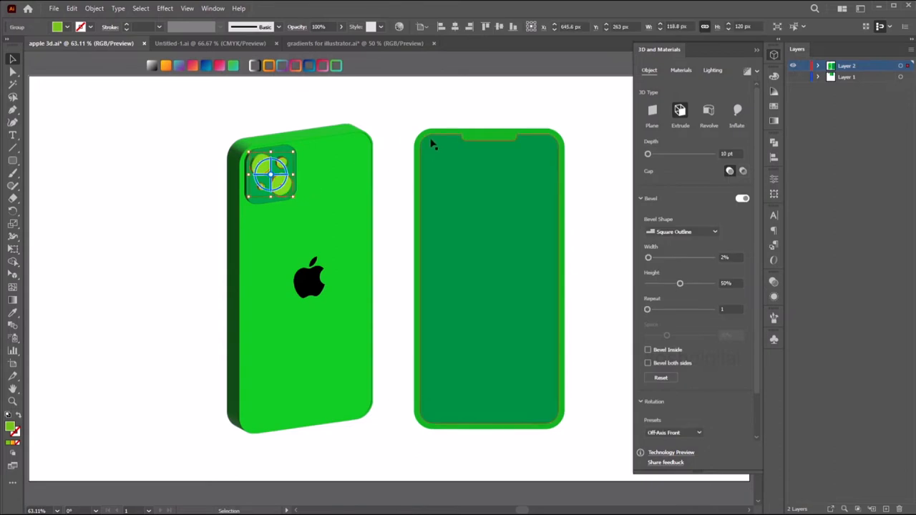
Preview the 3D camera module and shift it slightly right and down on the phone back
left_click(344, 143)
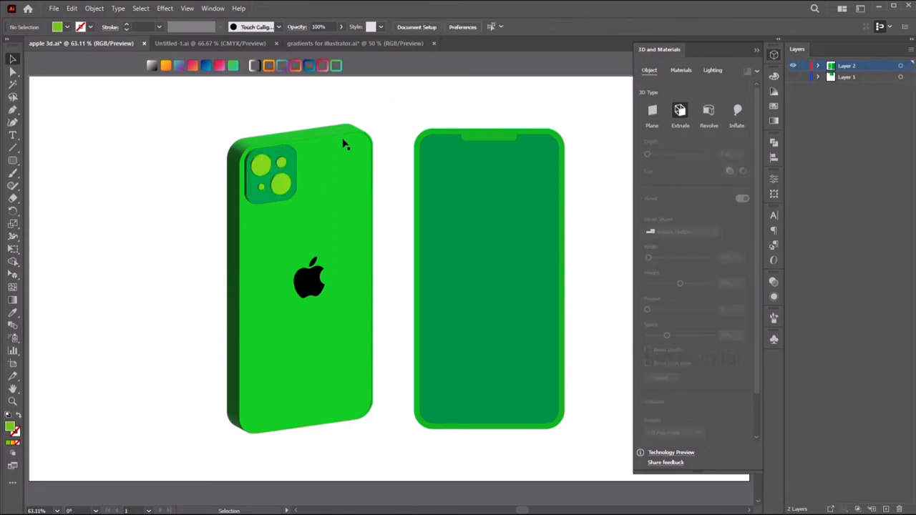
left_click(270, 174)
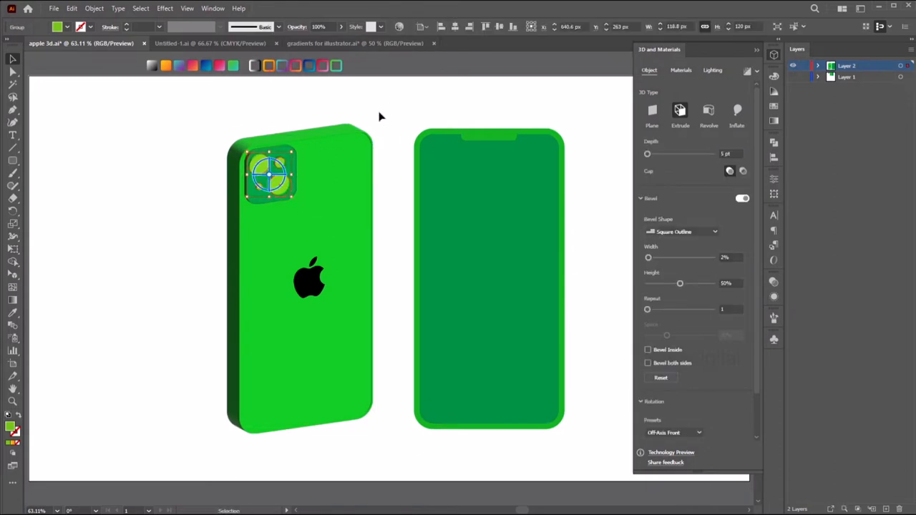
left_click_drag(271, 175, 278, 180)
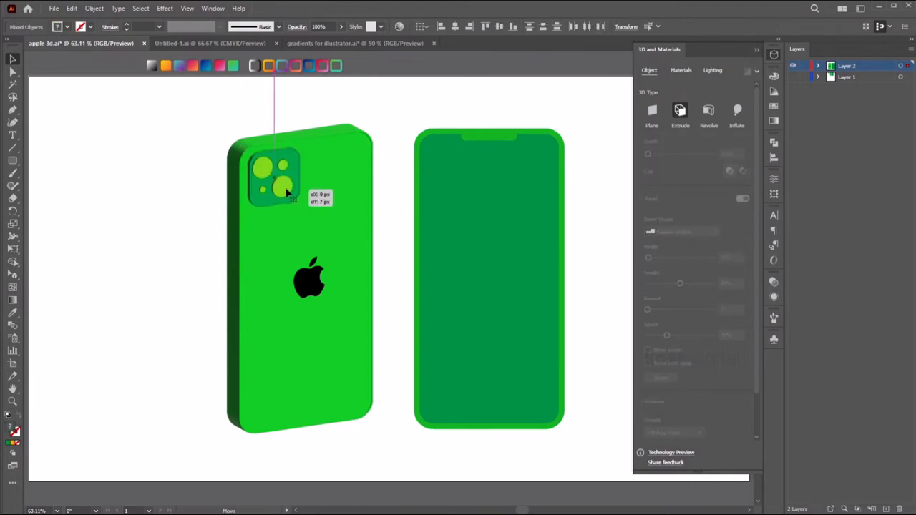
Give the phone body a shiny silver finish by raising metallic and lowering roughness
left_click(682, 69)
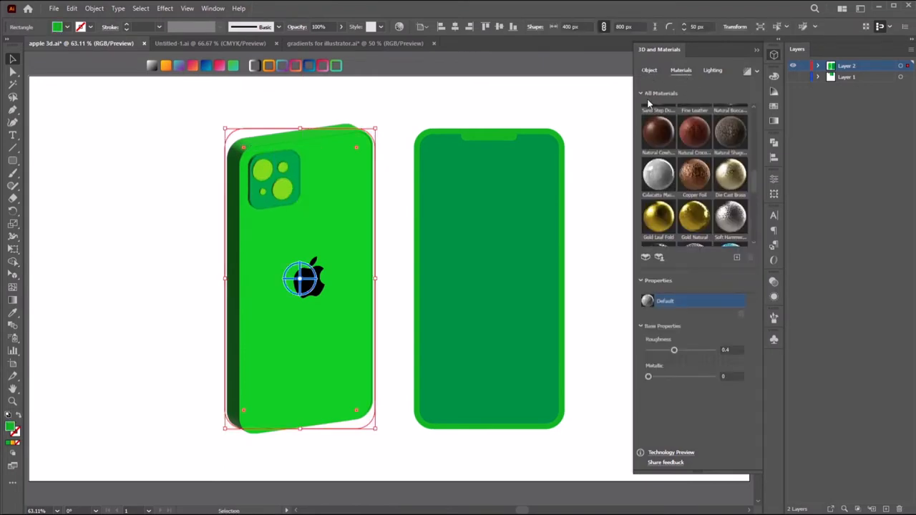
scroll("down", 3)
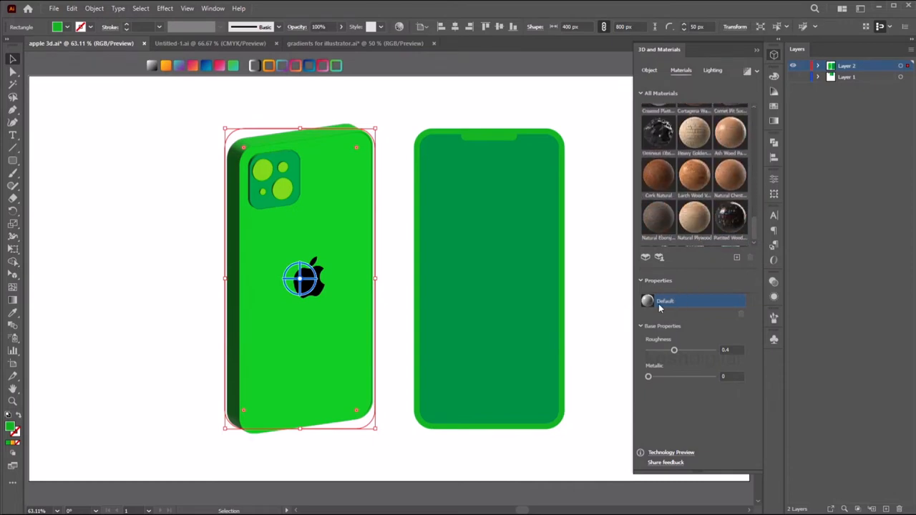
left_click_drag(649, 377, 661, 377)
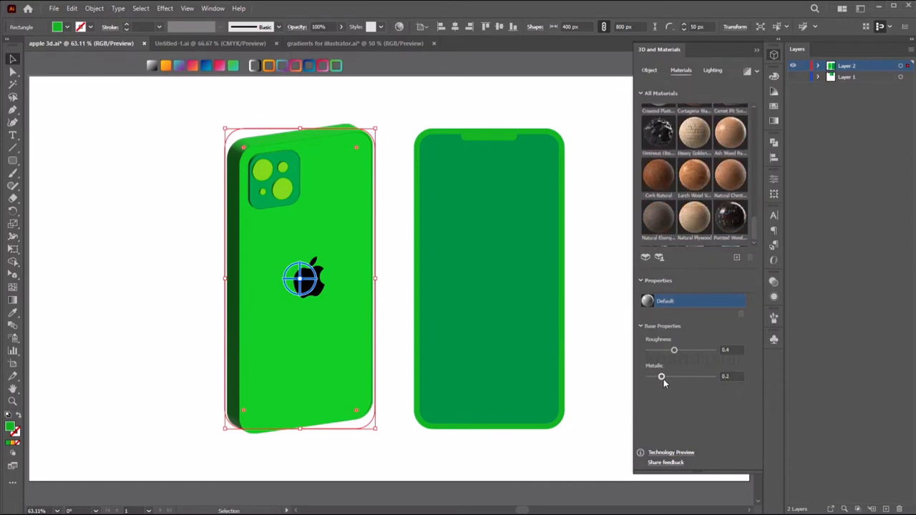
left_click_drag(673, 349, 679, 349)
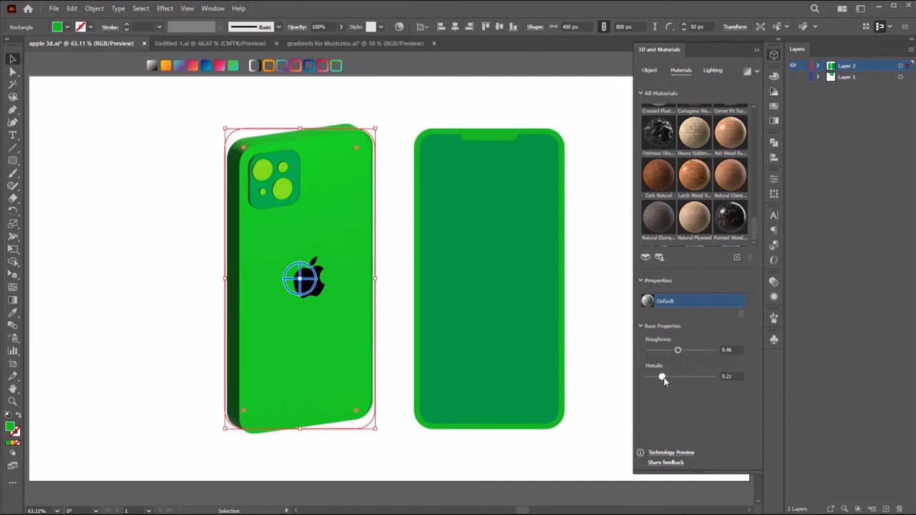
left_click_drag(661, 377, 693, 377)
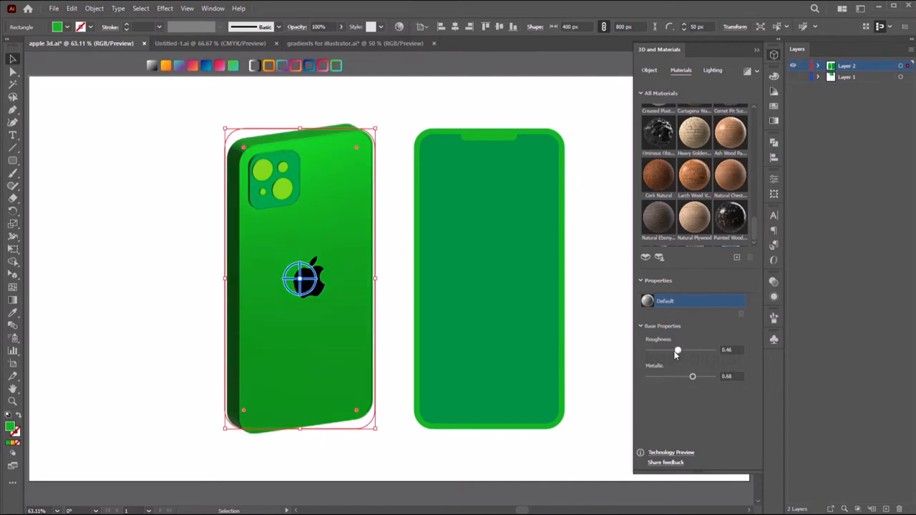
left_click_drag(678, 349, 670, 350)
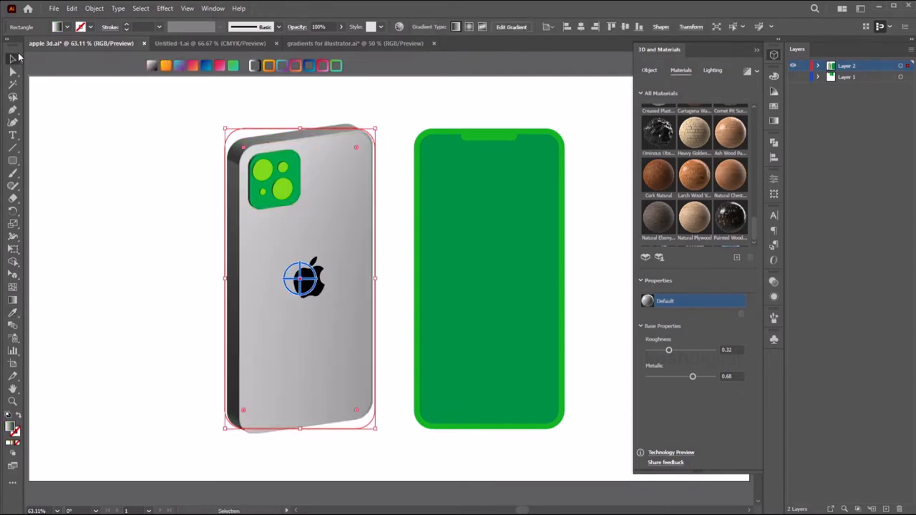
left_click(265, 126)
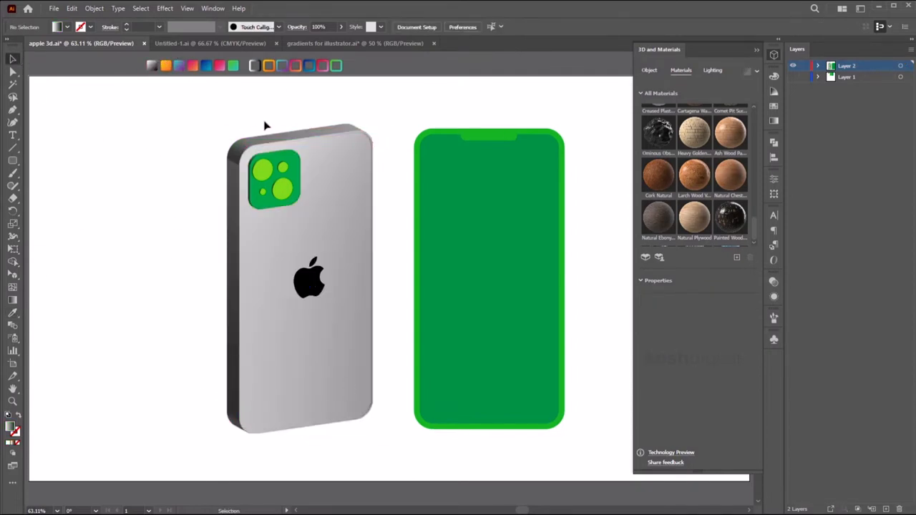
Fill the camera lens circles with a near-black colour
left_click(275, 177)
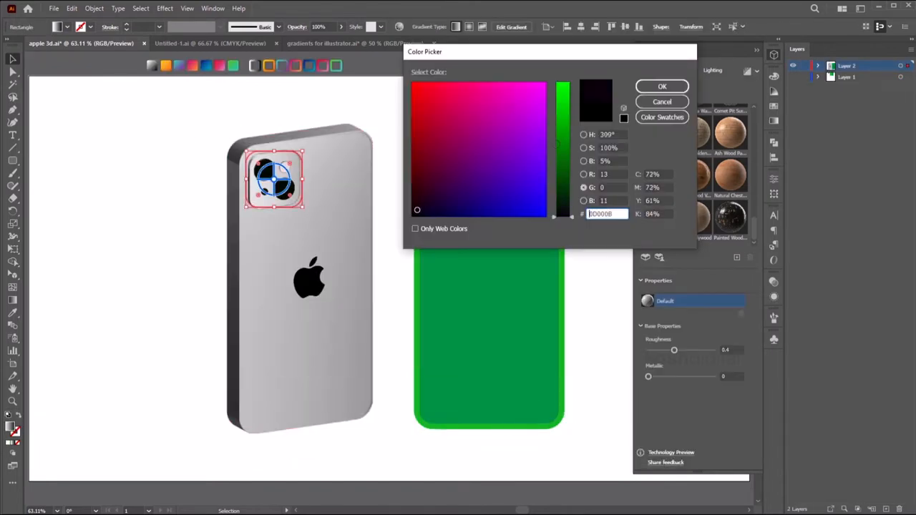
left_click(662, 85)
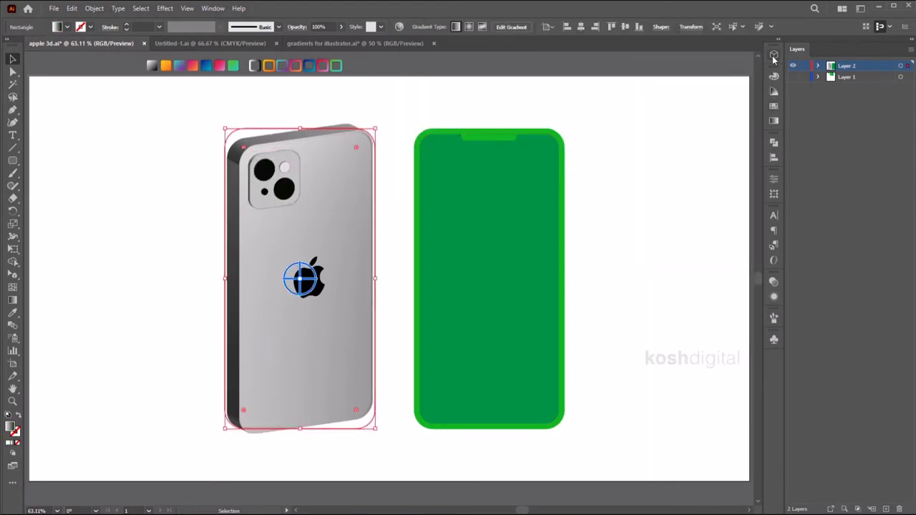
Light the 3D phone from the Right preset with raised intensity for a near-white back
left_click(773, 55)
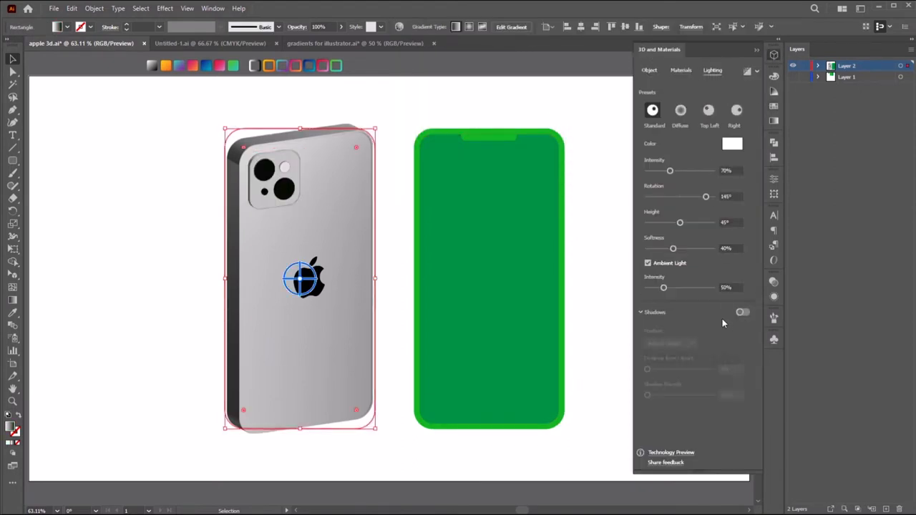
left_click(736, 109)
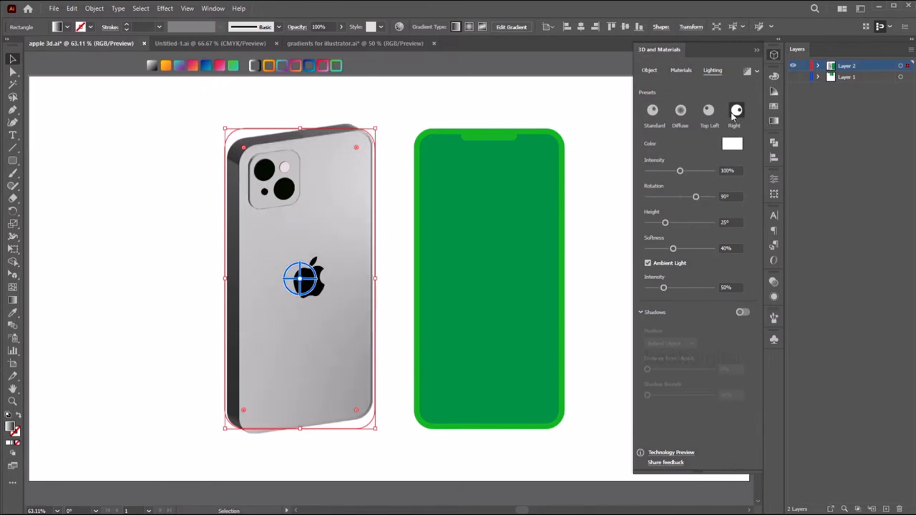
left_click_drag(681, 170, 693, 171)
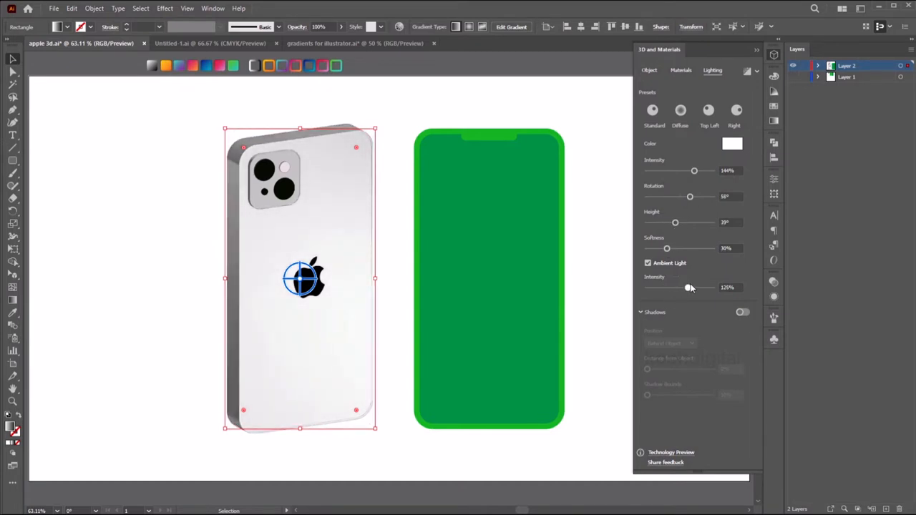
left_click(682, 69)
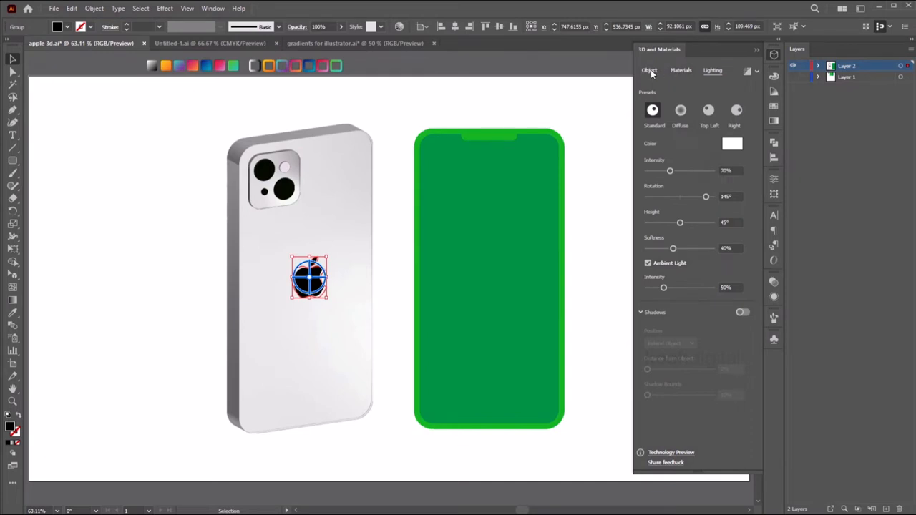
Apply the Soft Hammered Aluminium material to the Apple logo
left_click(682, 70)
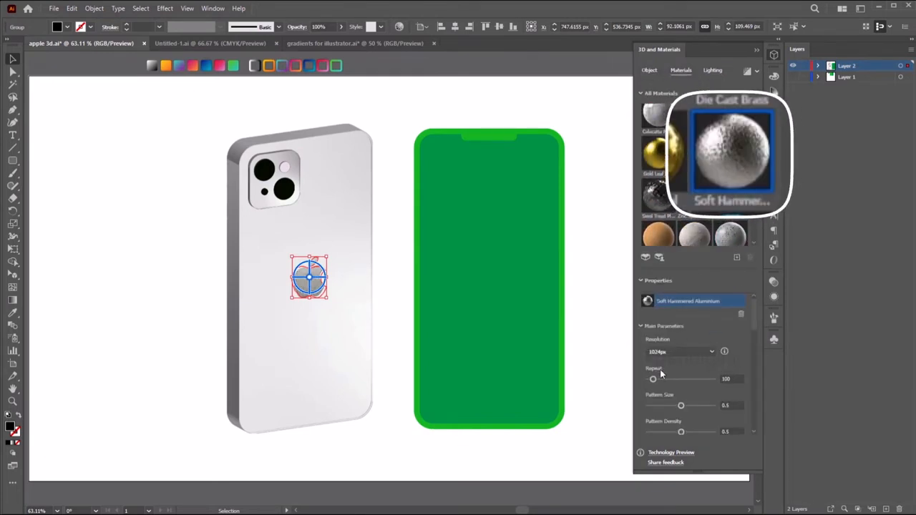
left_click(332, 303)
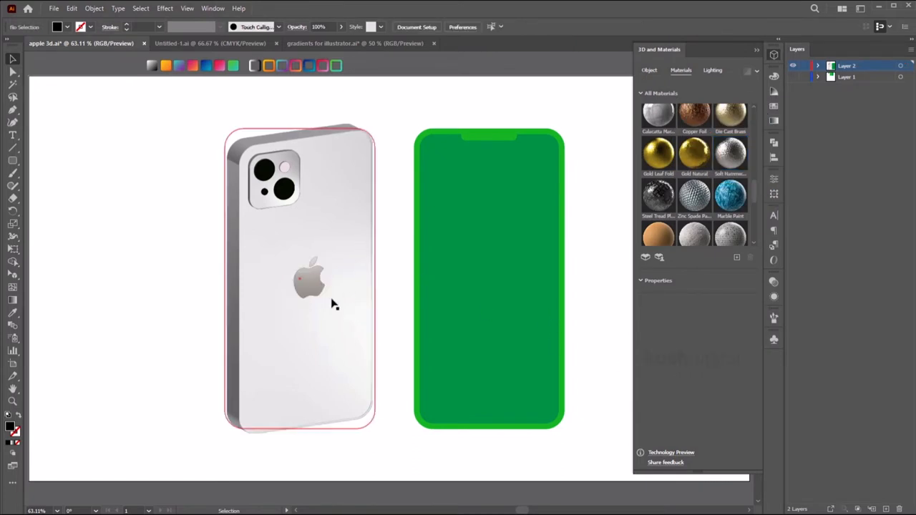
left_click(310, 279)
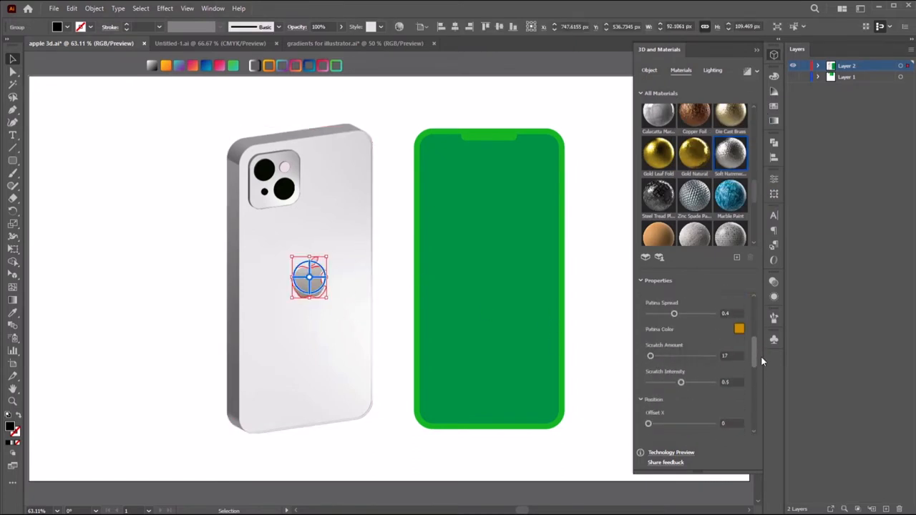
scroll("up", 3)
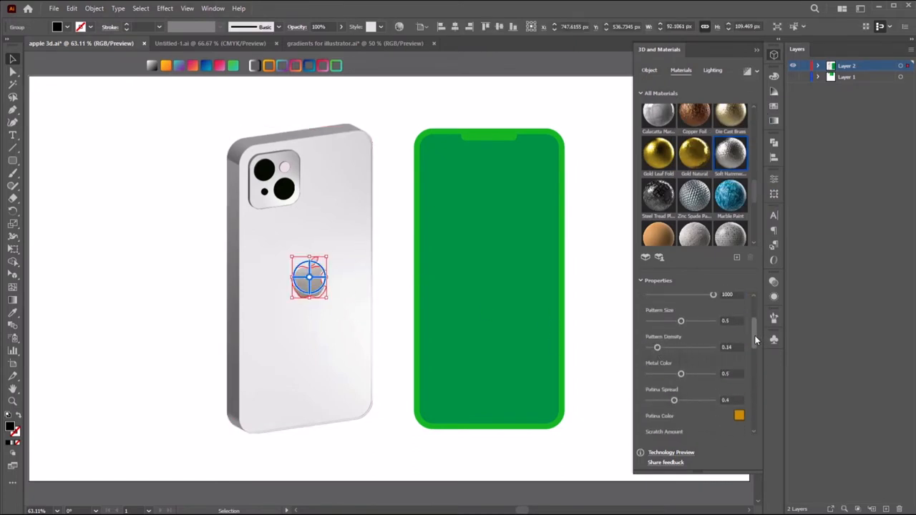
scroll("down", 3)
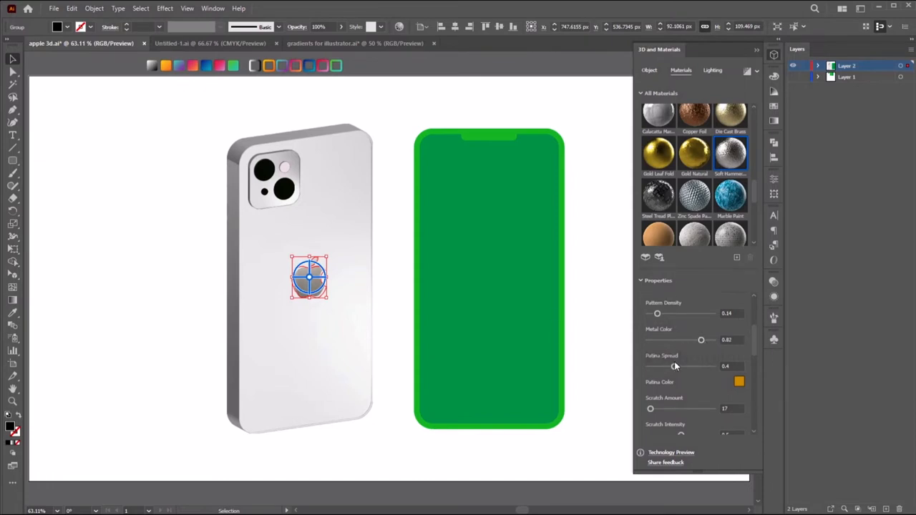
Tweak the aluminium's patina and ambient occlusion intensity for a metallic grey logo
left_click(730, 155)
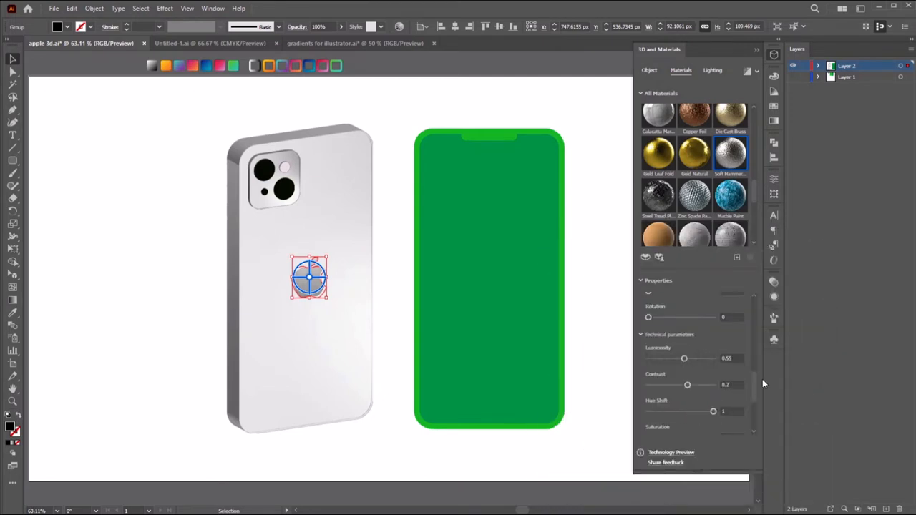
scroll("down", 3)
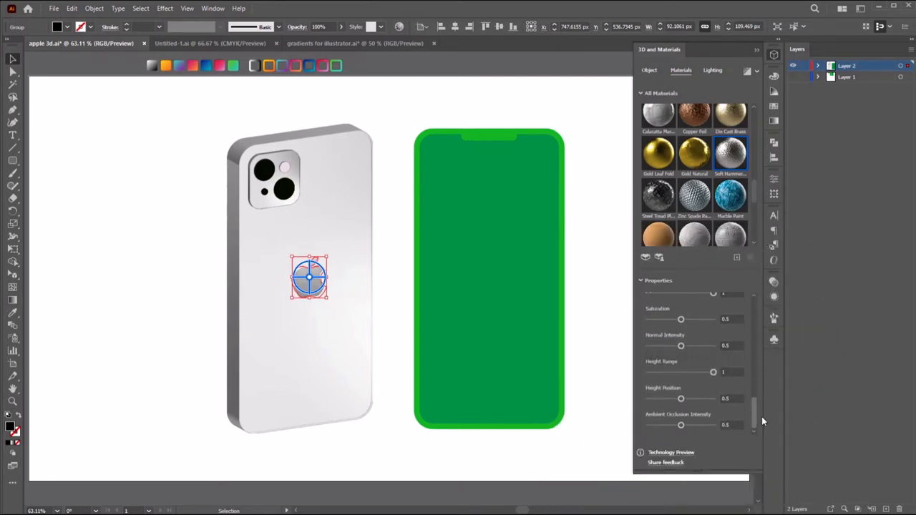
left_click_drag(681, 425, 690, 425)
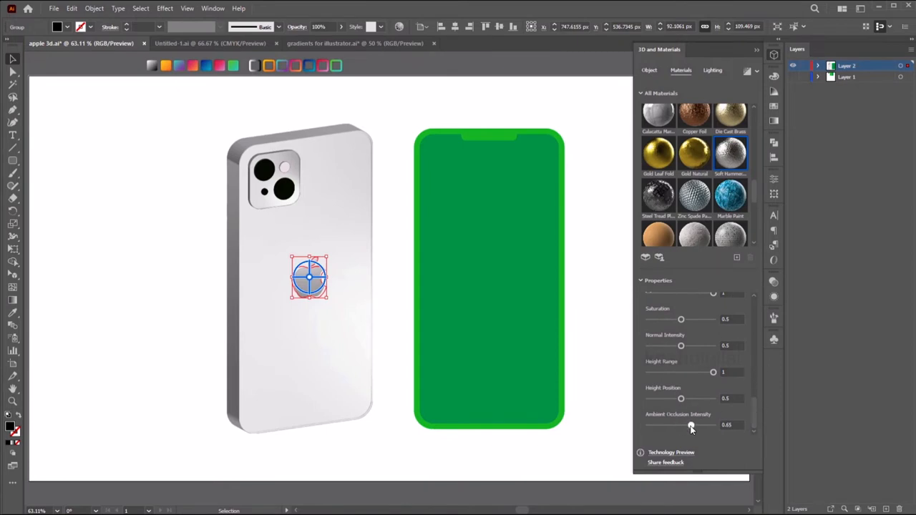
left_click(518, 342)
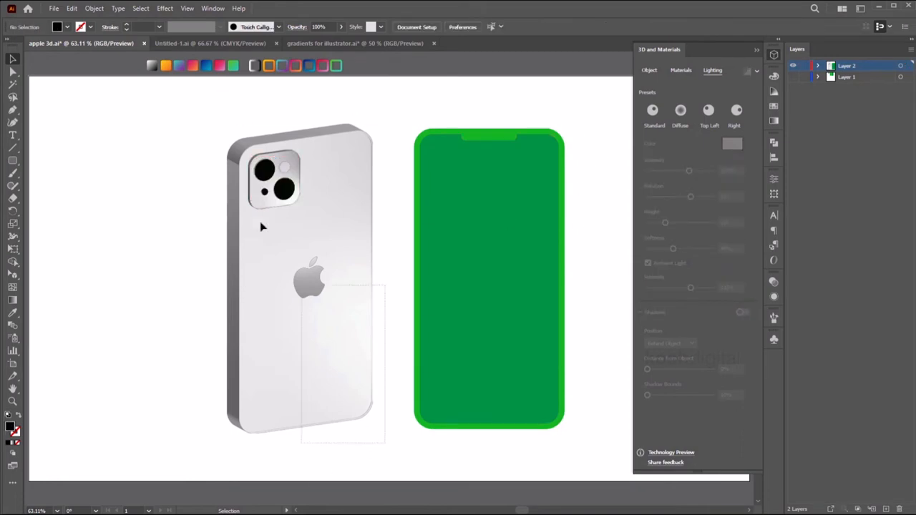
Extrude the green screen-front shape into a thick 3D phone body and start choosing its fill colour
left_click(308, 279)
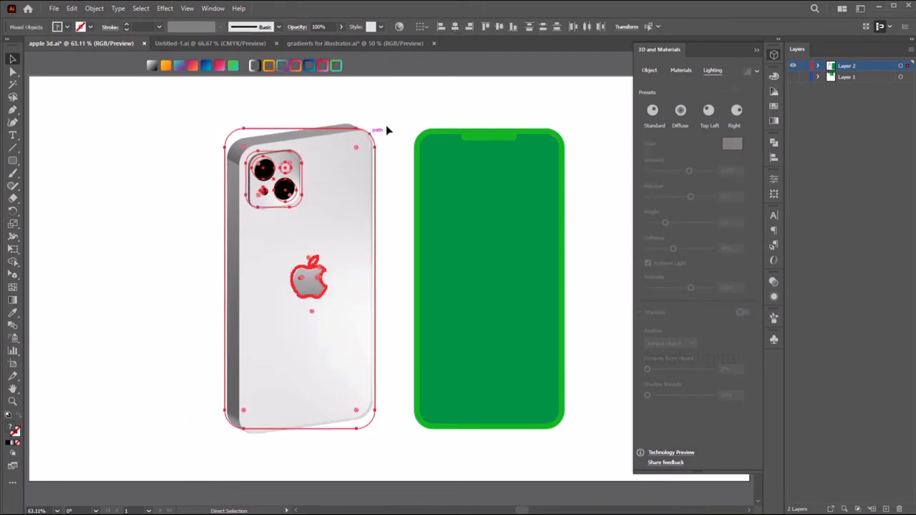
left_click(573, 113)
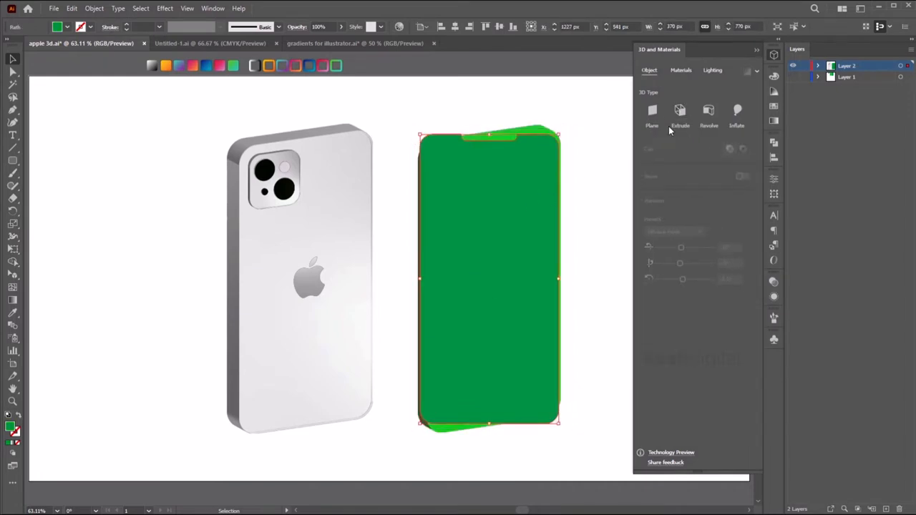
left_click(679, 113)
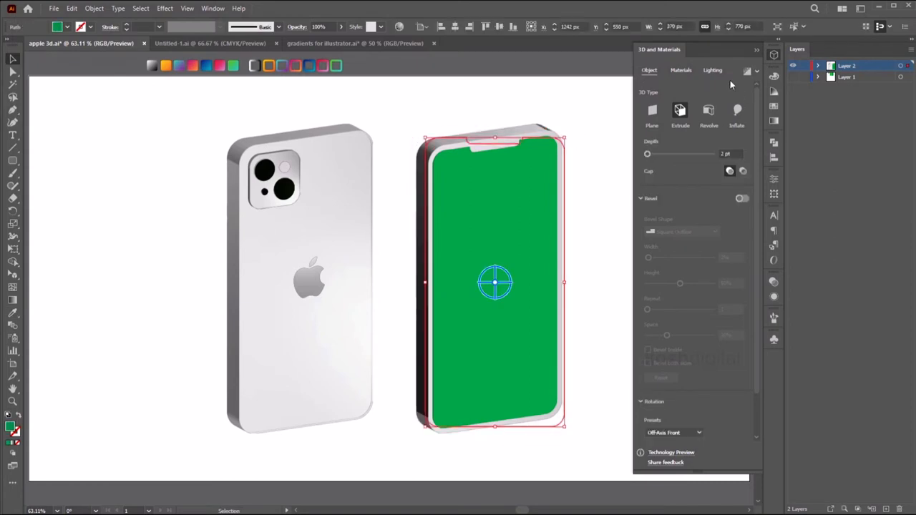
left_click(742, 198)
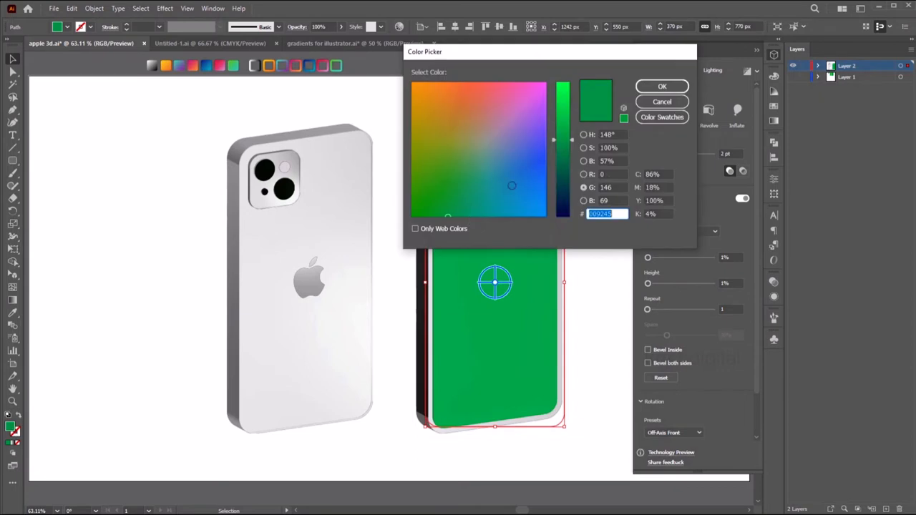
Make the front phone's screen black and give its edges a Square Outline bevel with adjusted height
left_click(661, 100)
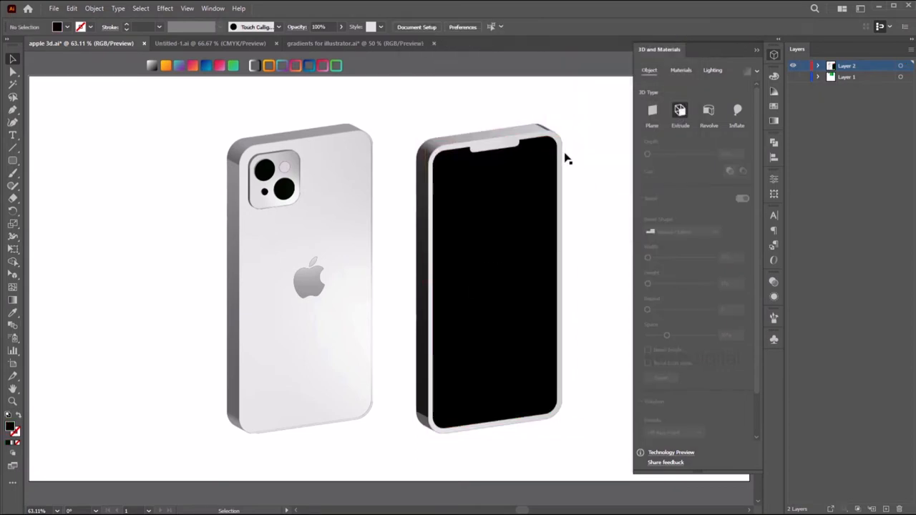
left_click(681, 232)
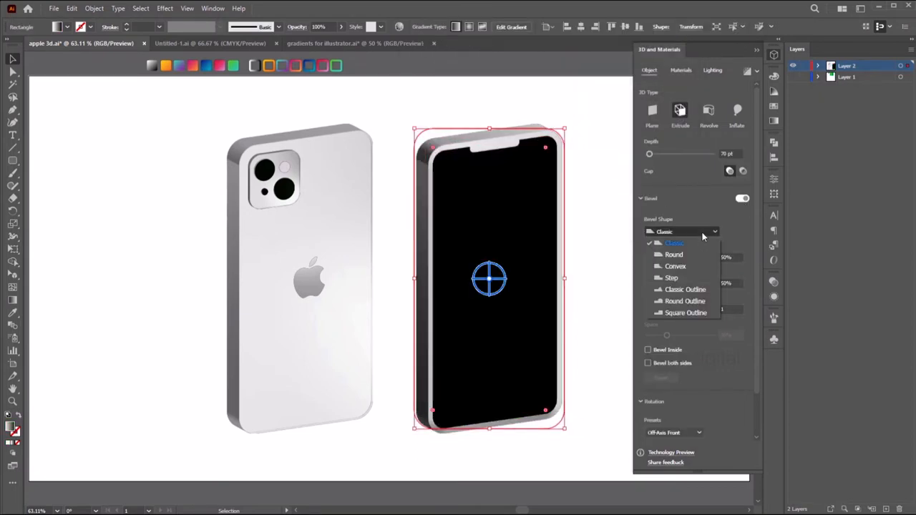
left_click(686, 312)
type("2")
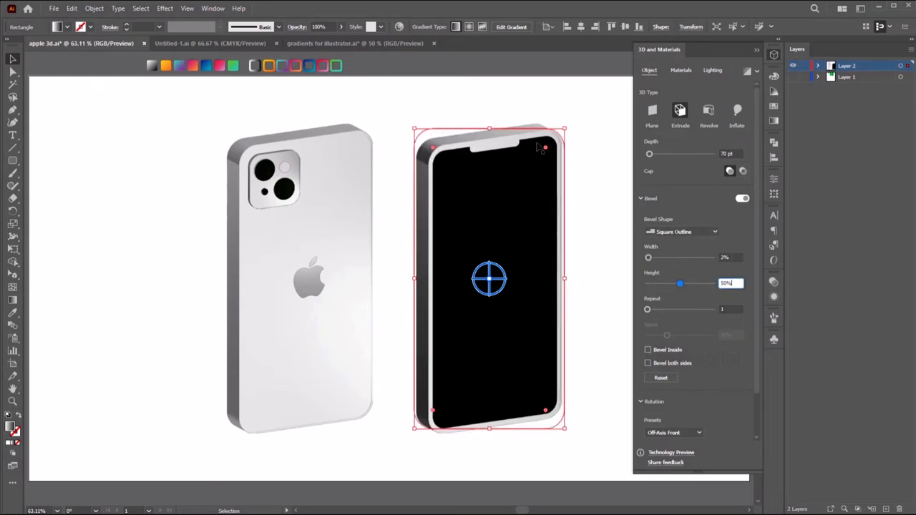
left_click(619, 132)
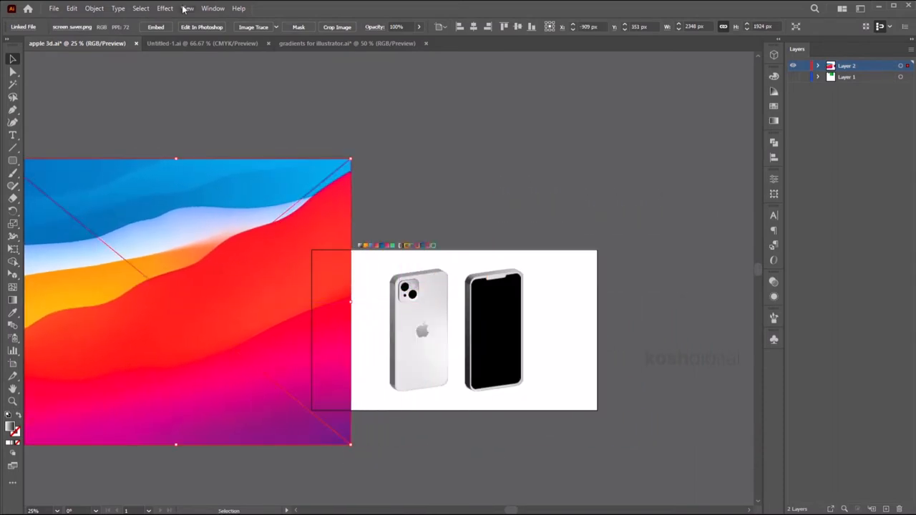
Bring up the Image Trace settings for the wallpaper, leaving the tracing preset unchanged
left_click(252, 26)
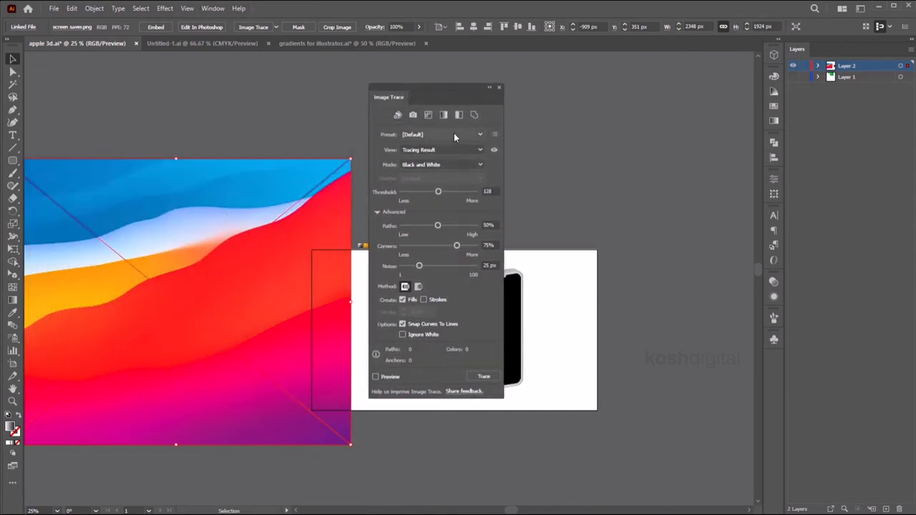
left_click(480, 135)
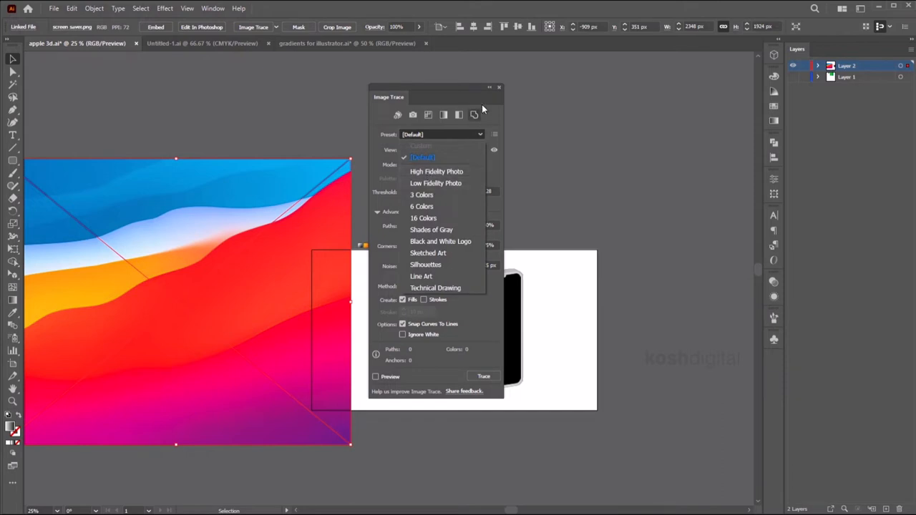
left_click(428, 114)
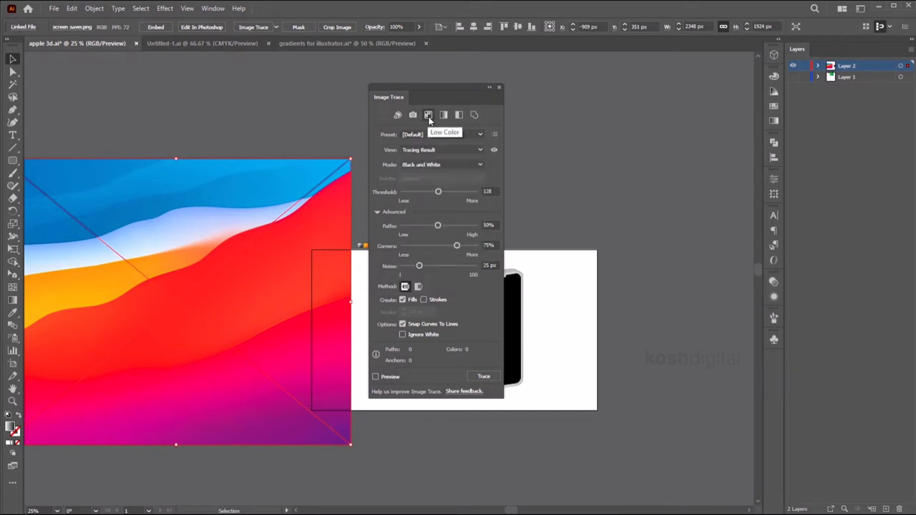
mouse_move(475, 114)
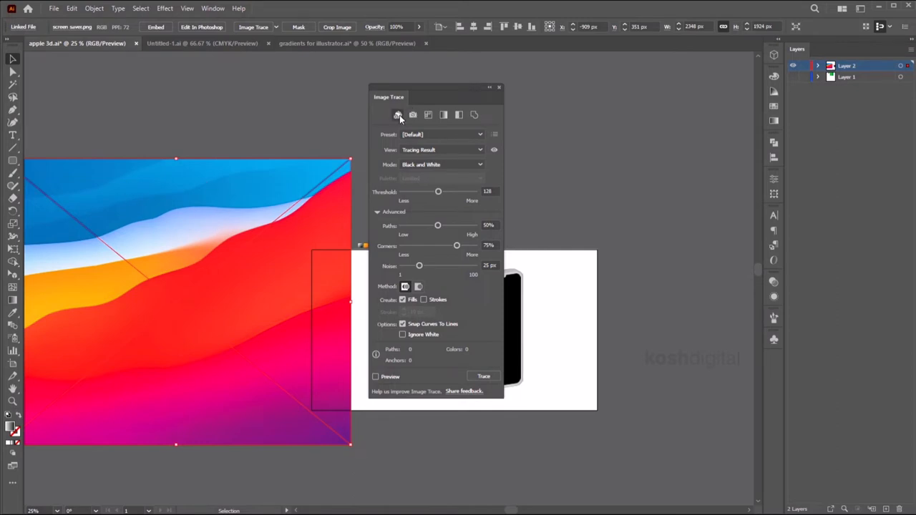
left_click(398, 115)
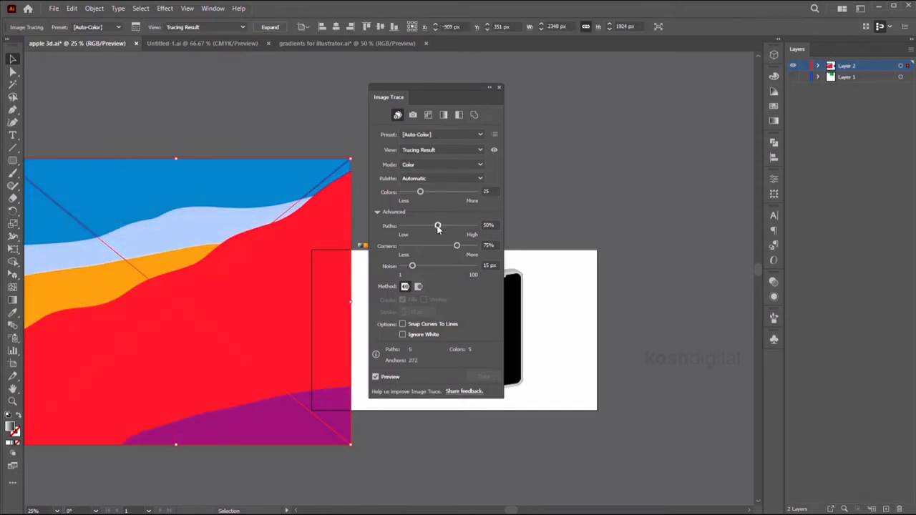
Trace the wallpaper with Paths at 1% and Corners at 100% into flat colour shapes
left_click_drag(438, 225, 401, 225)
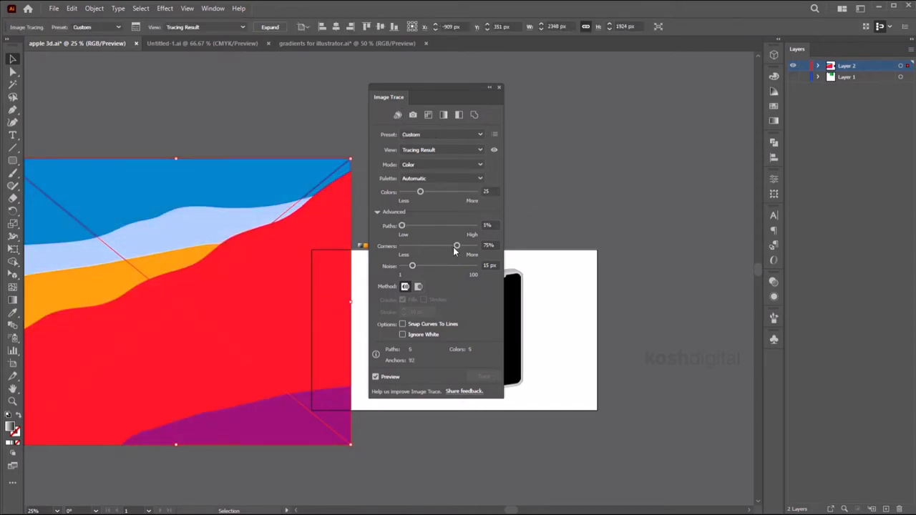
left_click_drag(457, 246, 475, 246)
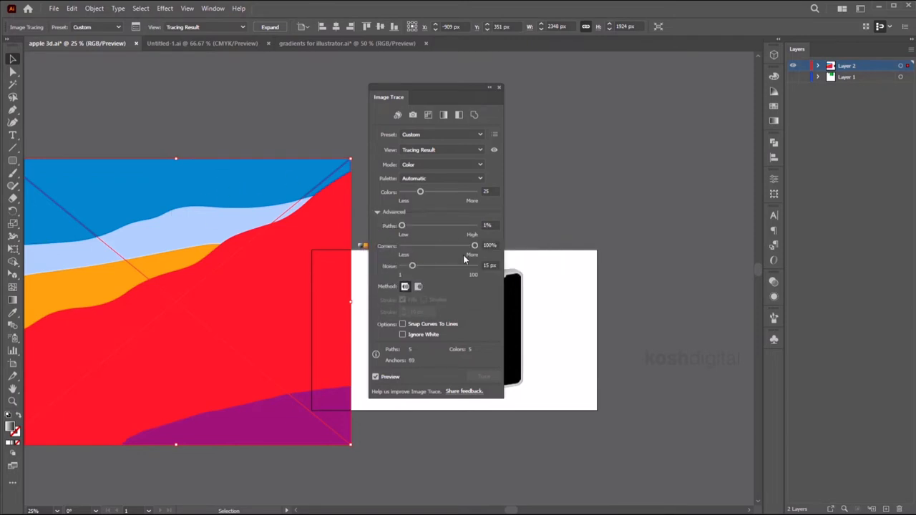
left_click(375, 377)
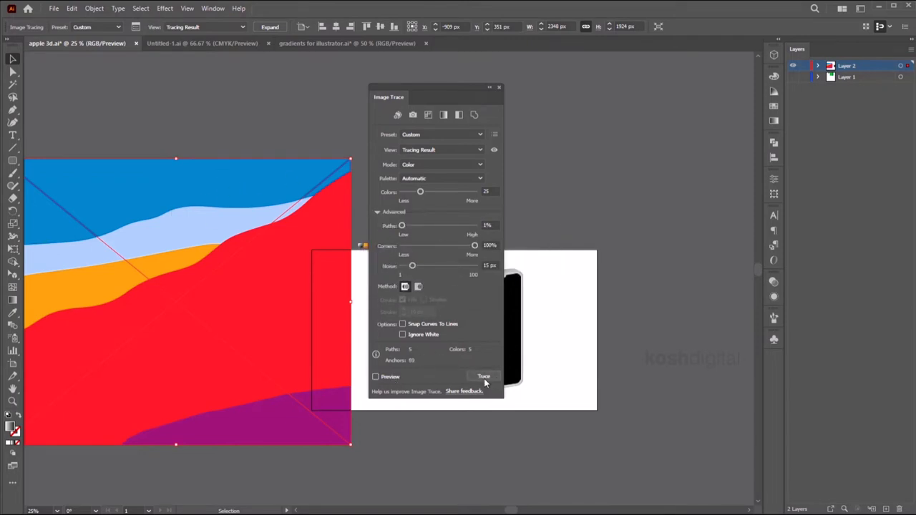
left_click(375, 376)
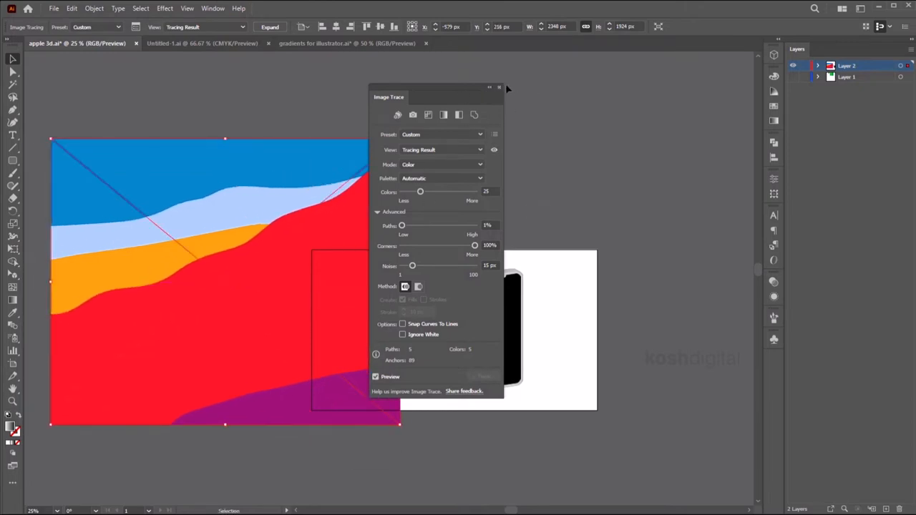
Expand the traced wallpaper into separate editable vector paths
left_click(498, 87)
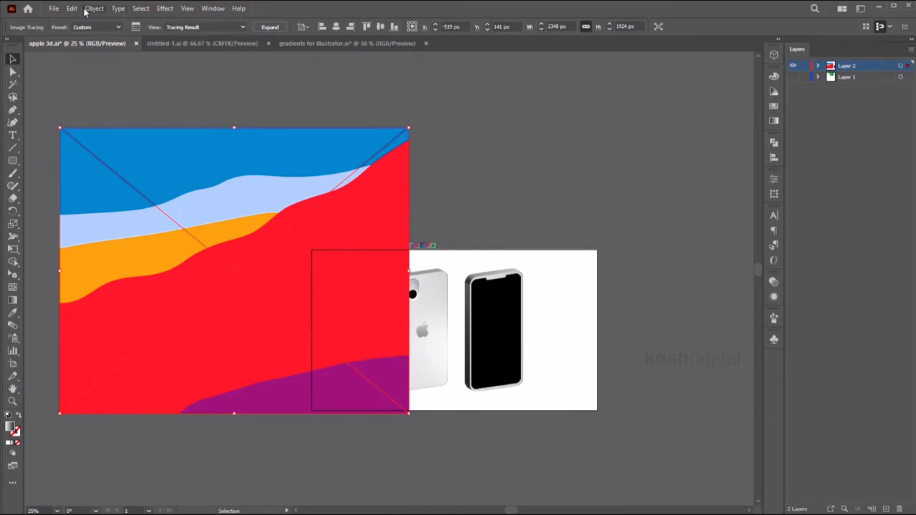
left_click(269, 26)
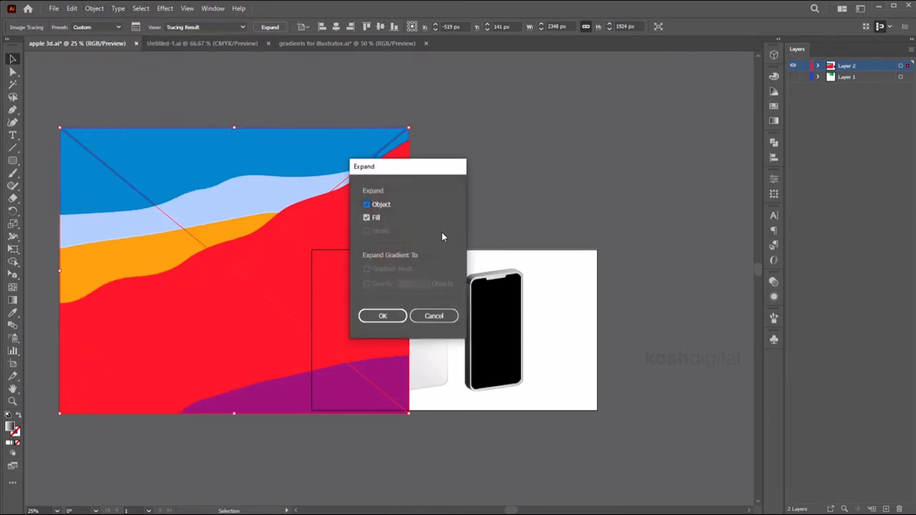
left_click(382, 317)
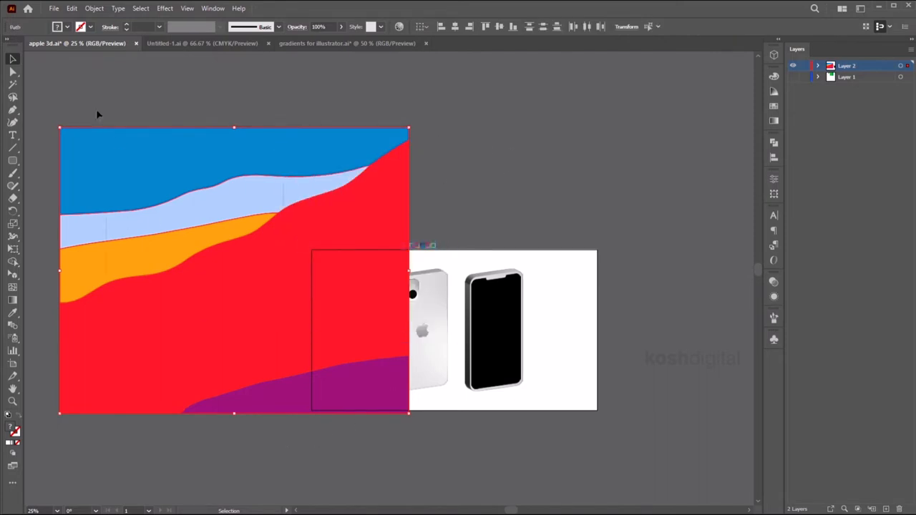
left_click(206, 223)
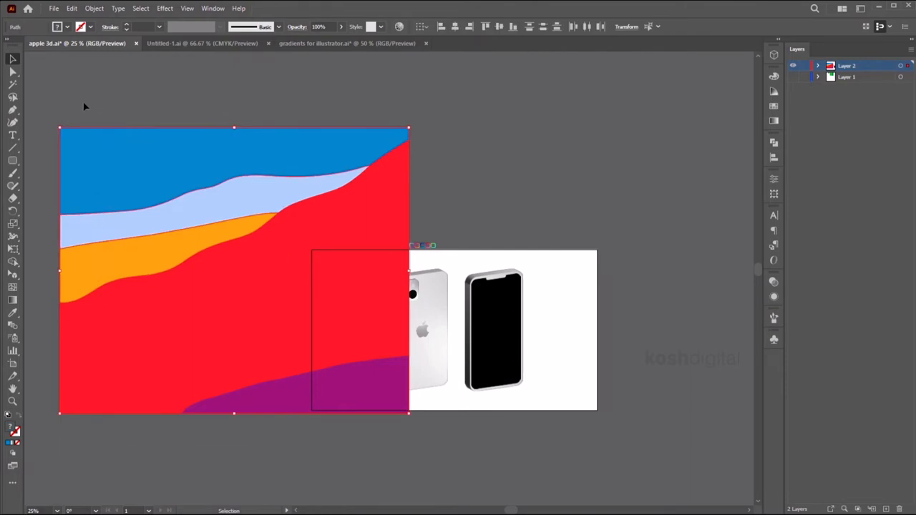
mouse_move(590, 114)
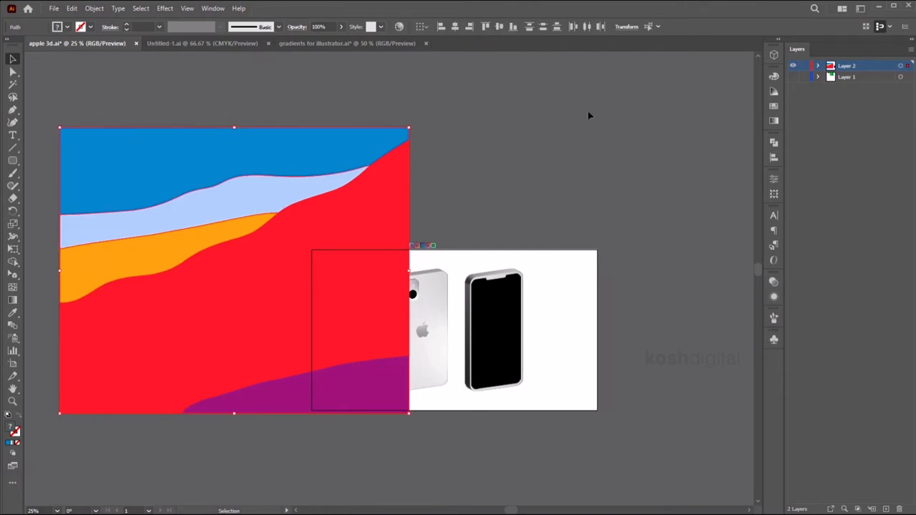
mouse_move(775, 340)
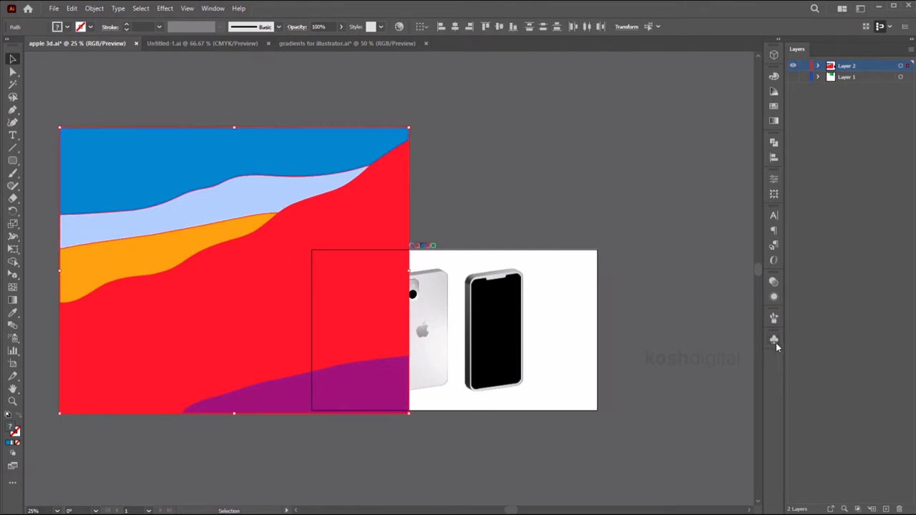
Show the Symbols panel from the Window menu
left_click(774, 337)
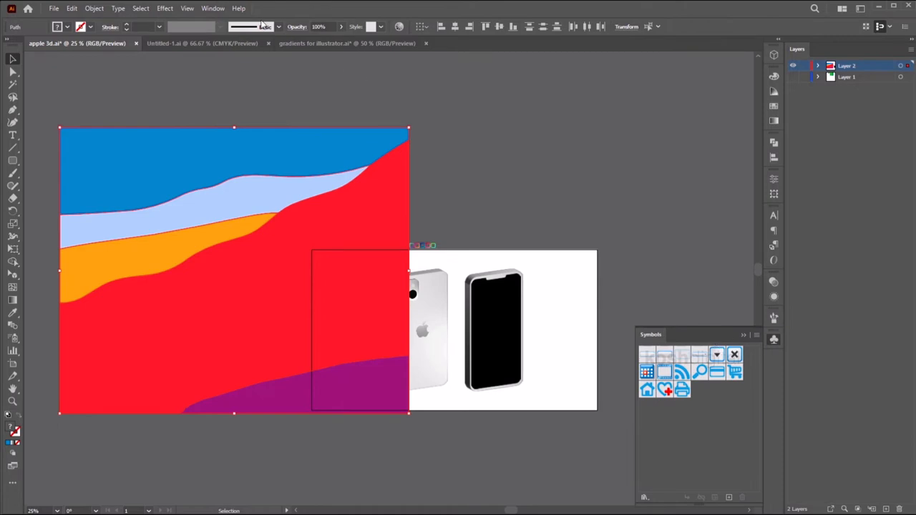
left_click(212, 9)
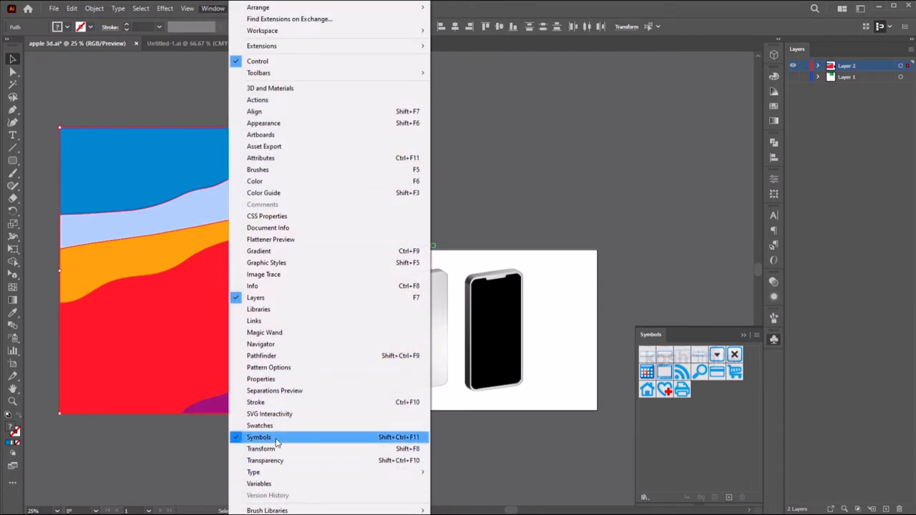
left_click(258, 437)
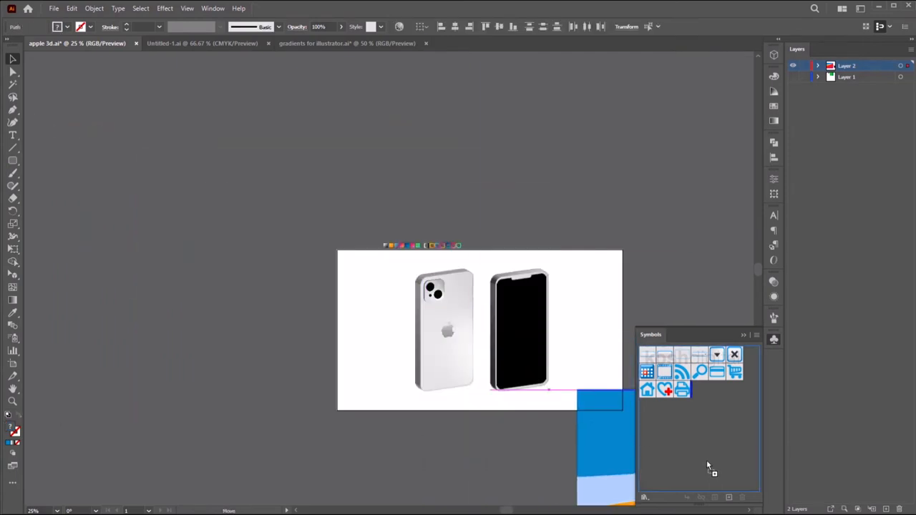
Add the wallpaper artwork as a new symbol with Export Type set to Graphic
left_click(456, 229)
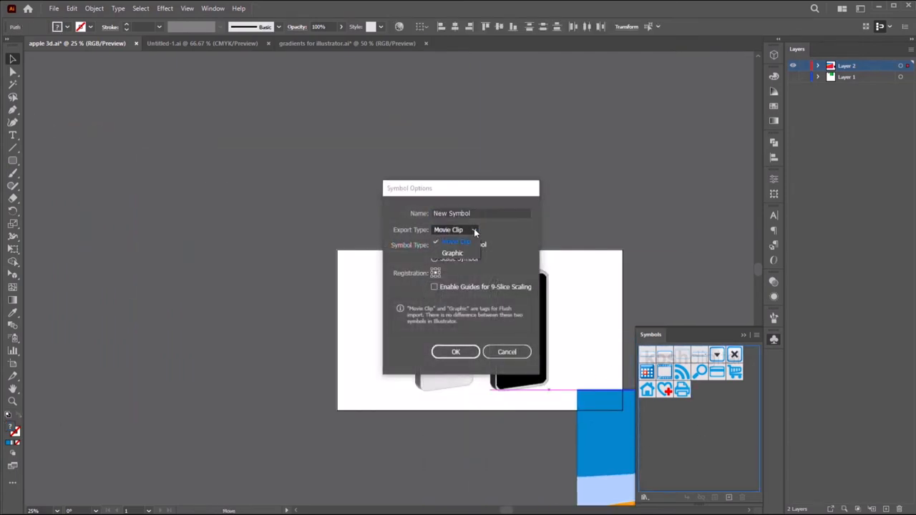
left_click(453, 254)
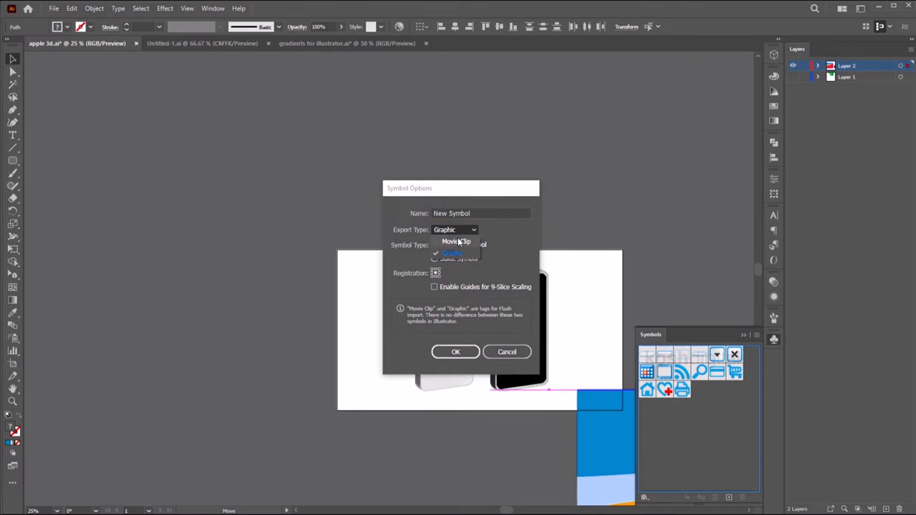
left_click(455, 352)
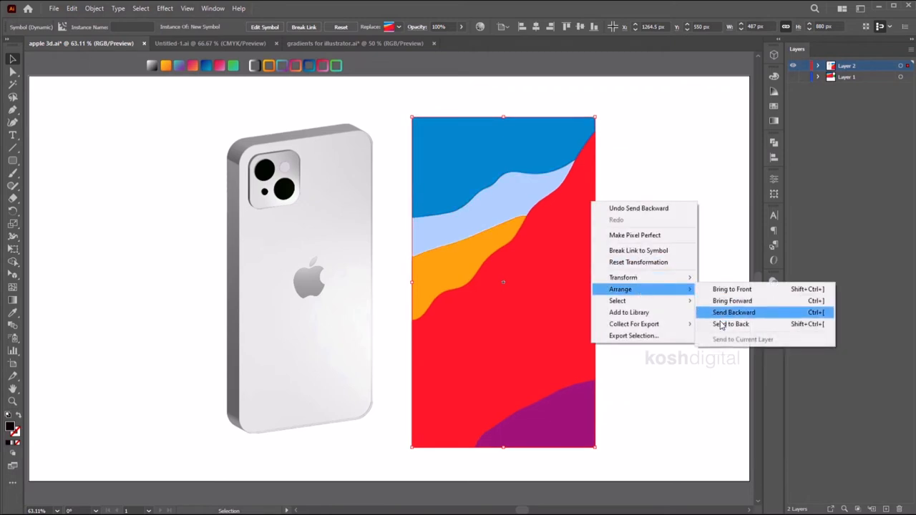
Send the wallpaper behind the front phone's screen shape and clip it to the screen with a clipping mask
left_click(733, 312)
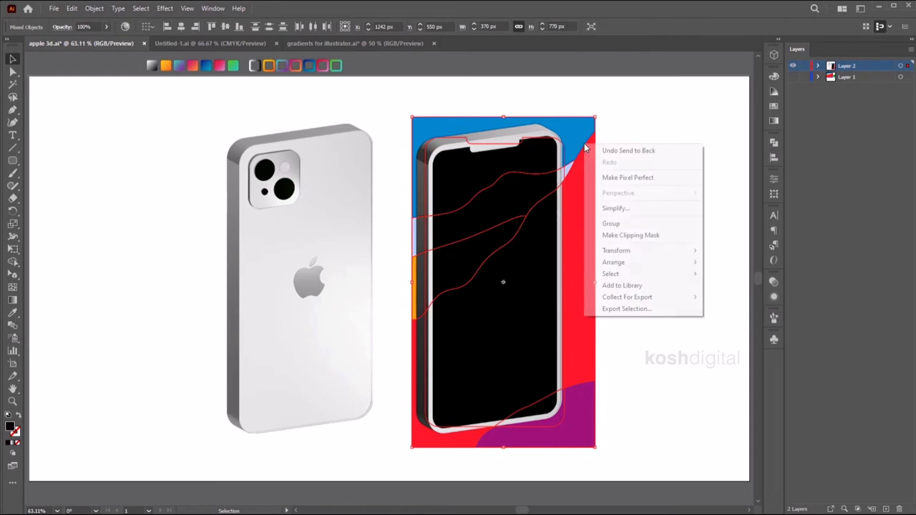
left_click(630, 235)
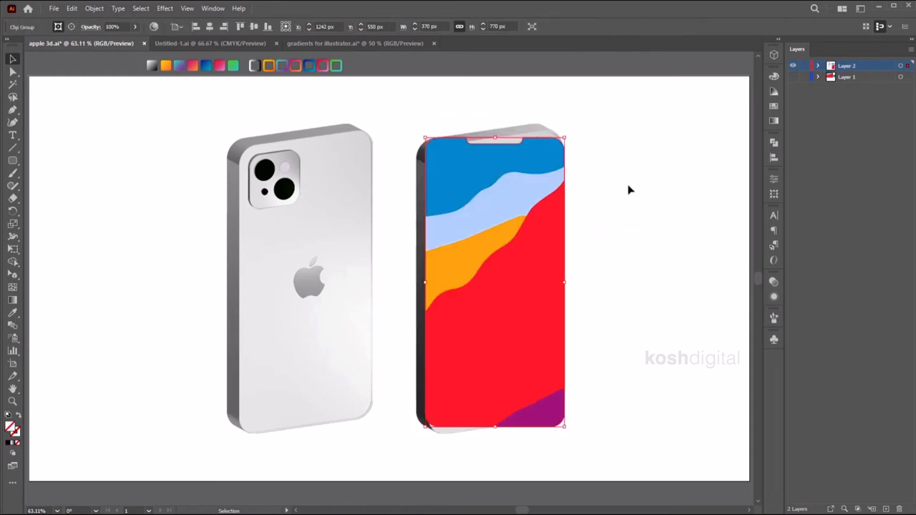
mouse_move(521, 292)
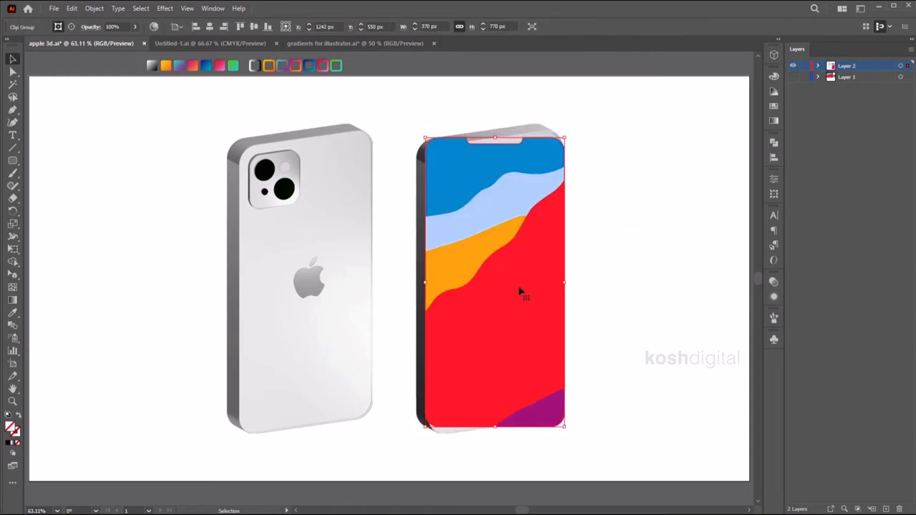
left_click_drag(494, 280, 584, 279)
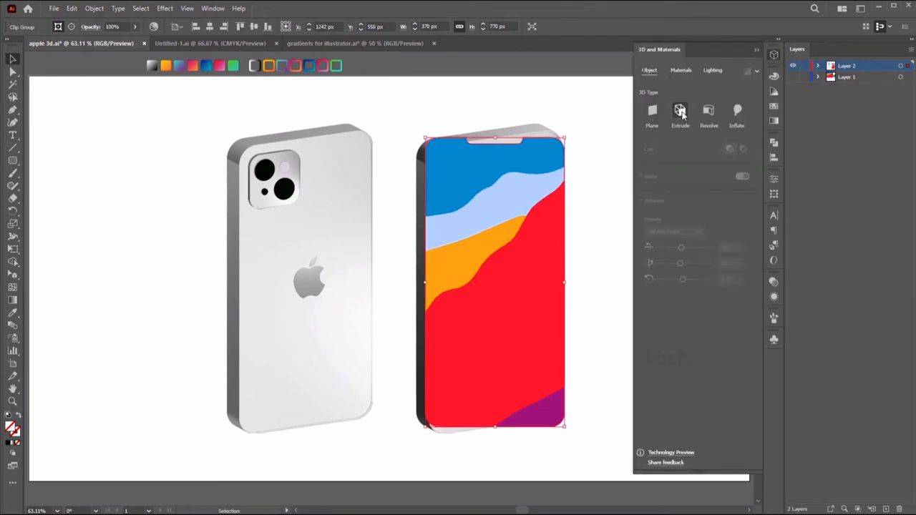
Extrude the wallpaper screen in 3D and render it with shaded lighting from the Materials settings
left_click(679, 111)
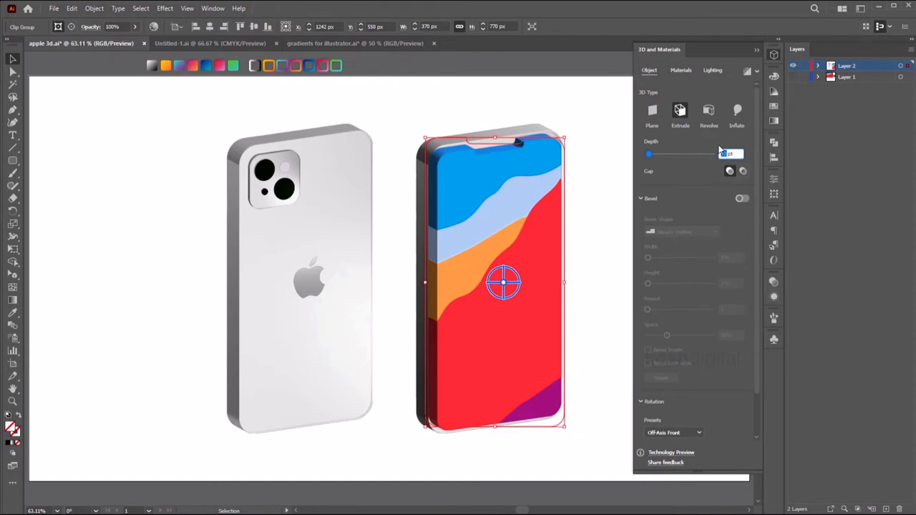
left_click(681, 68)
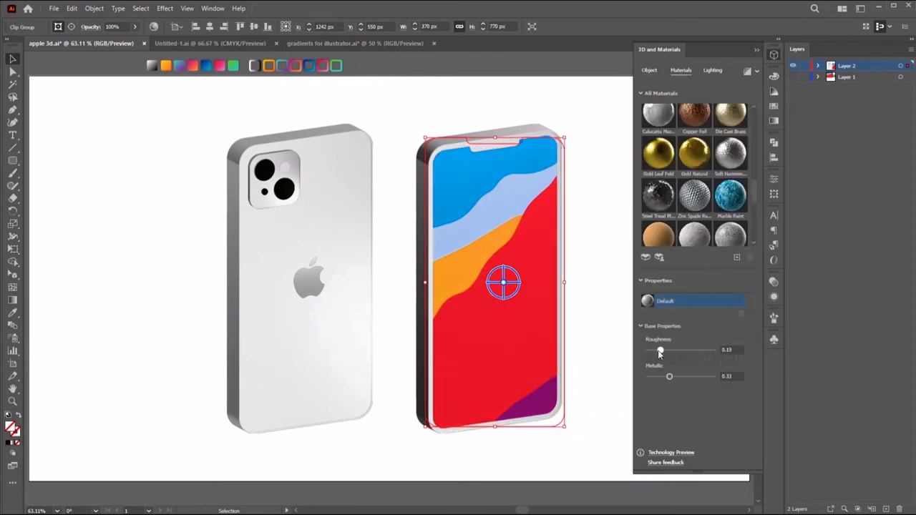
left_click(544, 279)
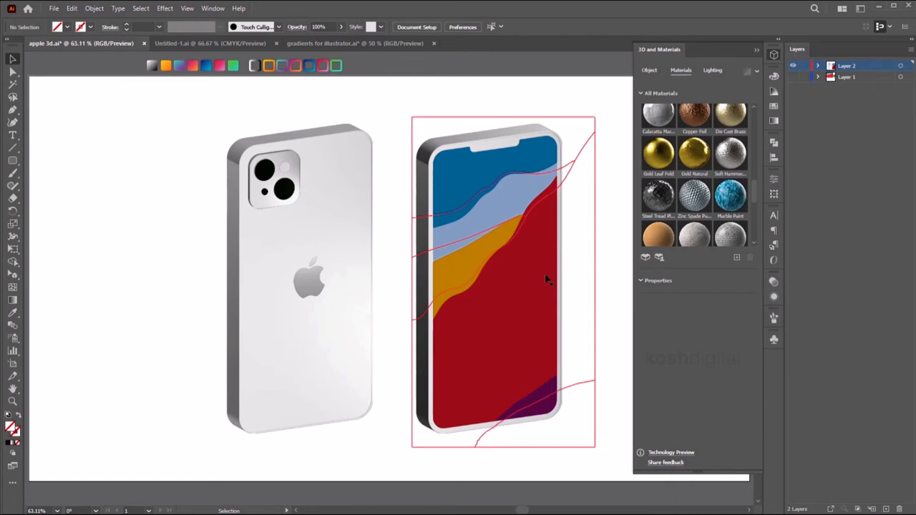
left_click(713, 70)
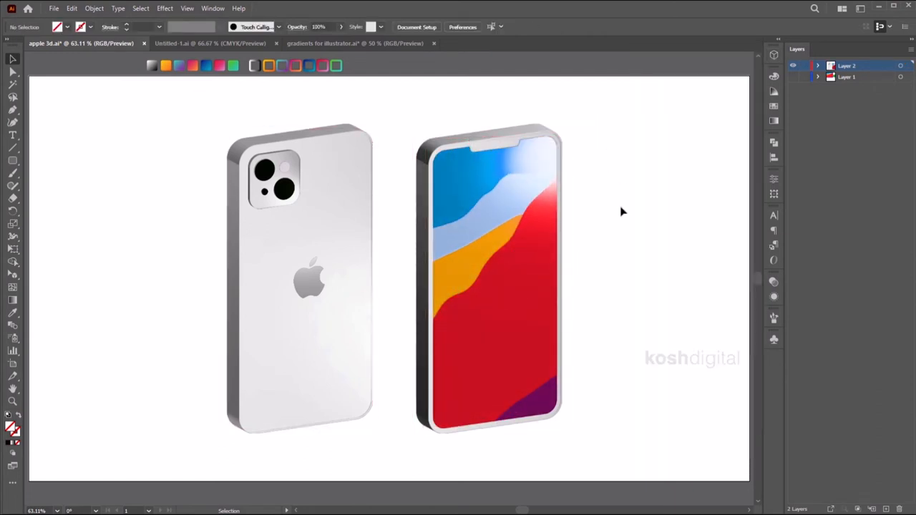
left_click(490, 279)
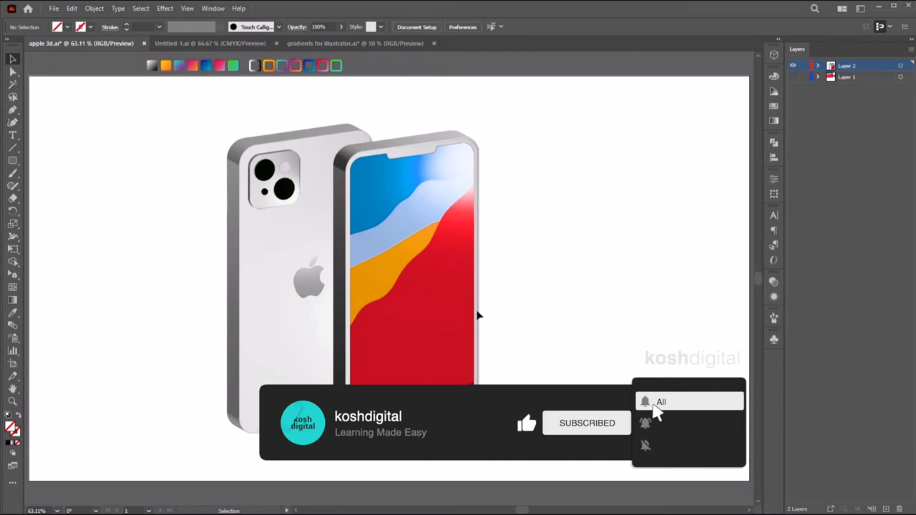
Move the back-view phone to overlap the front one and bring up options for the silver phone to duplicate it
left_click_drag(401, 279, 494, 272)
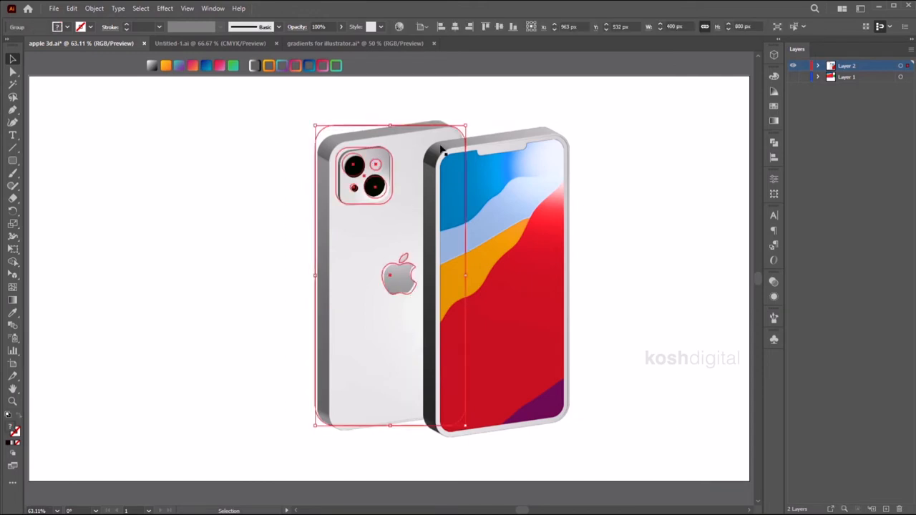
left_click(413, 226)
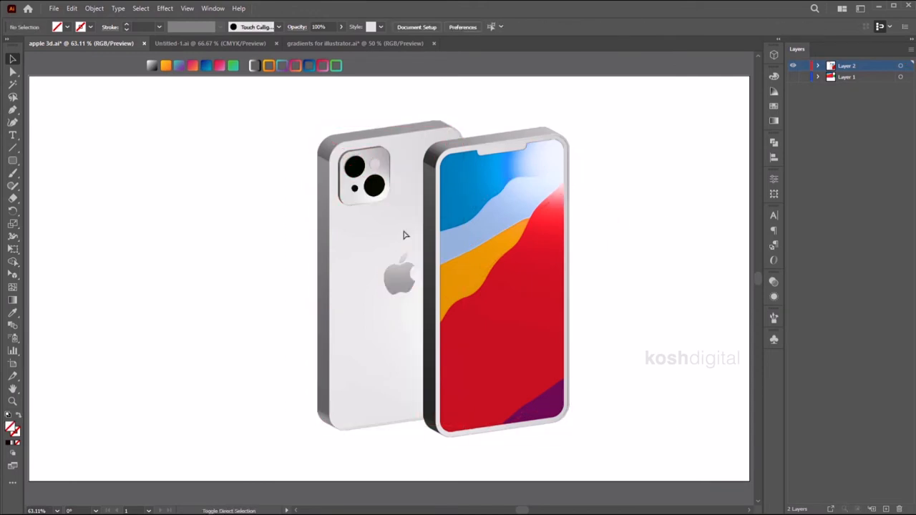
right_click(293, 274)
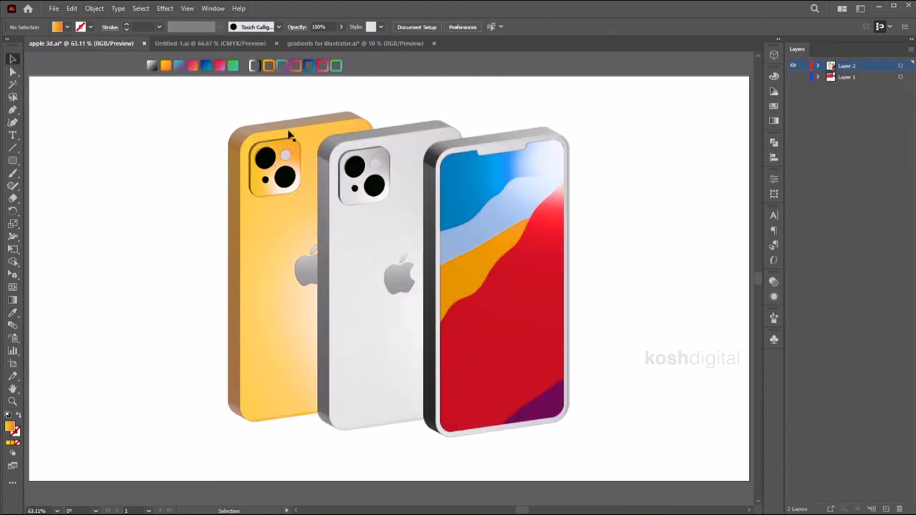
mouse_move(246, 236)
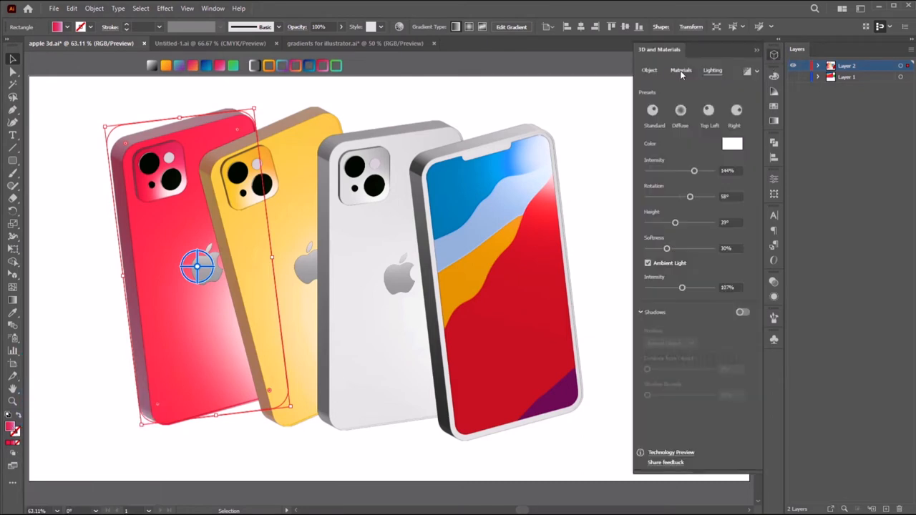
Open the Materials list and reselect the leftmost marbled phone
left_click(682, 70)
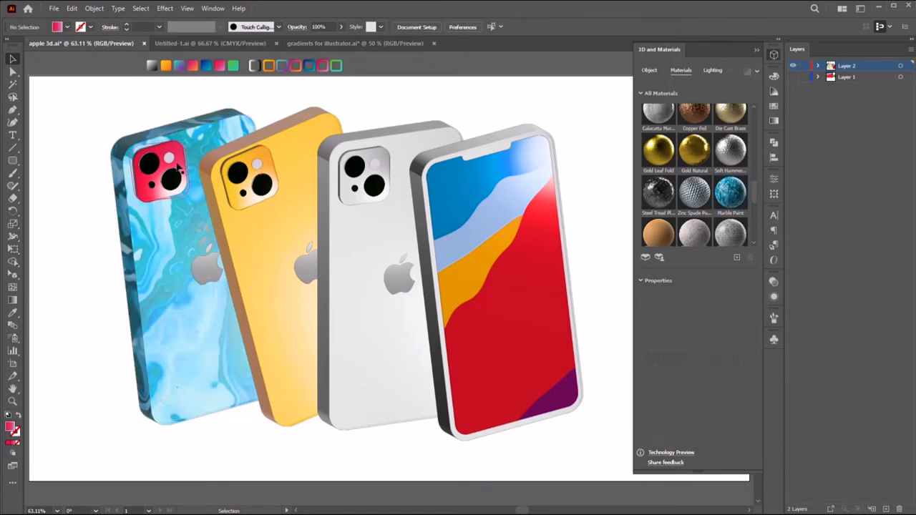
right_click(157, 169)
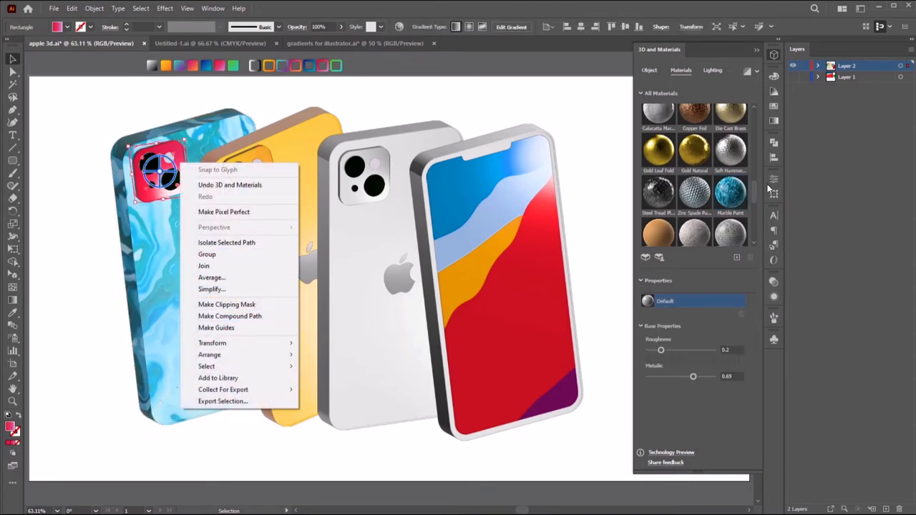
left_click(57, 182)
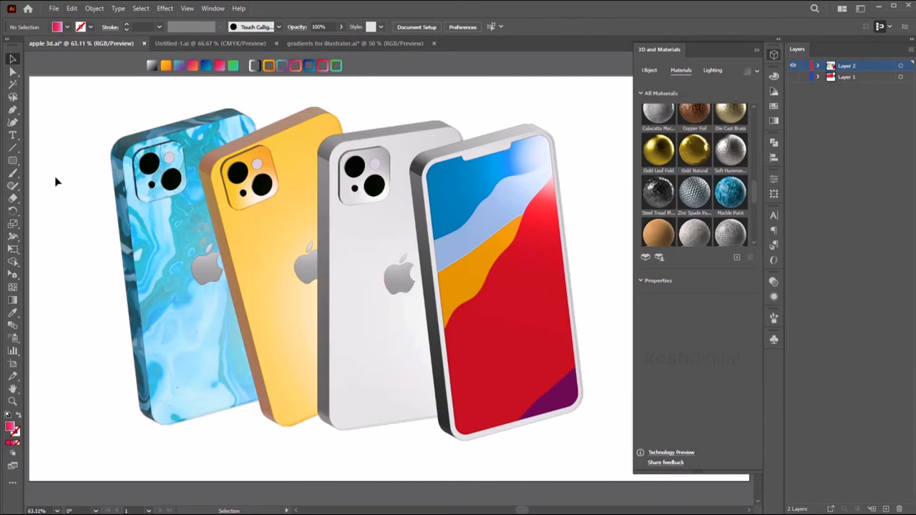
left_click(197, 269)
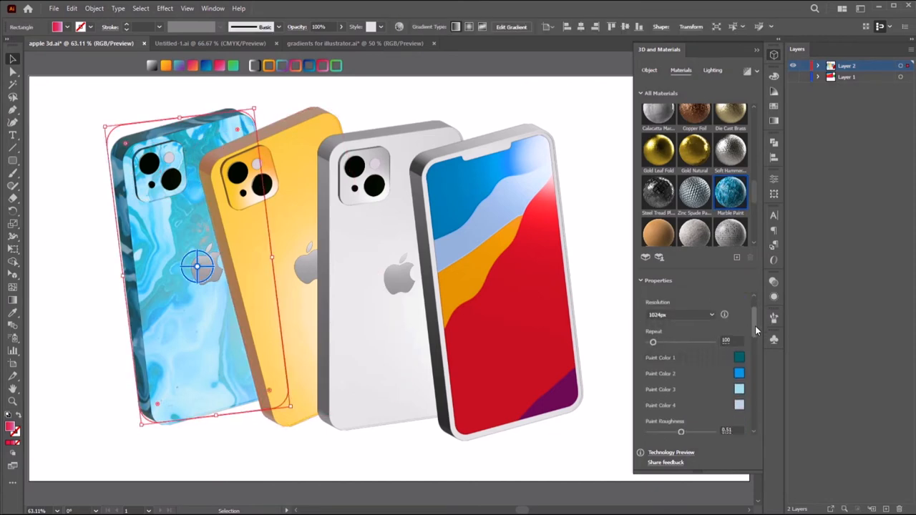
Apply Marble Paint to the leftmost phone and adjust its luminosity, contrast and a lower pattern repeat
scroll("down", 3)
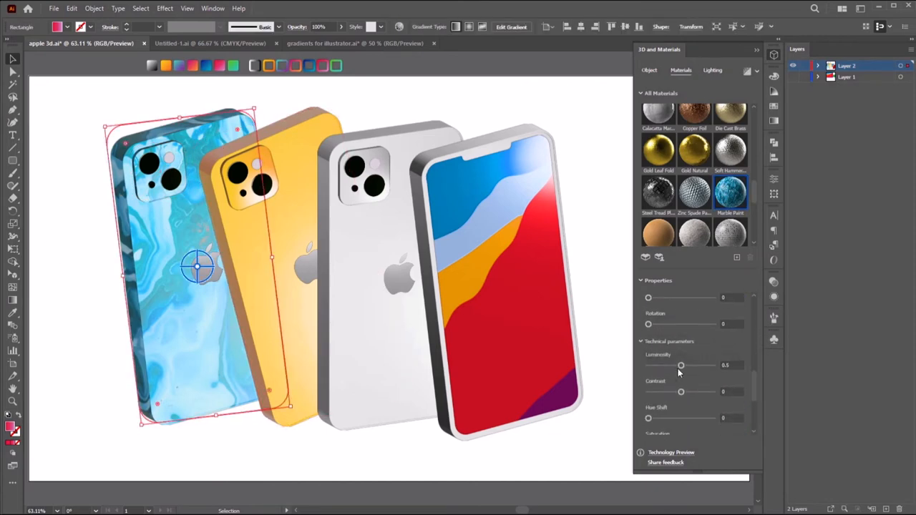
left_click_drag(682, 365, 670, 366)
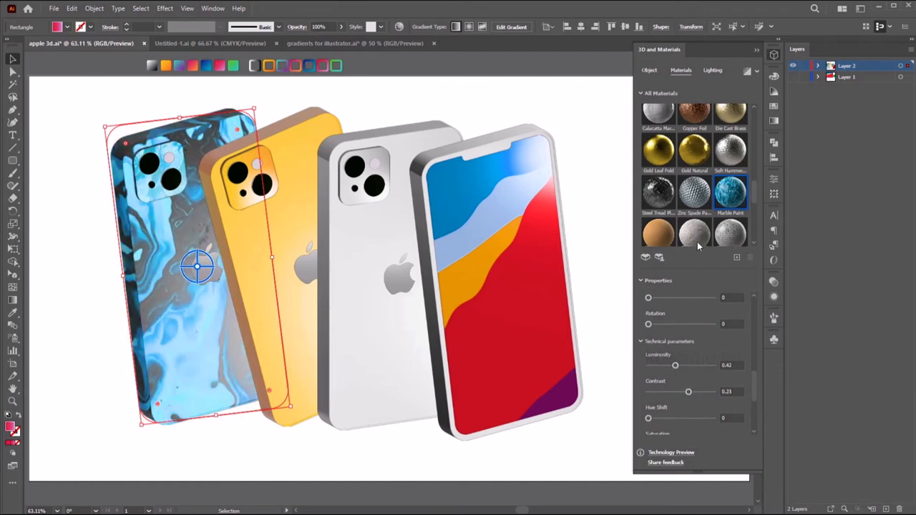
left_click(730, 193)
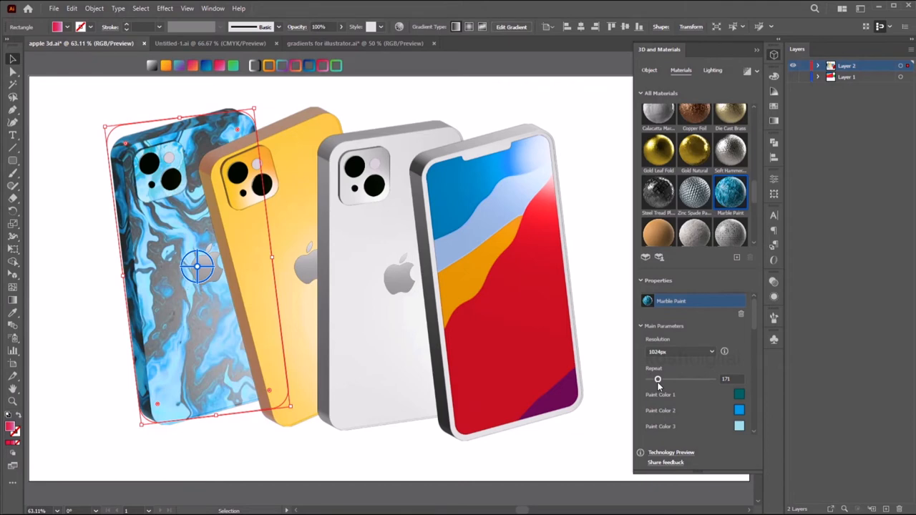
left_click_drag(659, 378, 653, 378)
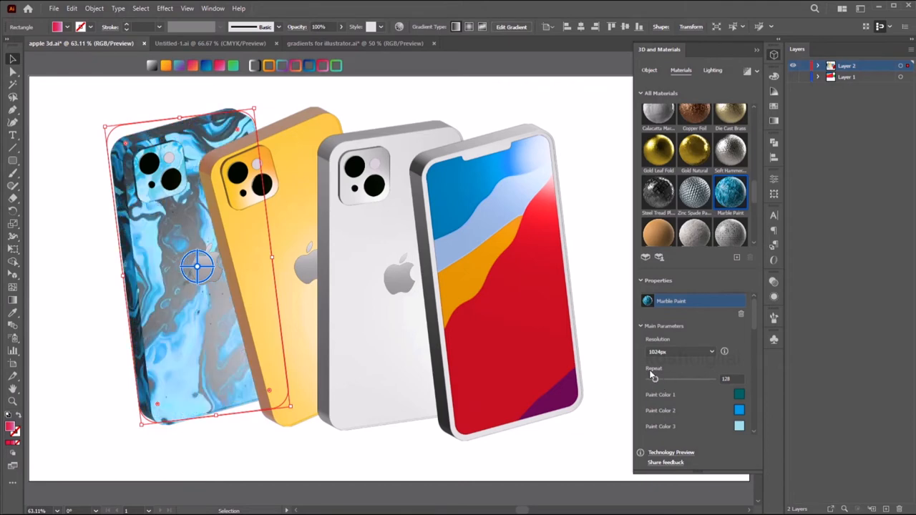
Lower the marbled phone's light intensity and adjust its height and softness for darker, higher-contrast lighting
left_click(713, 70)
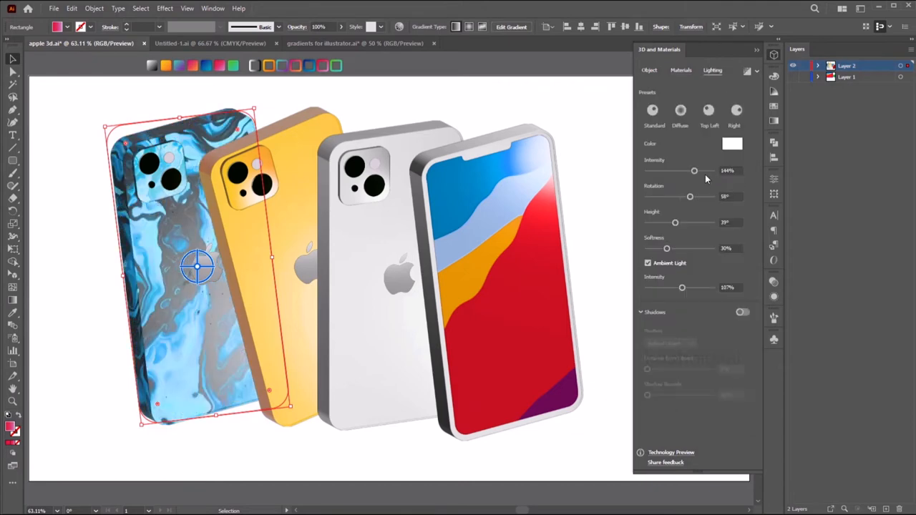
left_click_drag(693, 170, 662, 170)
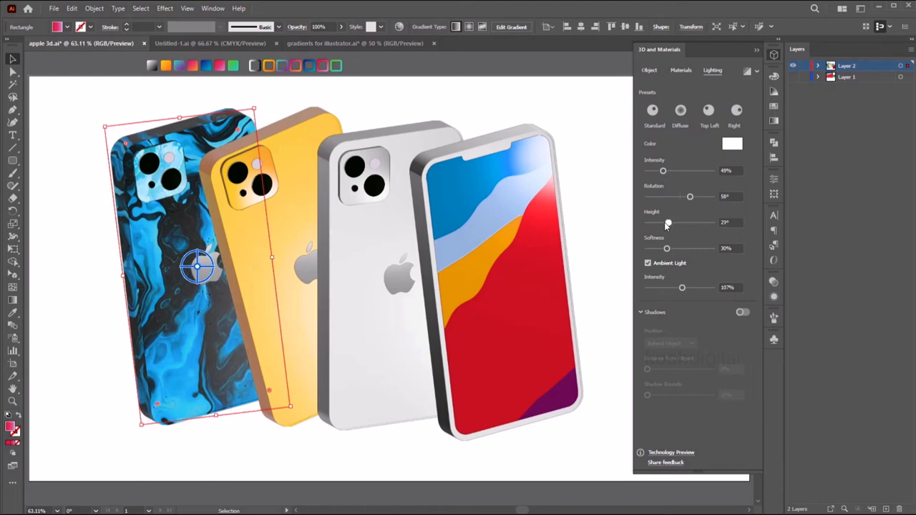
left_click_drag(653, 250, 670, 249)
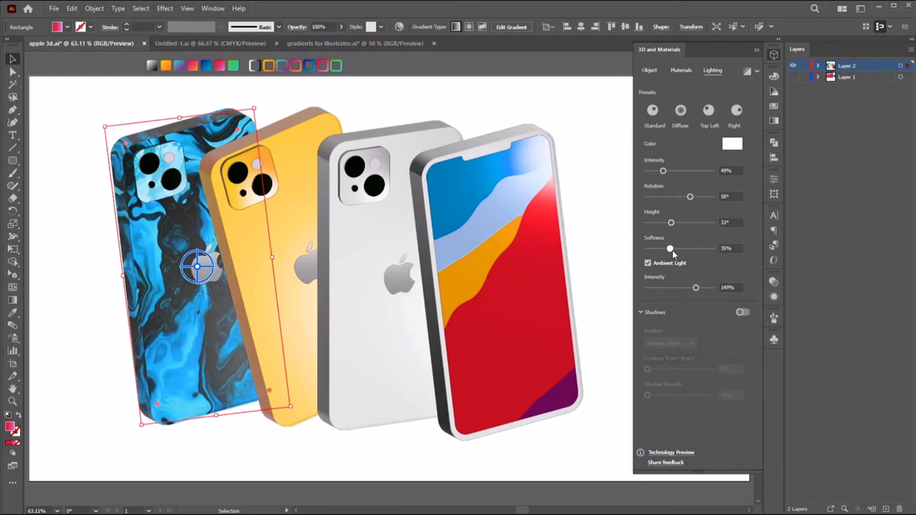
left_click_drag(670, 249, 665, 249)
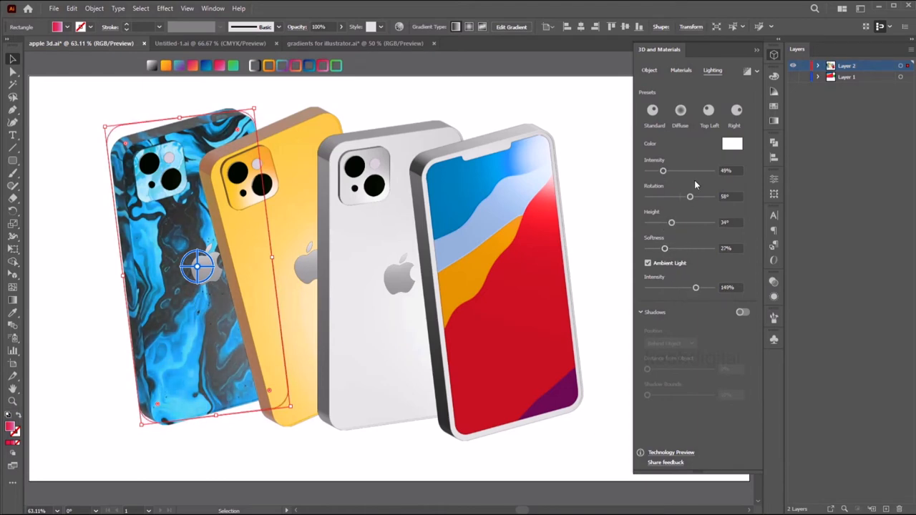
left_click(598, 146)
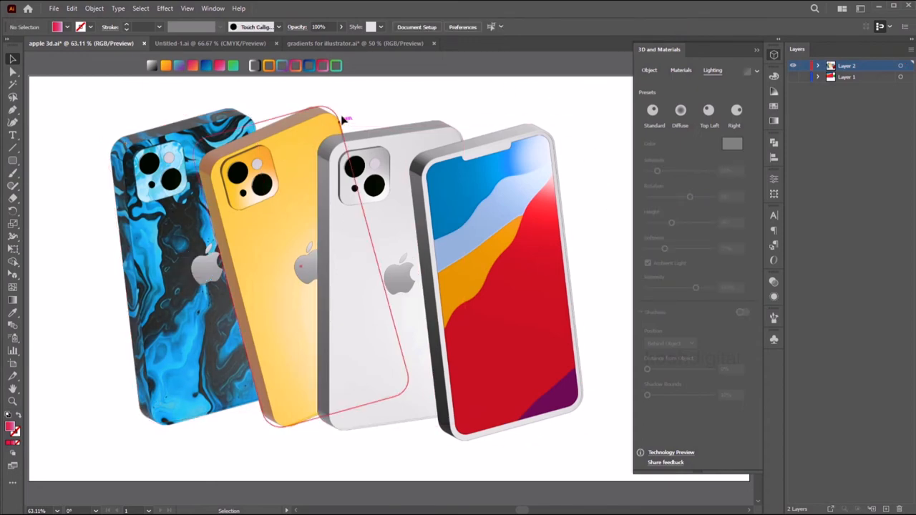
Reduce the orange phone's light intensity and change its fill to deep red via the Color Picker
left_click(756, 48)
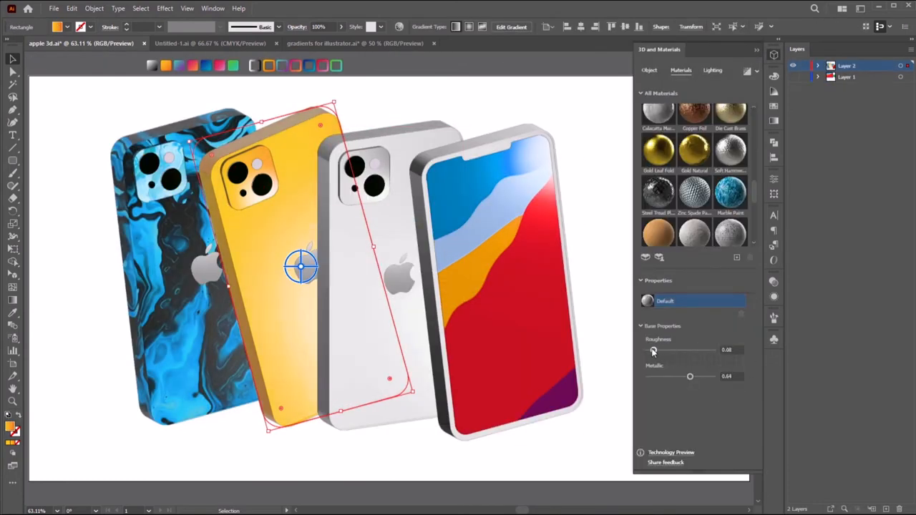
left_click(713, 69)
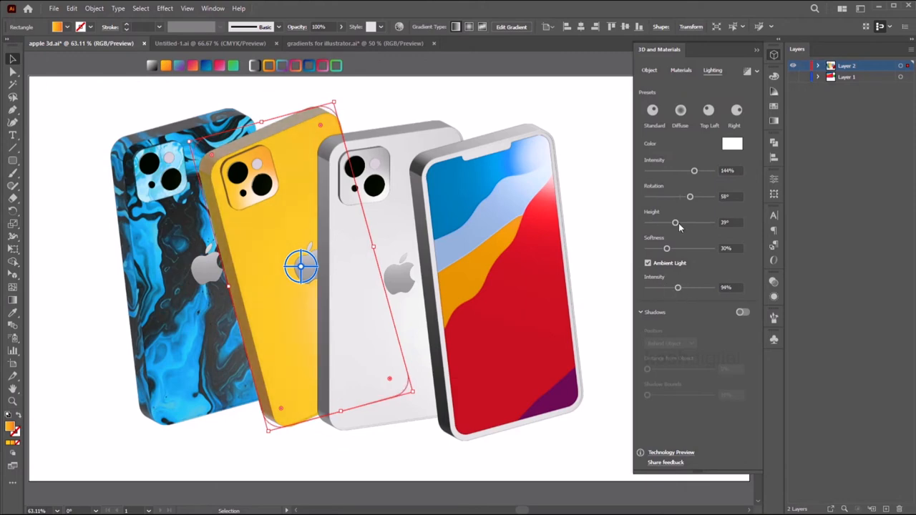
left_click_drag(694, 171, 679, 170)
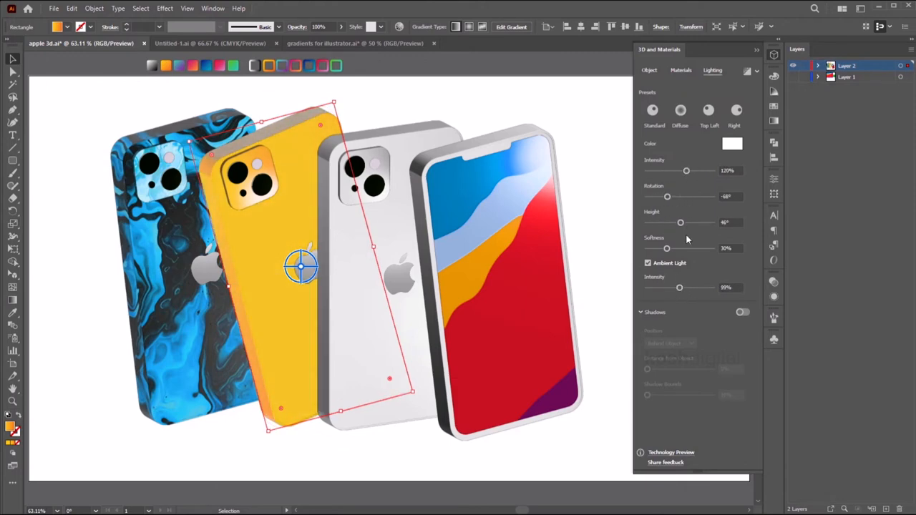
left_click(680, 110)
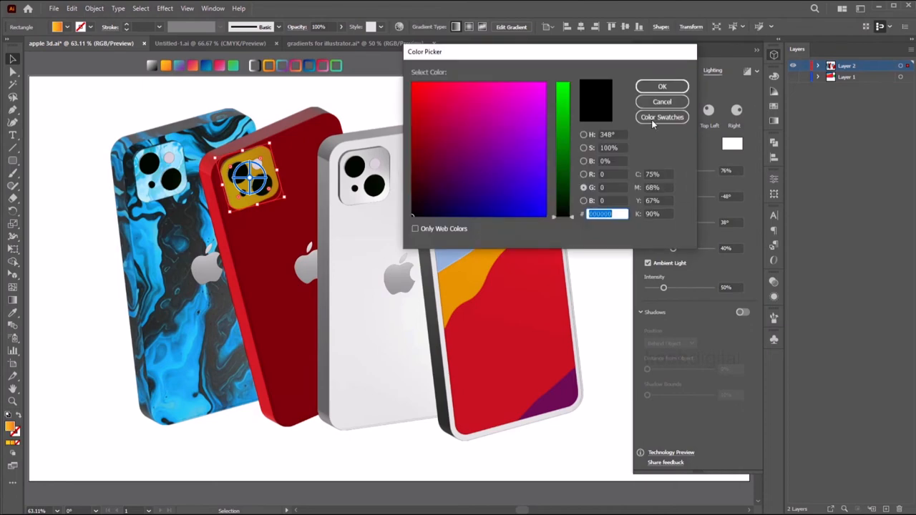
left_click(661, 86)
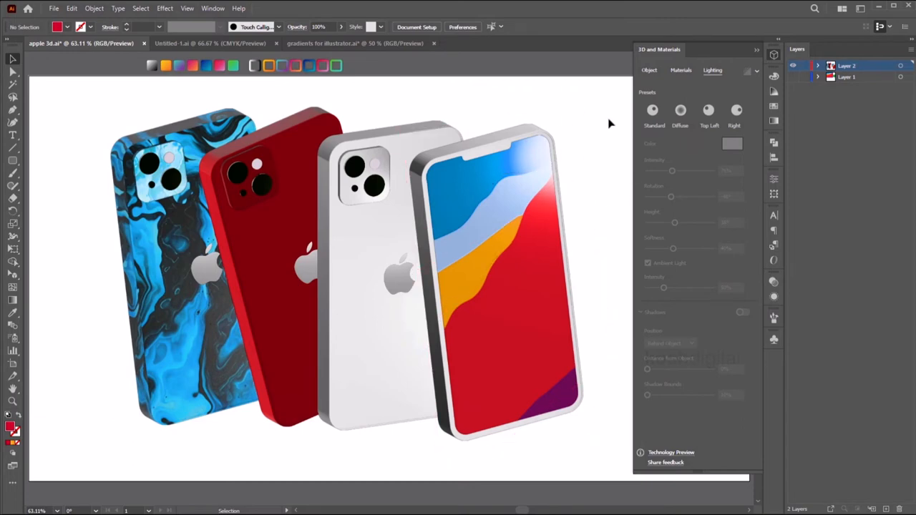
left_click(501, 287)
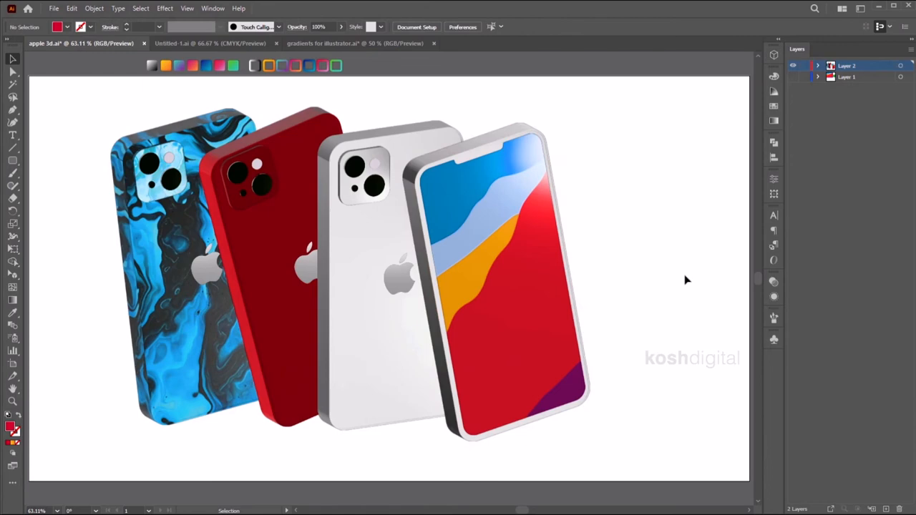
Draw a tall rectangle and extrude it into a 3D block in isometric top view
left_click_drag(451, 117, 629, 115)
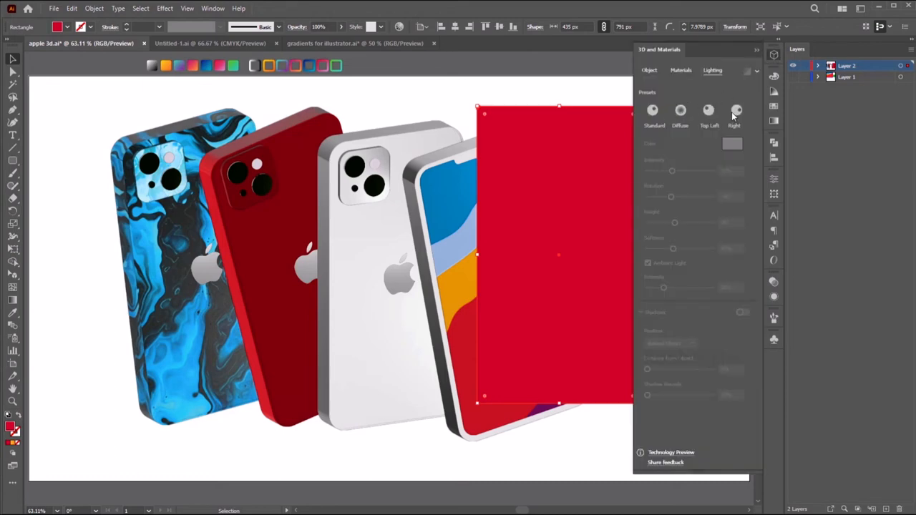
left_click(650, 69)
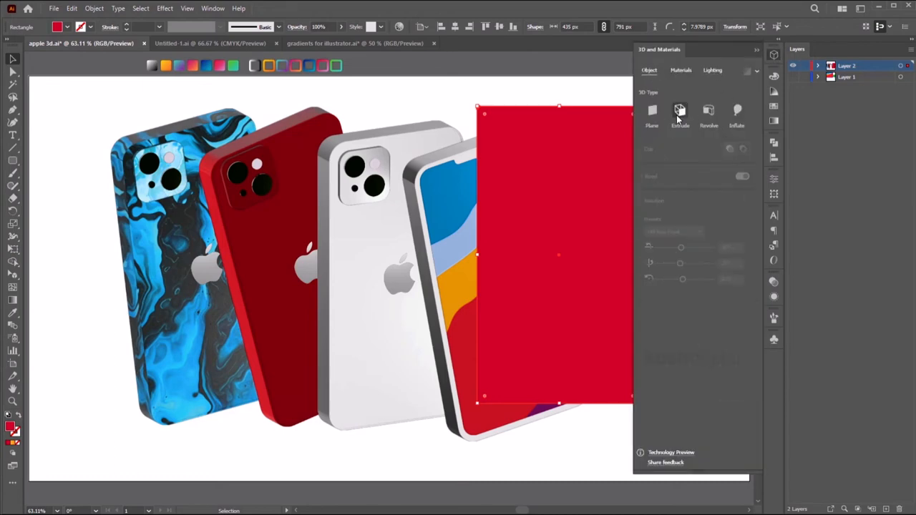
left_click(678, 115)
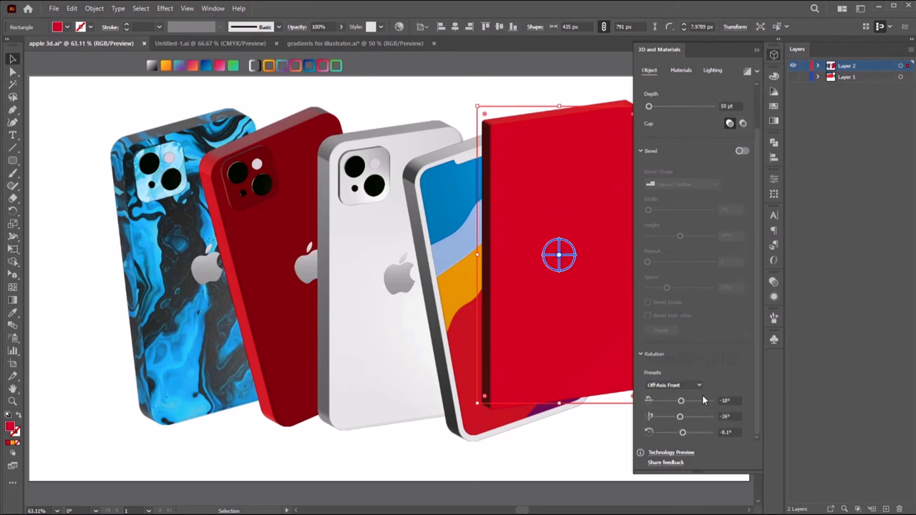
left_click(672, 385)
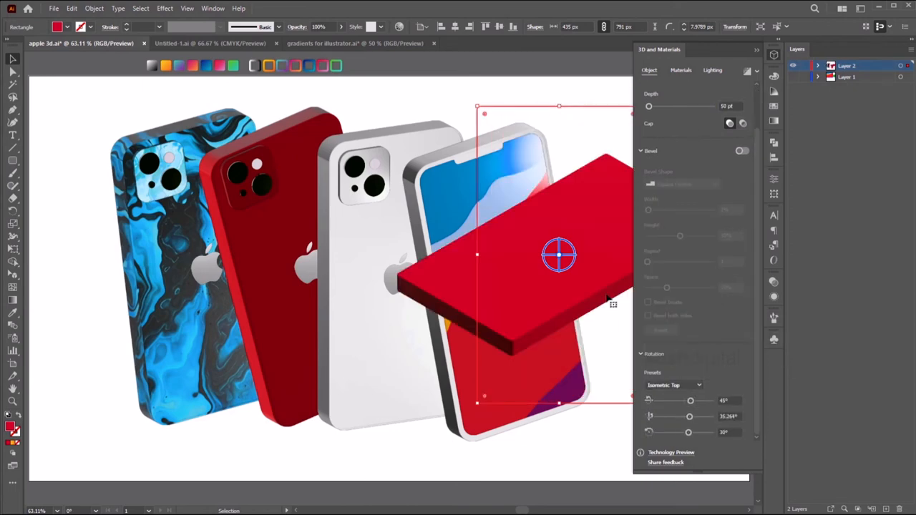
Deepen the box's extrusion depth and shift the red box slightly to the right
triple_click(731, 106)
type("250")
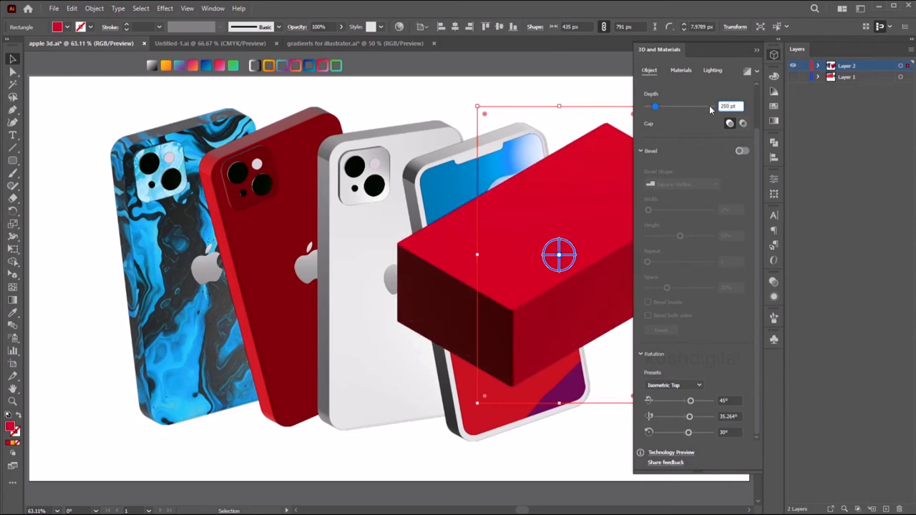
left_click(773, 55)
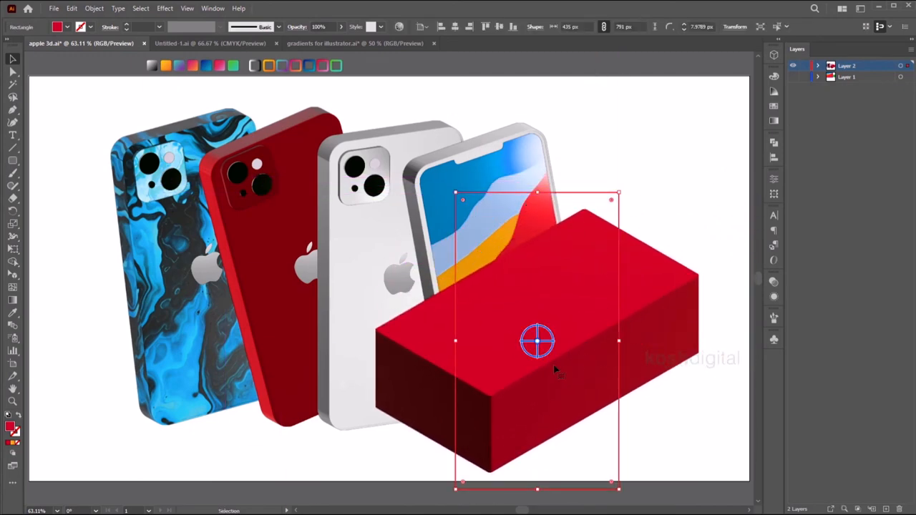
left_click_drag(537, 341, 552, 318)
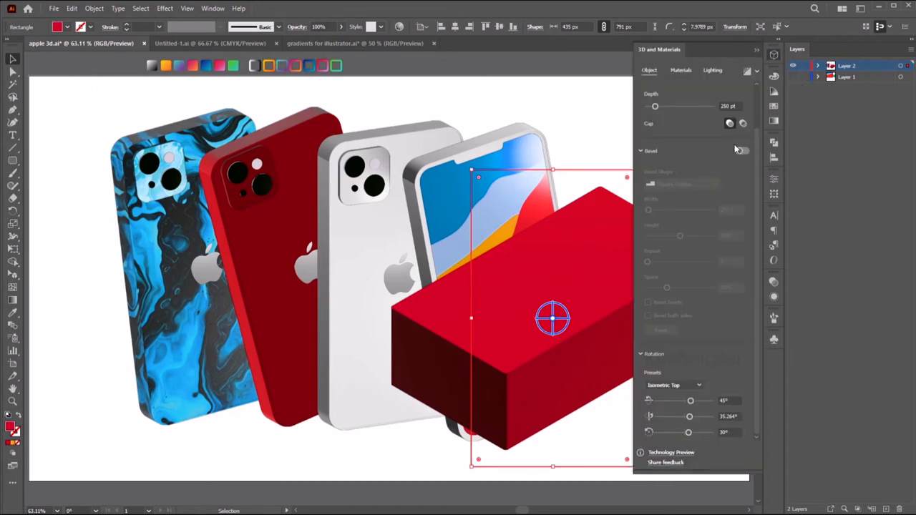
Add a narrow, low Round bevel to the box and recolour its fill pale blue
left_click(742, 151)
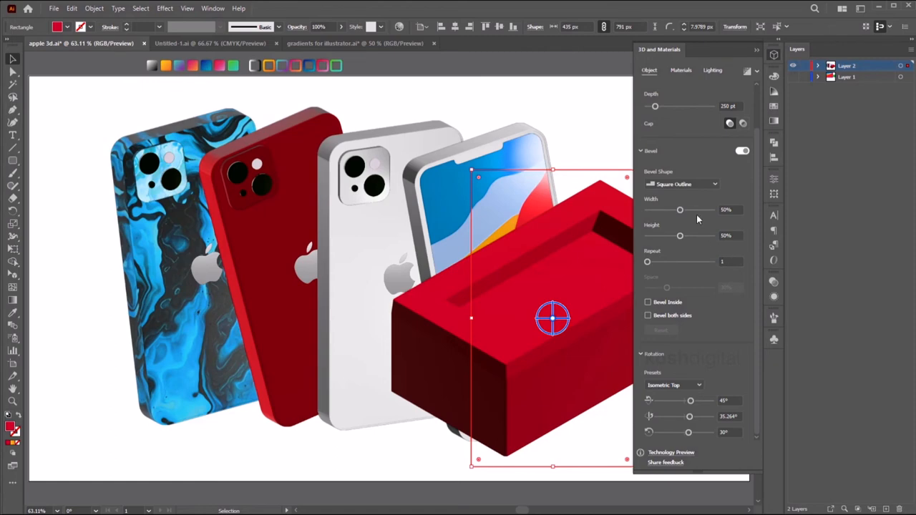
left_click(680, 184)
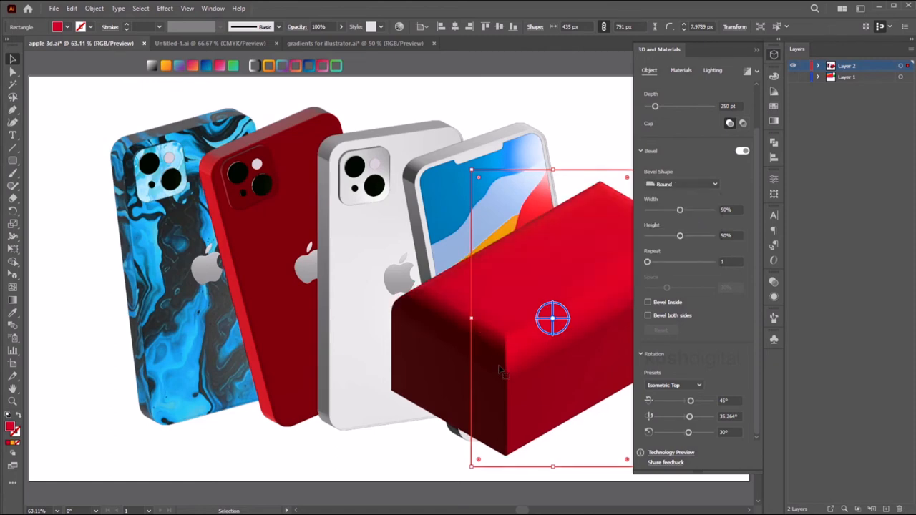
left_click_drag(680, 210, 647, 209)
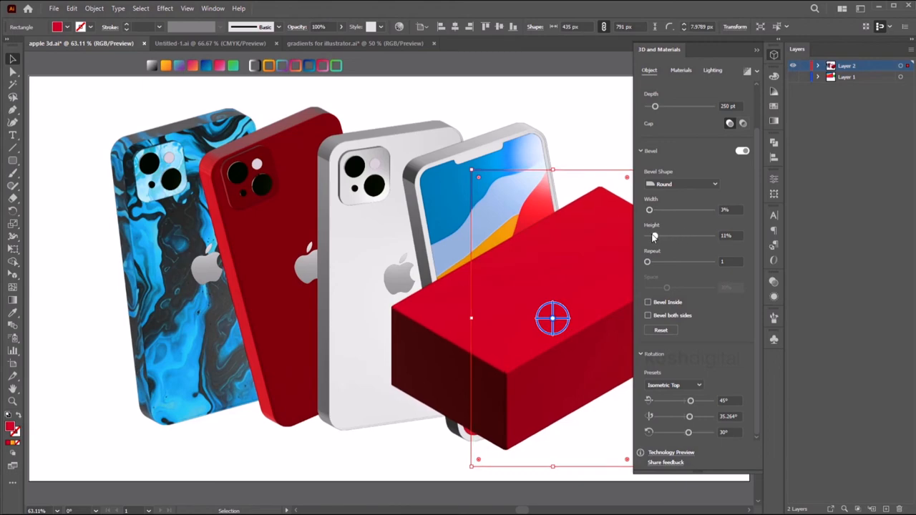
left_click_drag(647, 234, 661, 235)
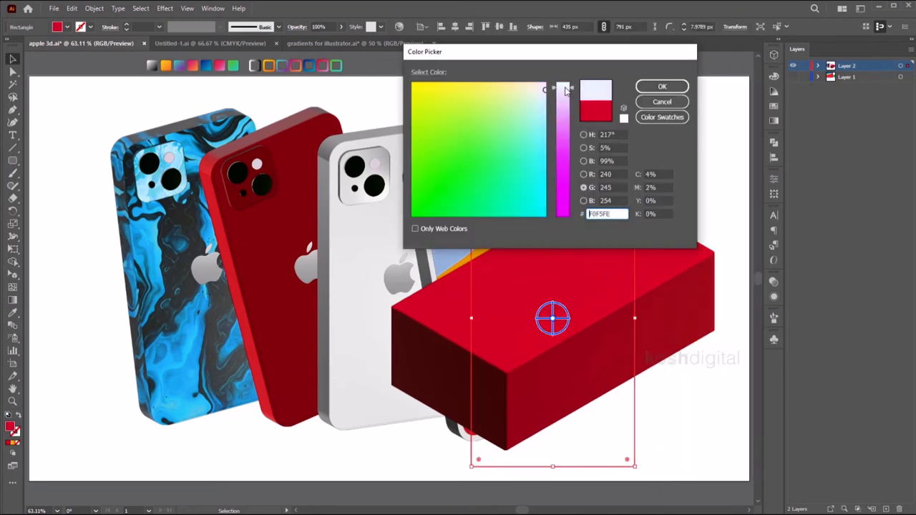
left_click(661, 86)
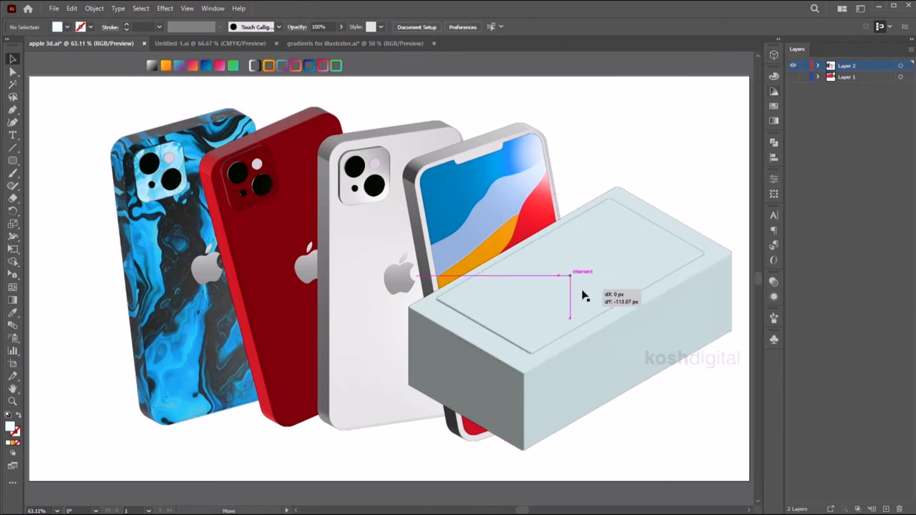
Place the pasted wallpaper and draw a rounded rectangle over it
left_click_drag(506, 164, 633, 396)
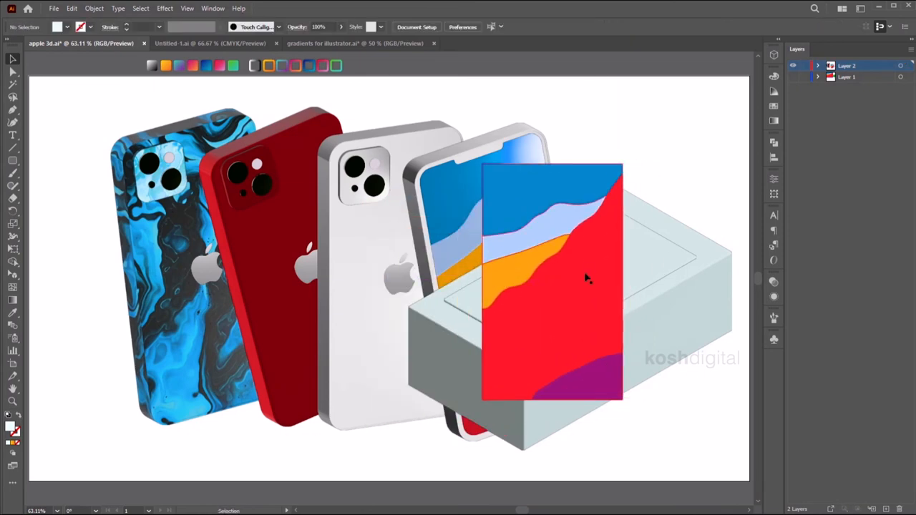
right_click(587, 277)
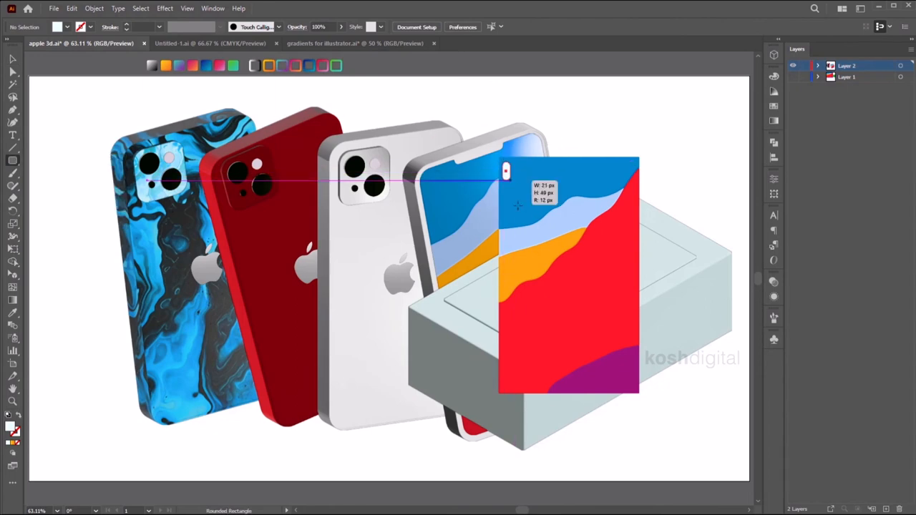
left_click_drag(507, 171, 636, 392)
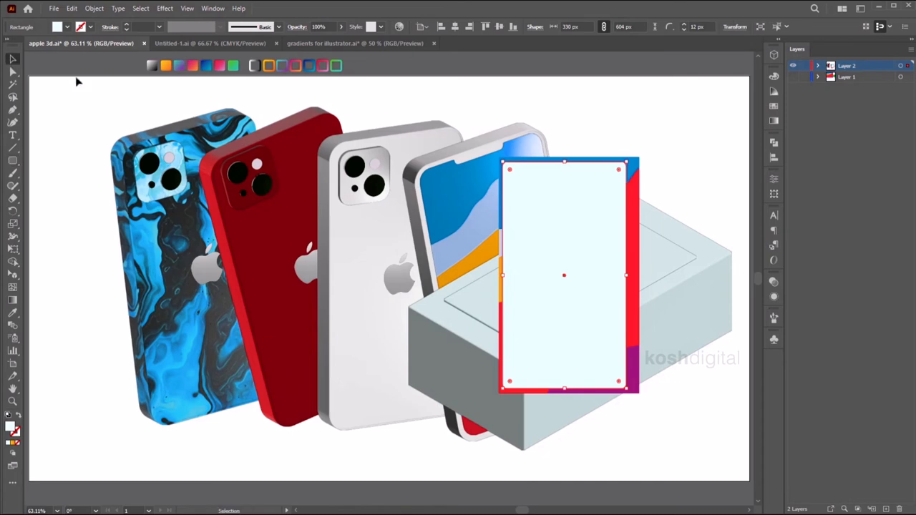
Clip the wallpaper to the rounded rectangle with Make Clipping Mask for the box lid
right_click(565, 275)
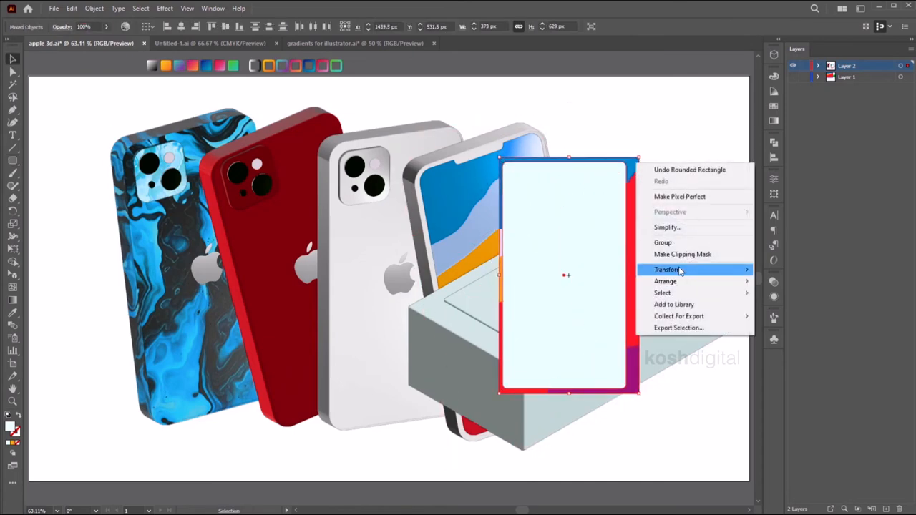
left_click(681, 255)
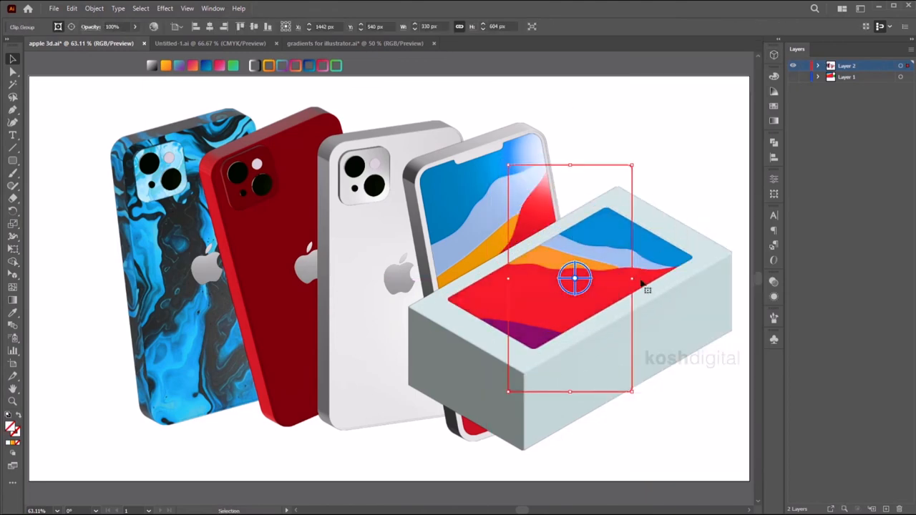
left_click(680, 131)
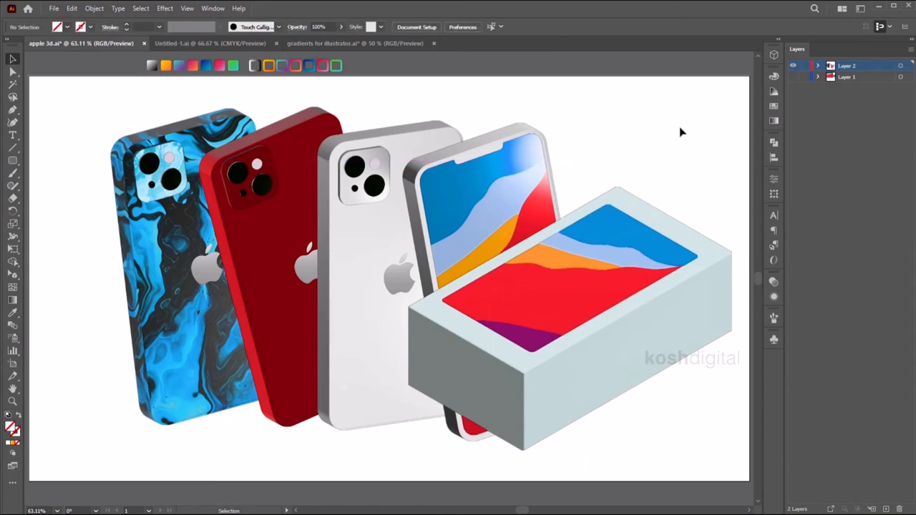
Tilt the Apple logo to Isometric Right and position the iPhone lettering on the box side
double_click(398, 275)
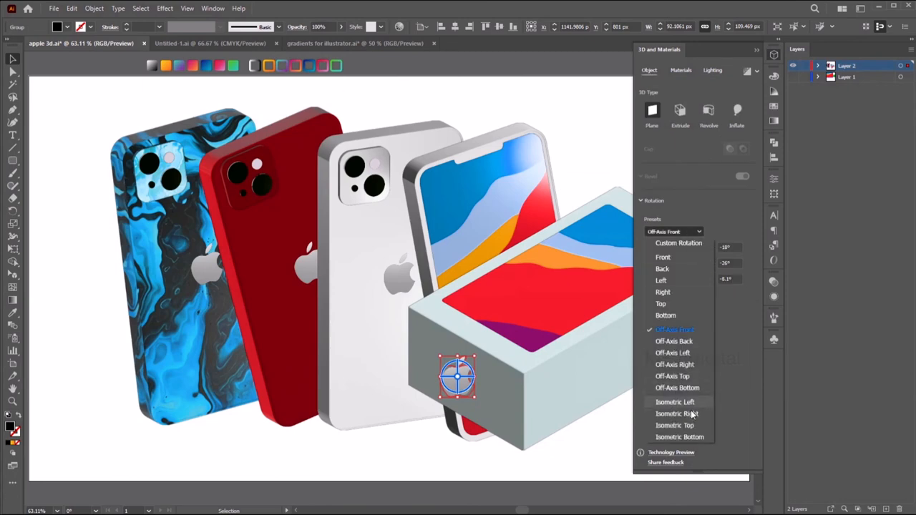
left_click(676, 414)
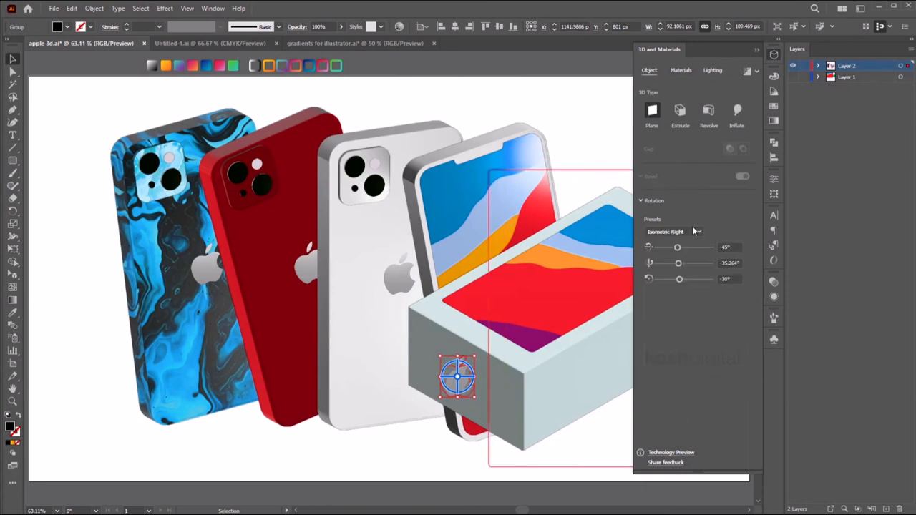
left_click(681, 112)
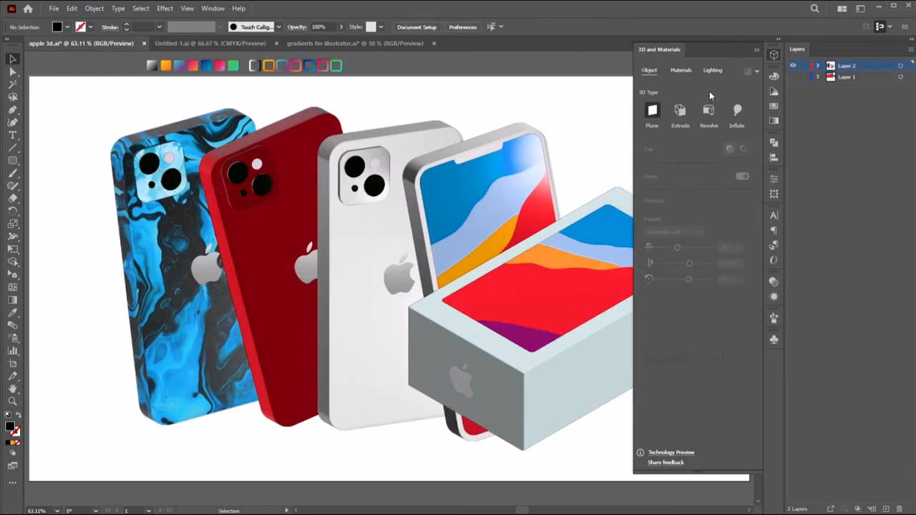
left_click_drag(551, 94, 711, 147)
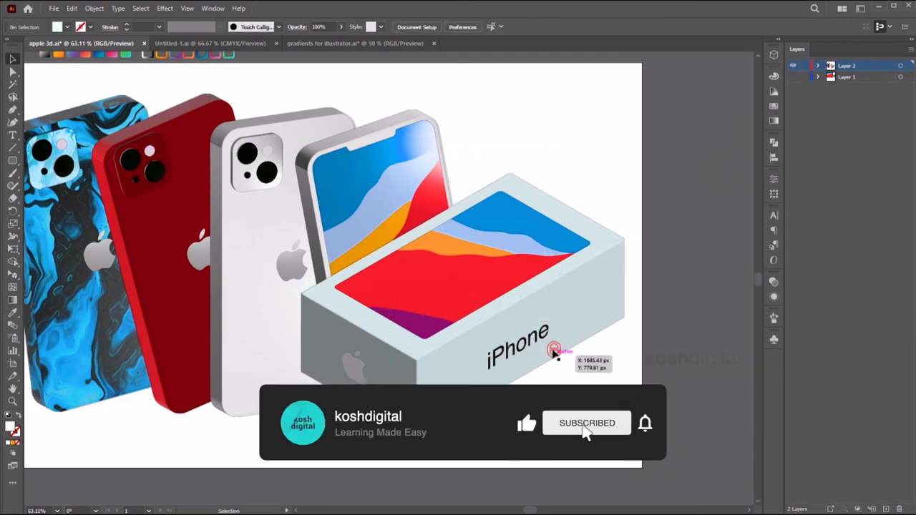
Group the box pieces into a single object
left_click(517, 336)
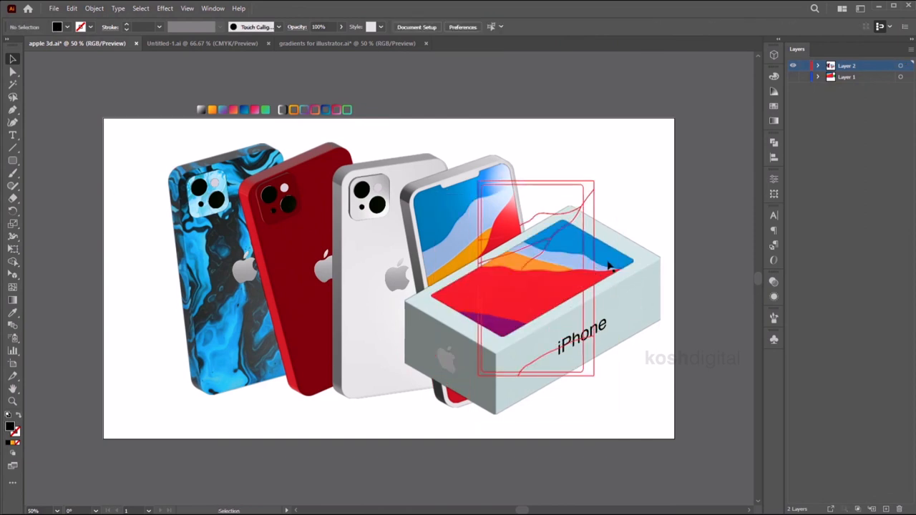
right_click(608, 266)
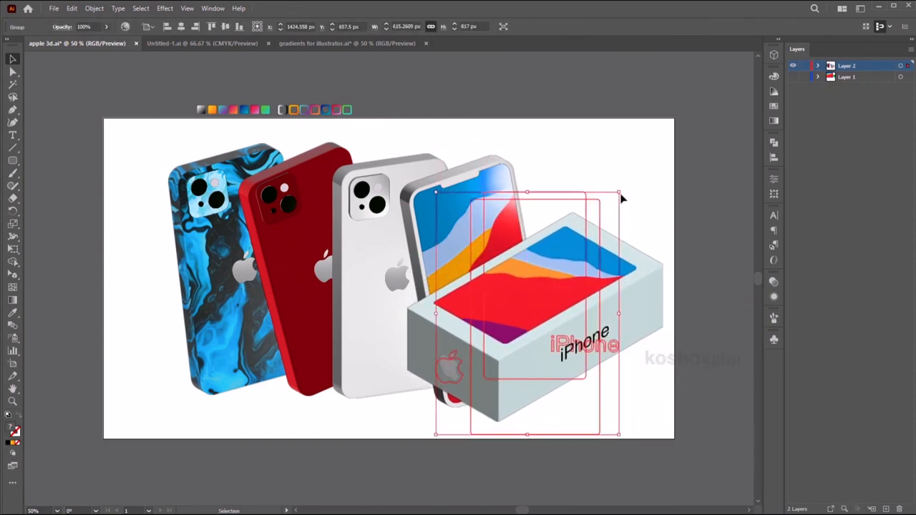
left_click(656, 219)
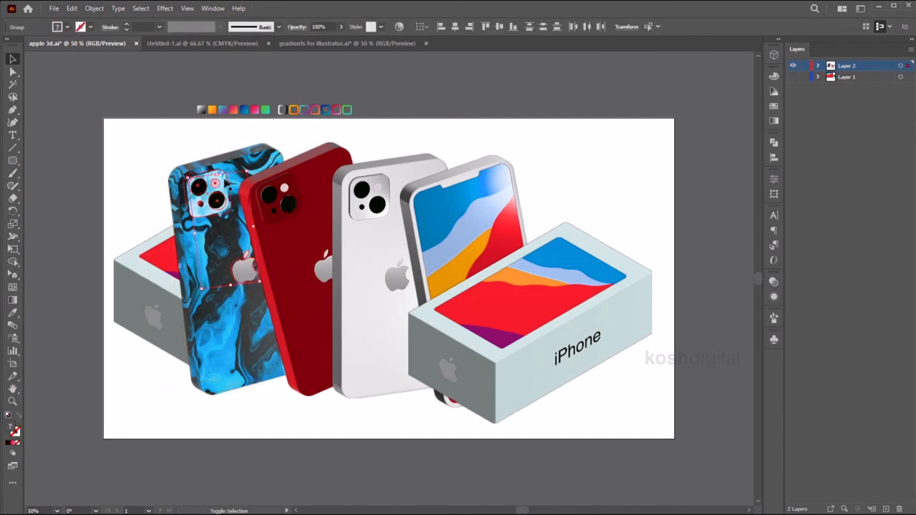
Place a duplicate box behind the left phones and enlarge the whole scene
left_click(255, 155)
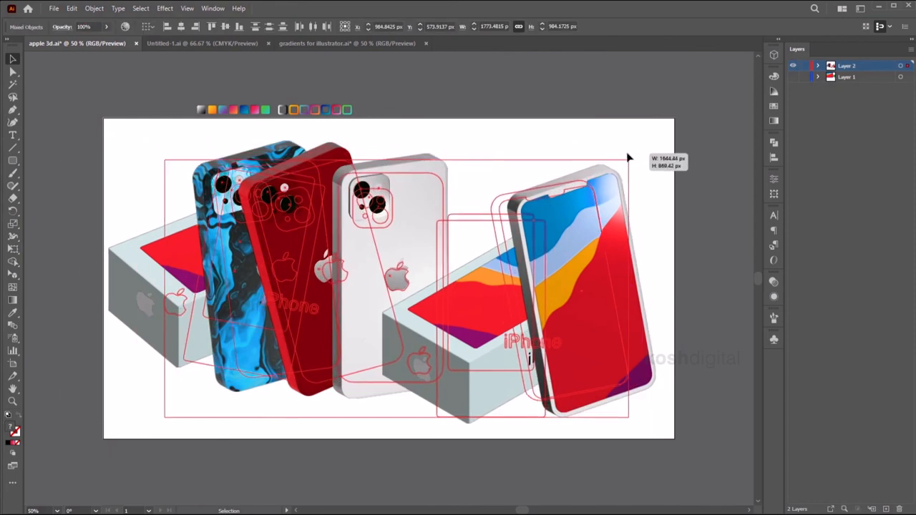
left_click_drag(630, 156, 564, 273)
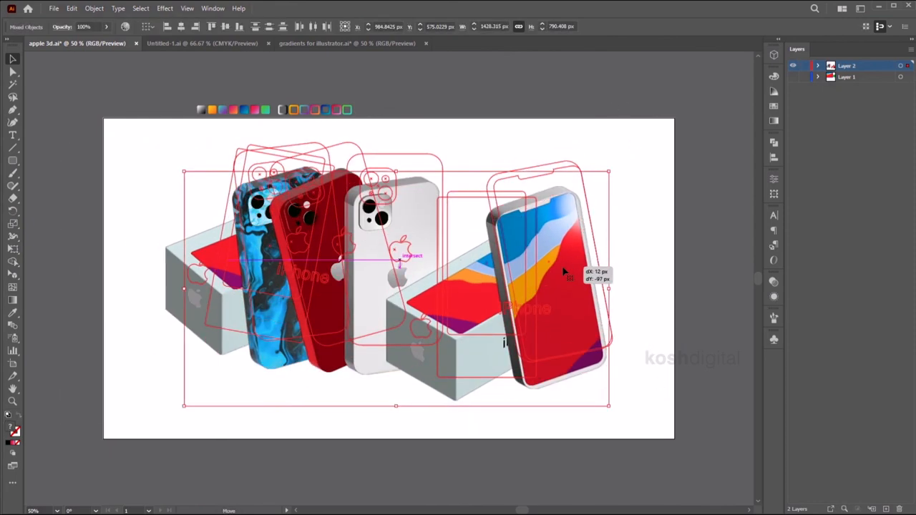
left_click(575, 103)
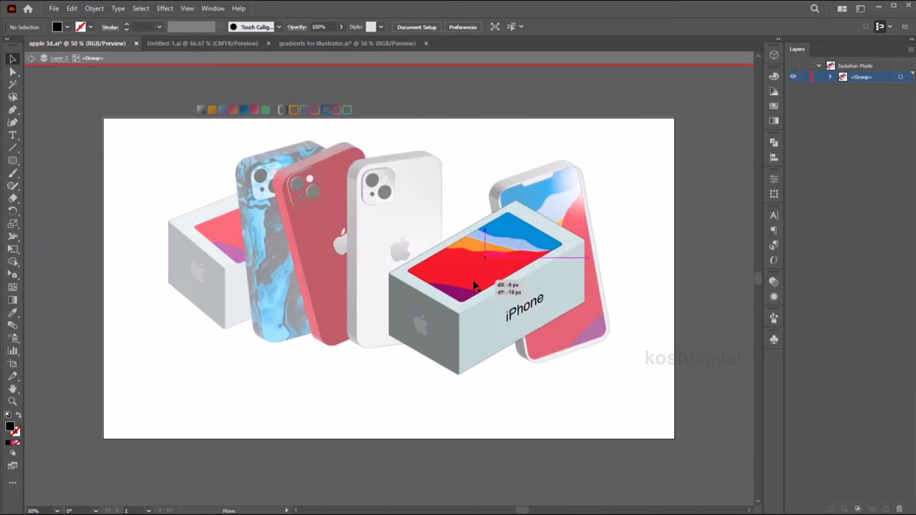
Drag the front iPhone box into its final spot beside the phone lineup
left_click_drag(476, 285, 203, 222)
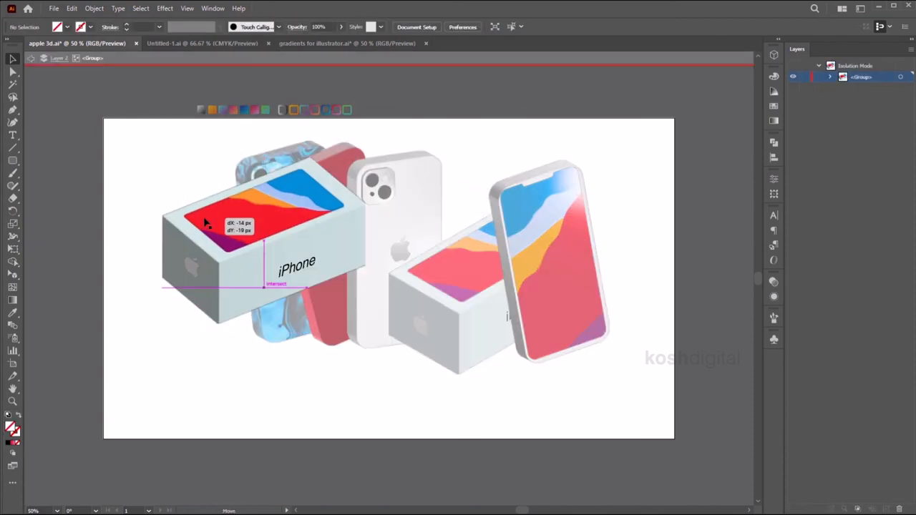
left_click_drag(208, 222, 501, 355)
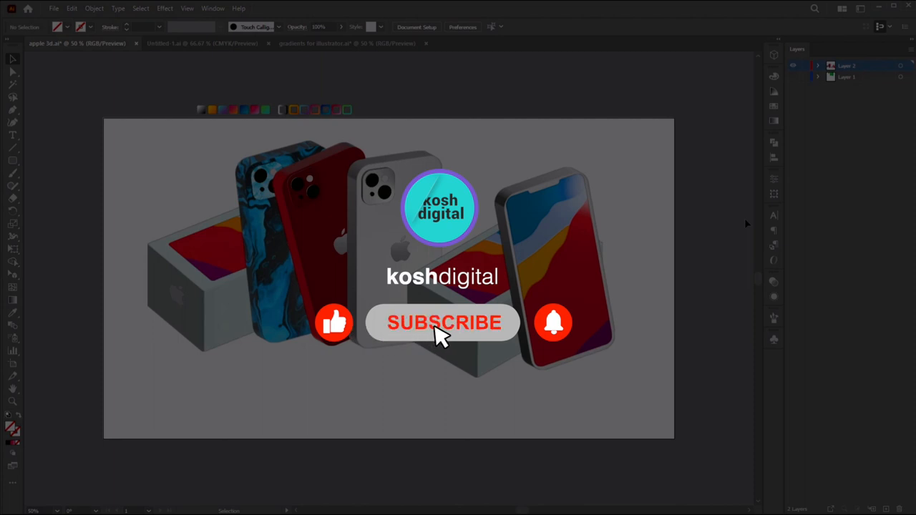
mouse_move(558, 344)
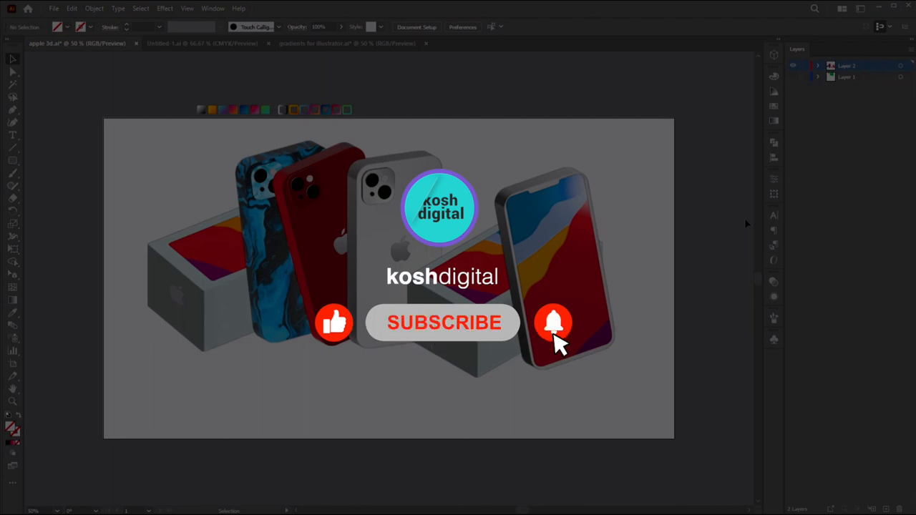